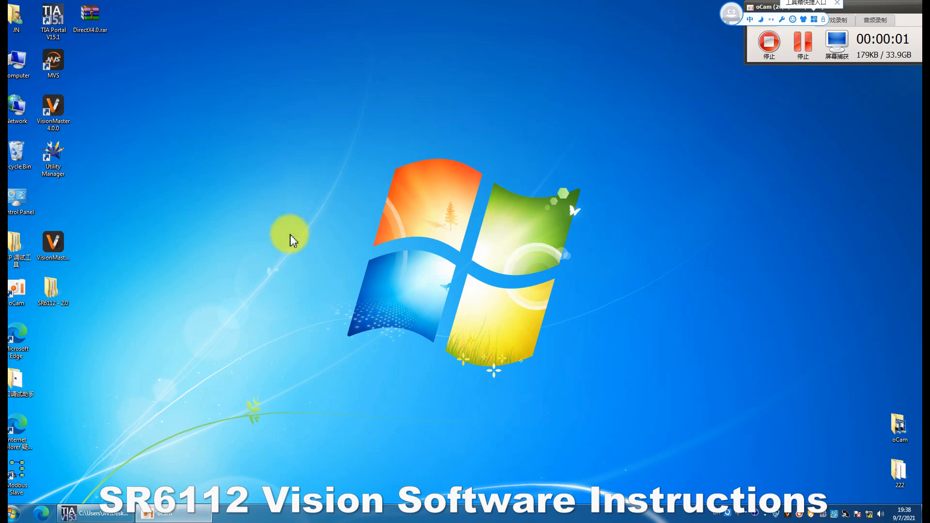
{"action": "mouse_move", "coordinate": [137, 174]}
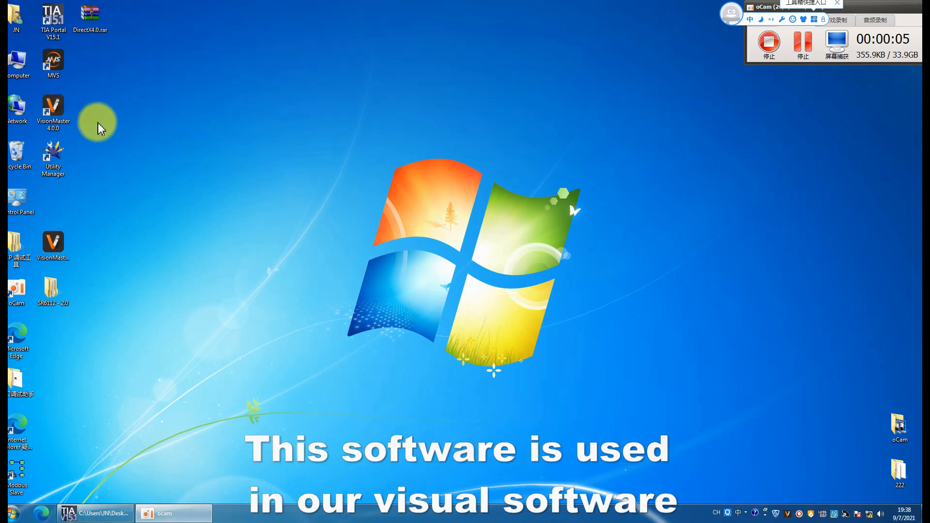
{"action": "mouse_move", "coordinate": [85, 120]}
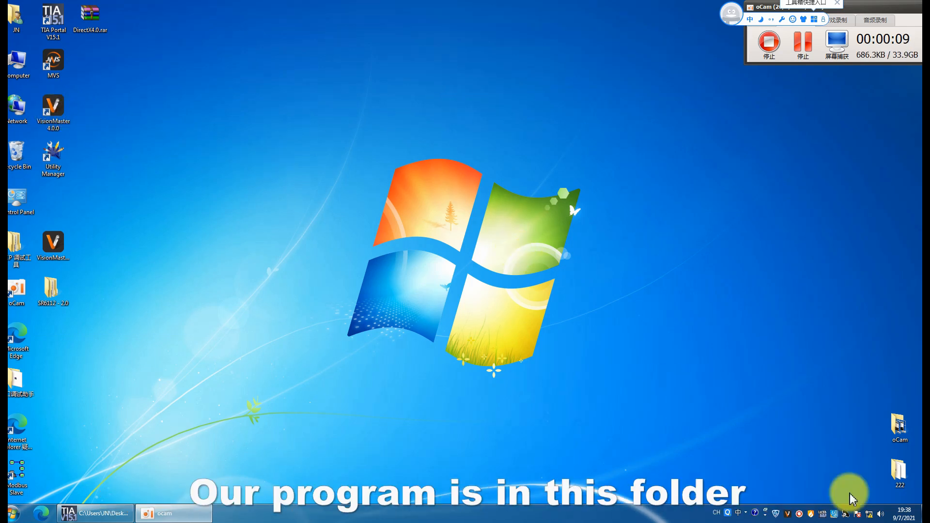
Launch SR6112.sol from the SR6112 - 2.0 project's Program\Vision folder
{"action": "left_click", "coordinate": [52, 291]}
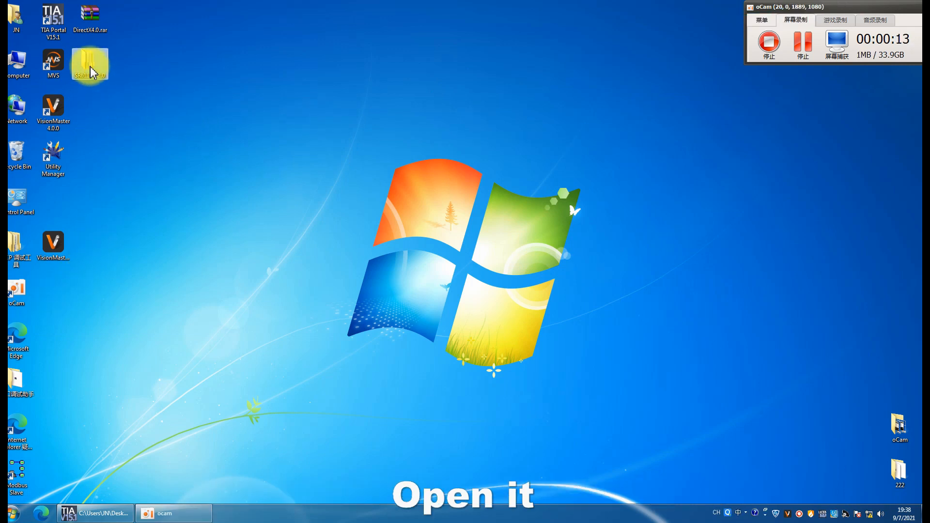
{"action": "double_click", "coordinate": [90, 58]}
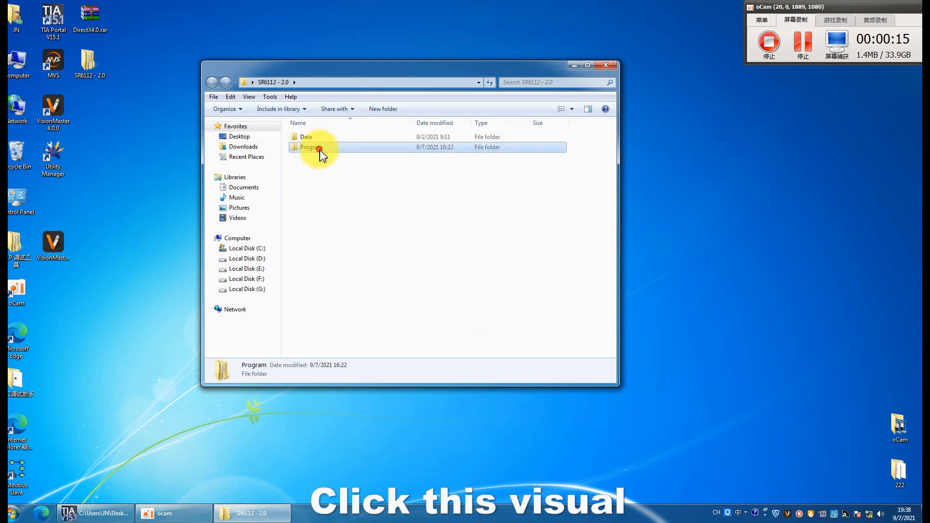
{"action": "double_click", "coordinate": [308, 147]}
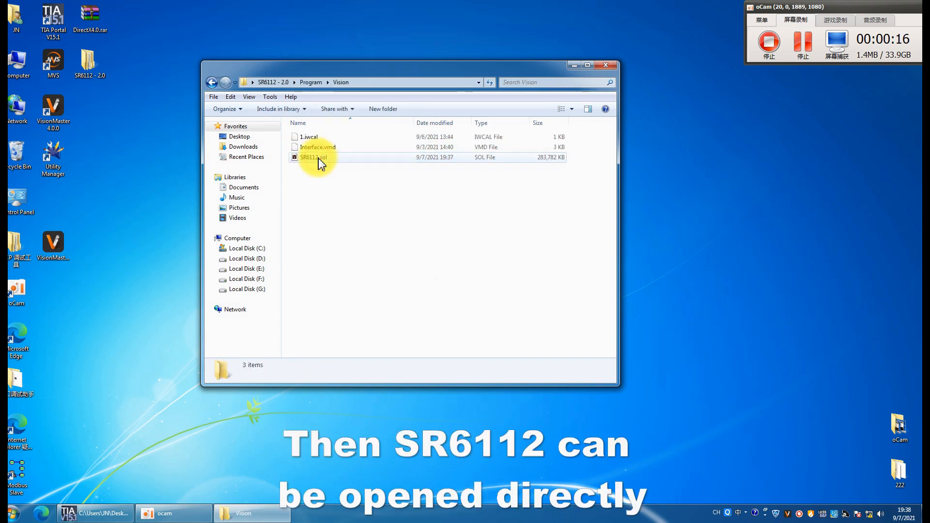
{"action": "left_click", "coordinate": [310, 157]}
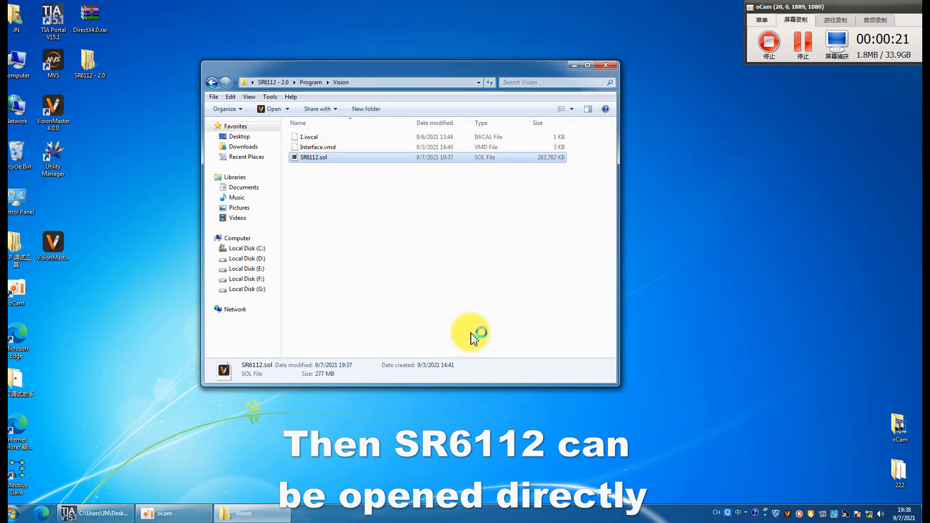
{"action": "double_click", "coordinate": [314, 157]}
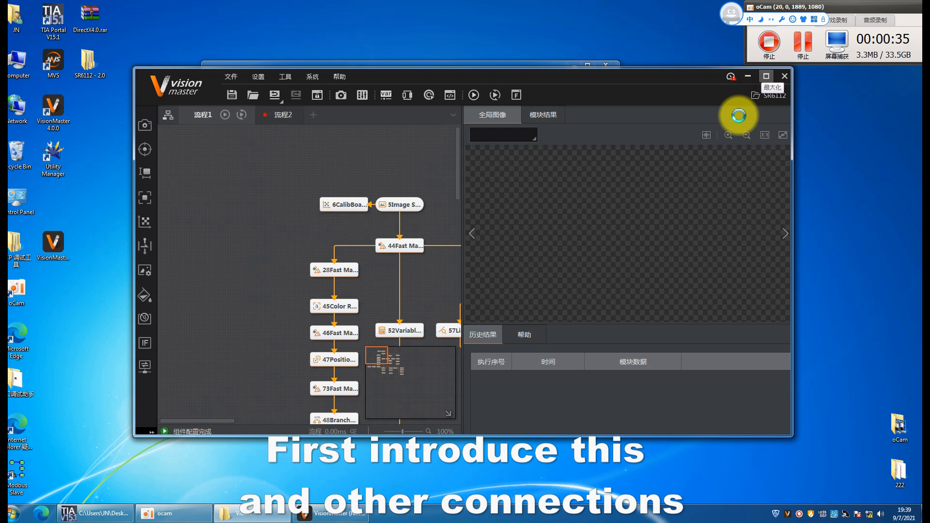
{"action": "mouse_move", "coordinate": [675, 155]}
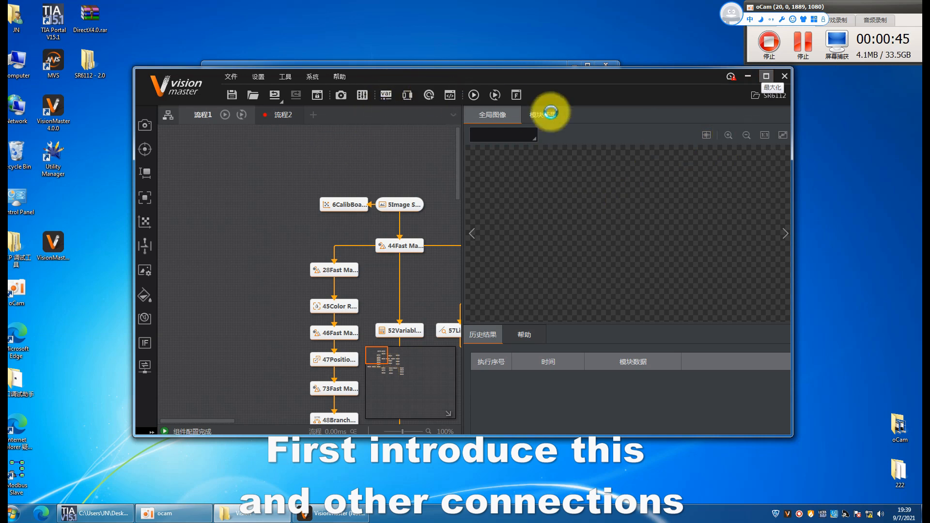
Let SR6112.sol finish loading until Process 1's flowchart is displayed
{"action": "left_click", "coordinate": [550, 114]}
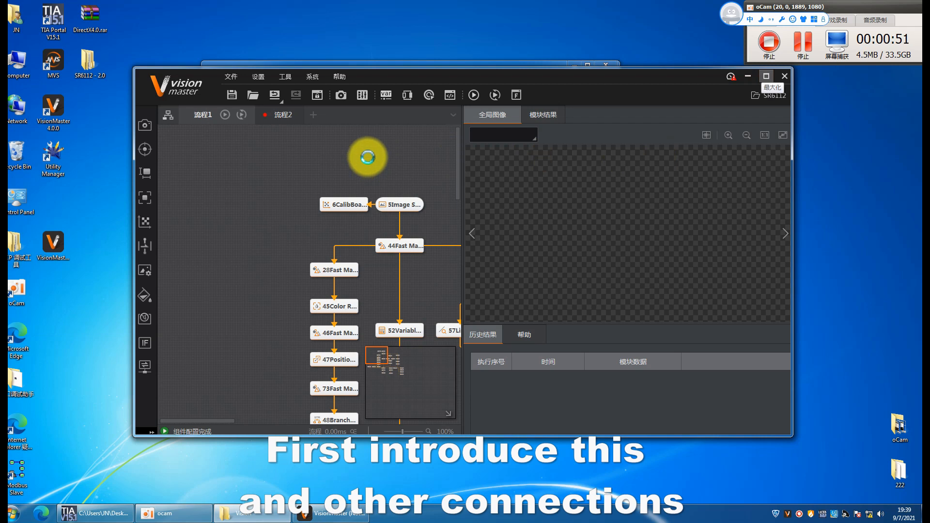
{"action": "mouse_move", "coordinate": [816, 119]}
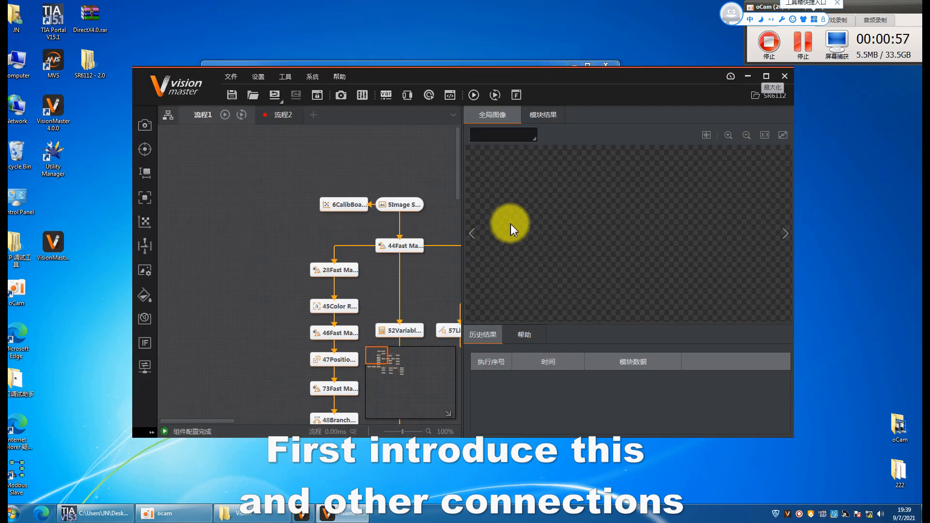
Maximize the VisionMaster window and switch the interface language to English
{"action": "left_click", "coordinate": [766, 76]}
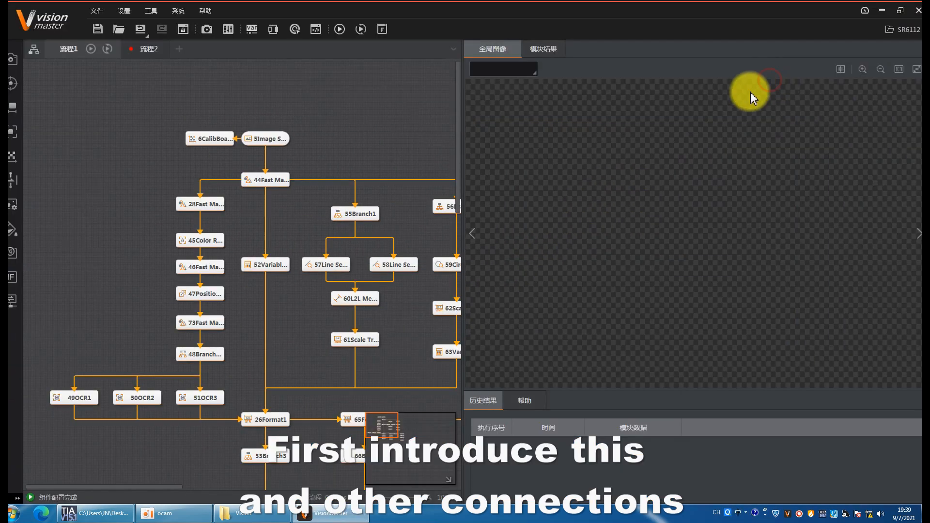
{"action": "mouse_move", "coordinate": [113, 99]}
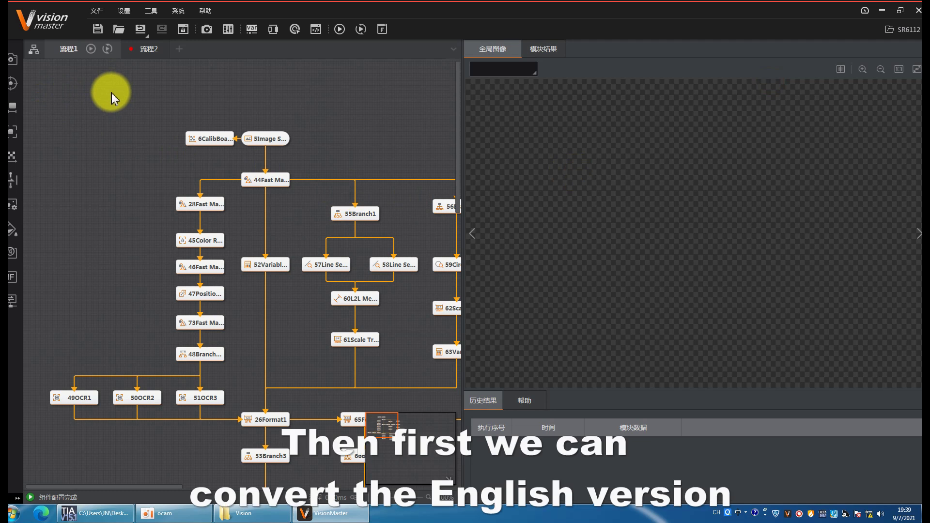
{"action": "left_click", "coordinate": [192, 10]}
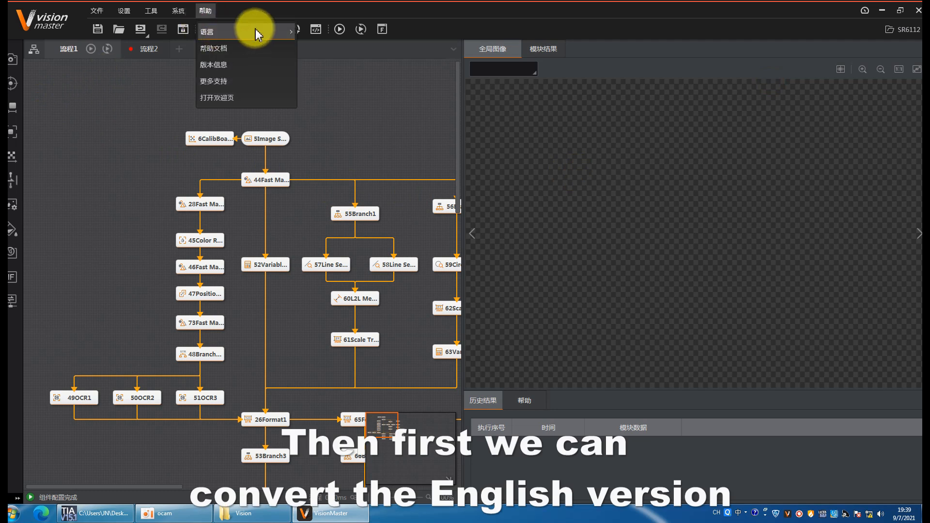
{"action": "mouse_move", "coordinate": [246, 32]}
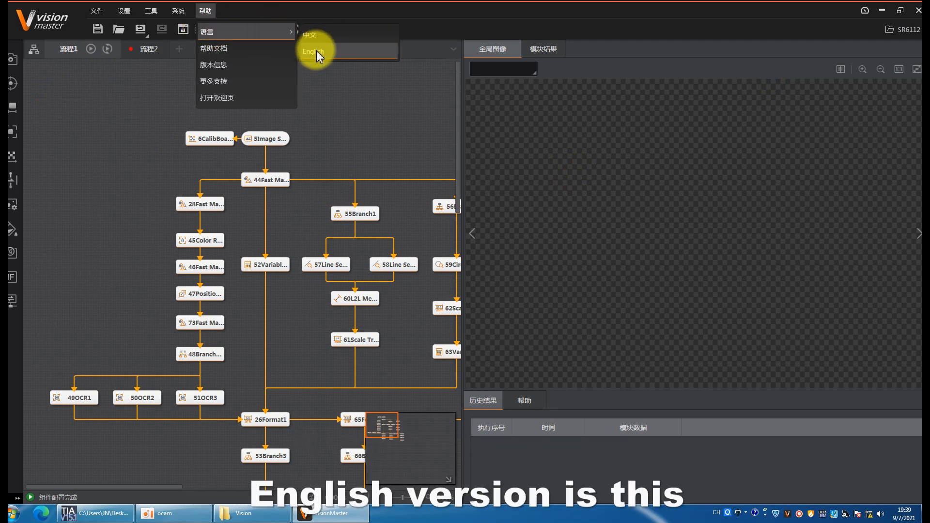
{"action": "mouse_move", "coordinate": [319, 58]}
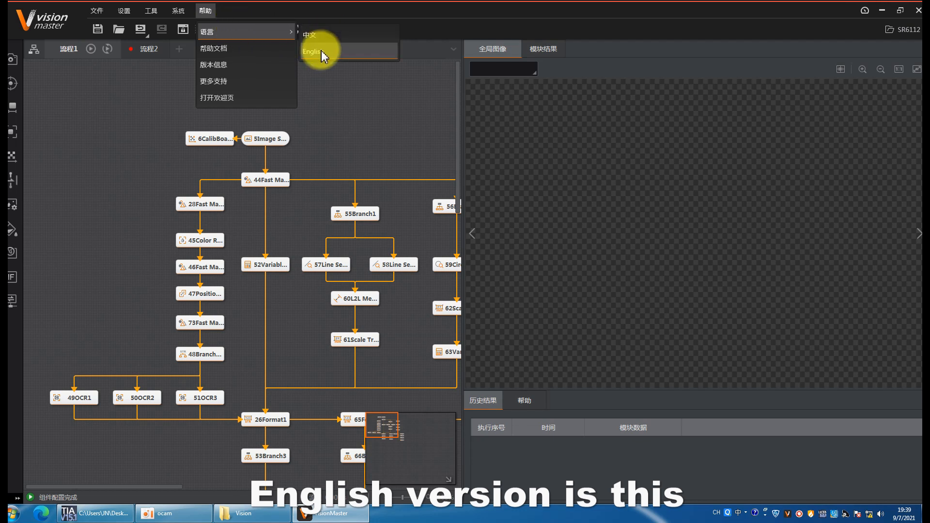
{"action": "left_click", "coordinate": [312, 51]}
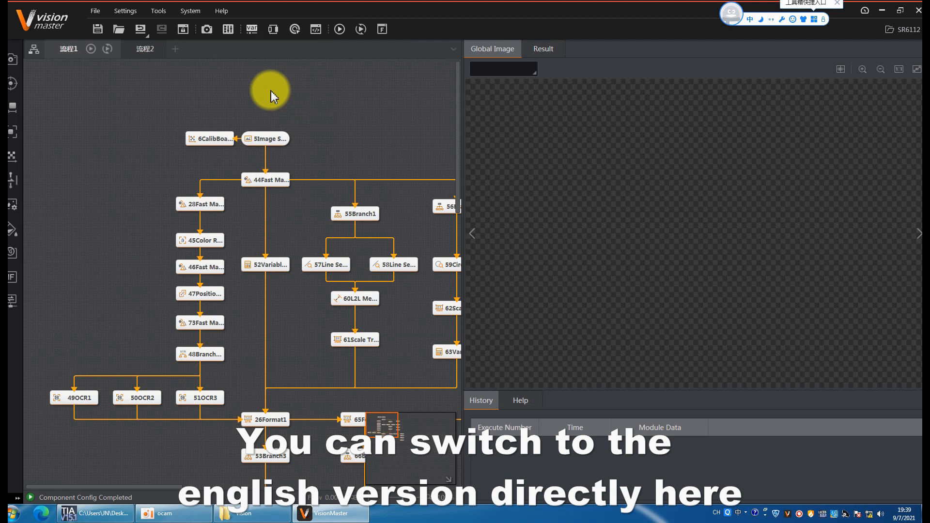
{"action": "mouse_move", "coordinate": [261, 100]}
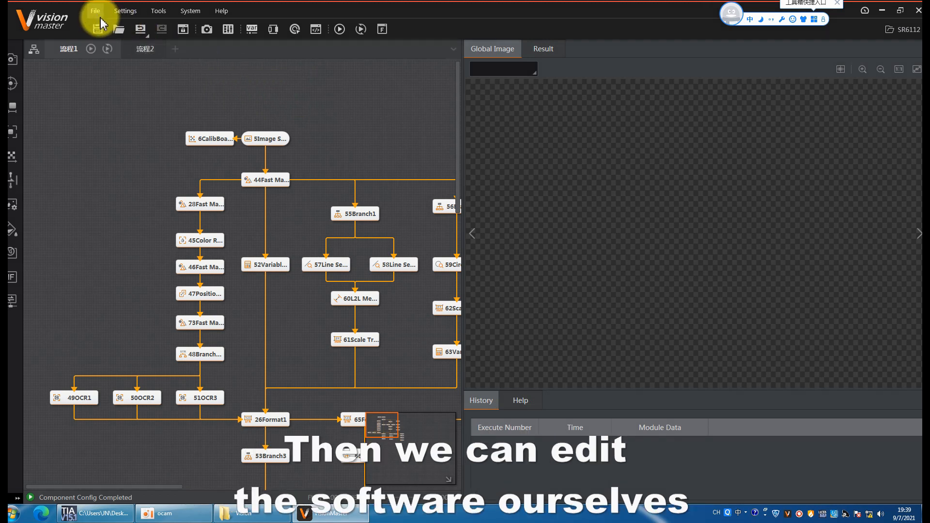
{"action": "left_click", "coordinate": [96, 11]}
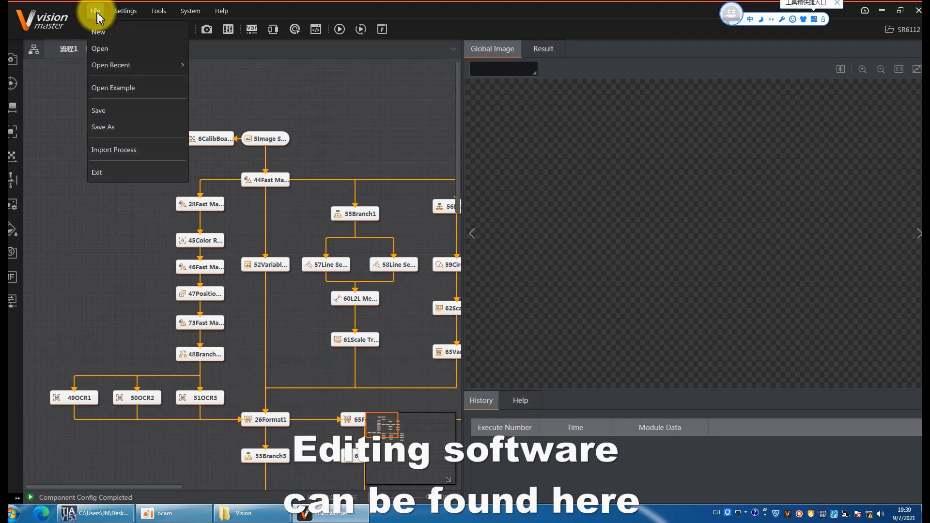
{"action": "mouse_move", "coordinate": [171, 51]}
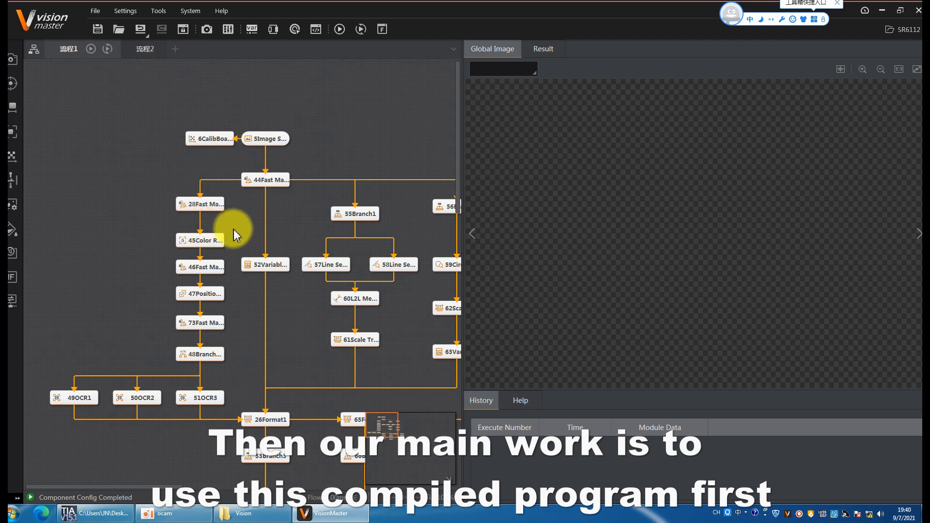
{"action": "mouse_move", "coordinate": [228, 159]}
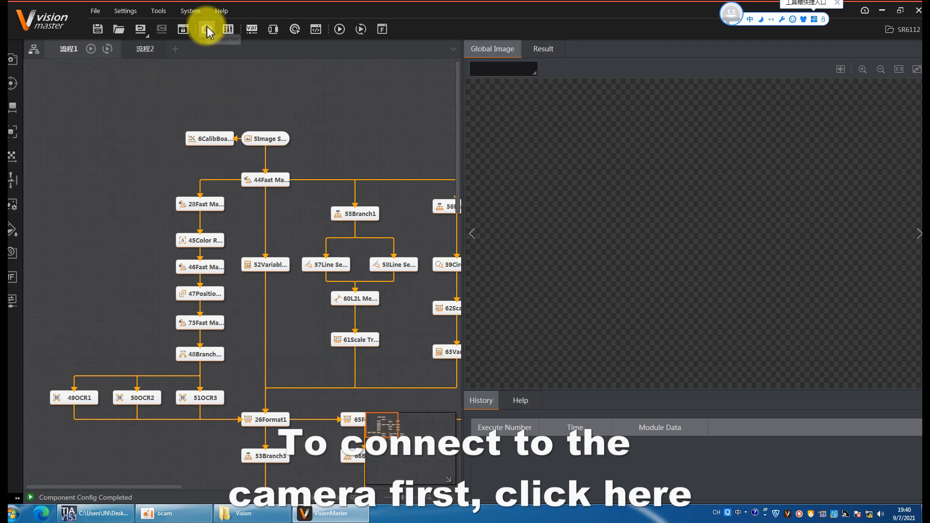
Add a global camera and connect it to the physical camera in Camera Set
{"action": "left_click", "coordinate": [207, 29]}
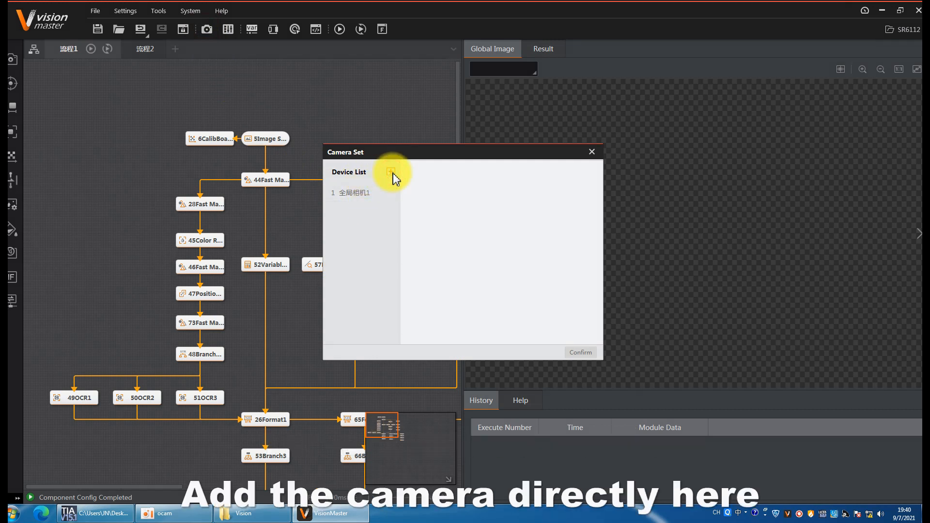
{"action": "left_click", "coordinate": [389, 172]}
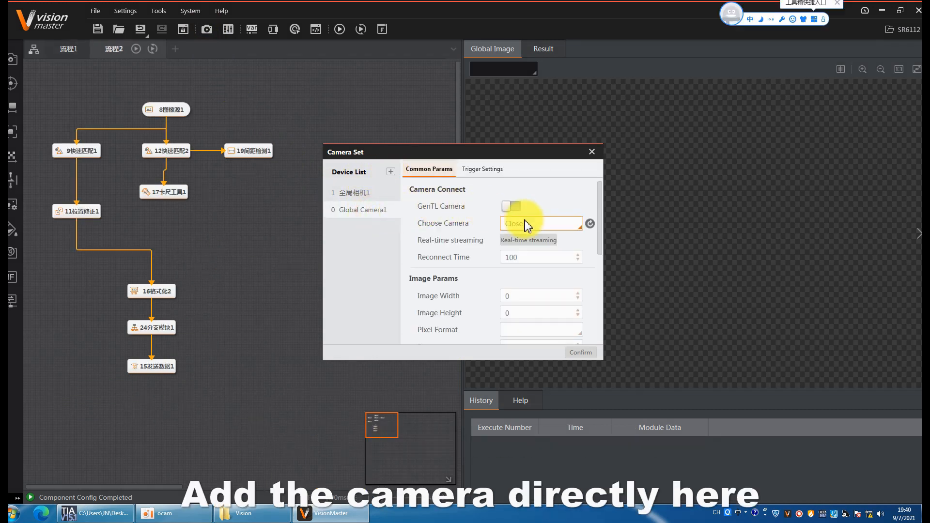
{"action": "left_click", "coordinate": [541, 223]}
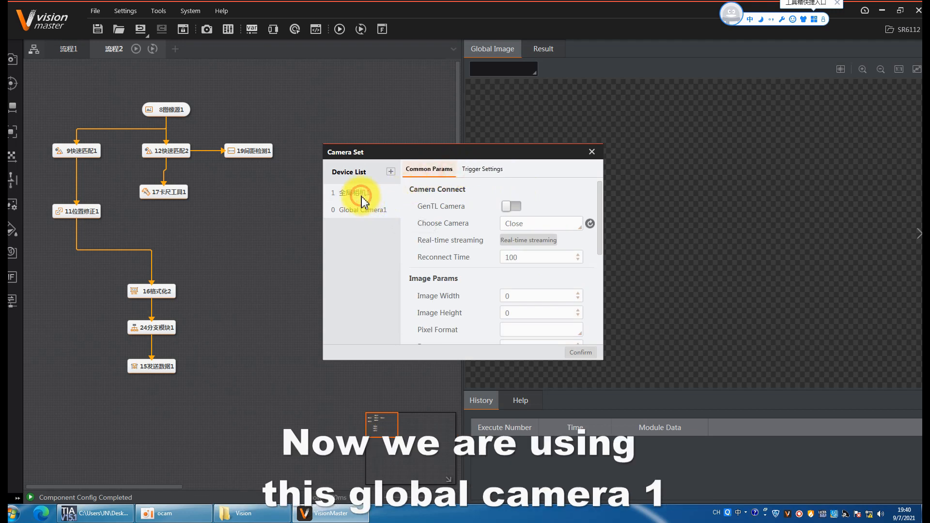
{"action": "left_click", "coordinate": [355, 192]}
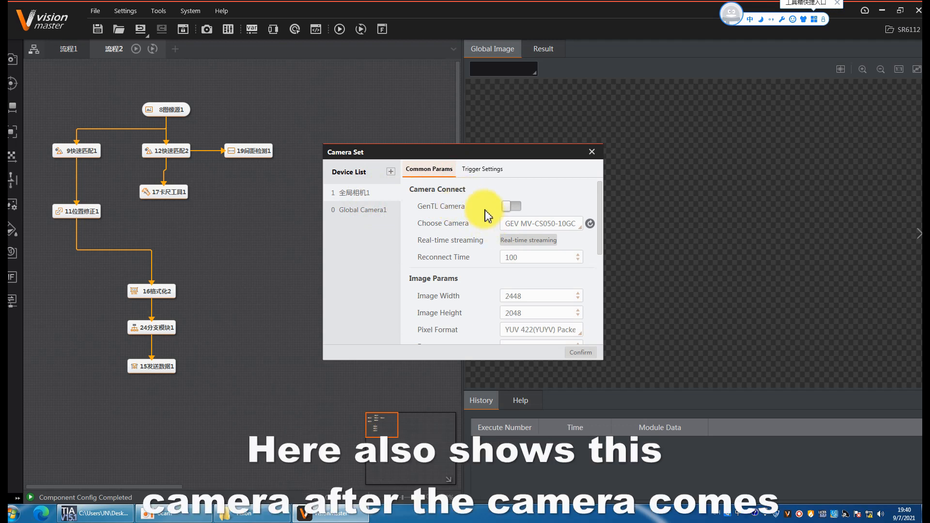
{"action": "left_click", "coordinate": [540, 223]}
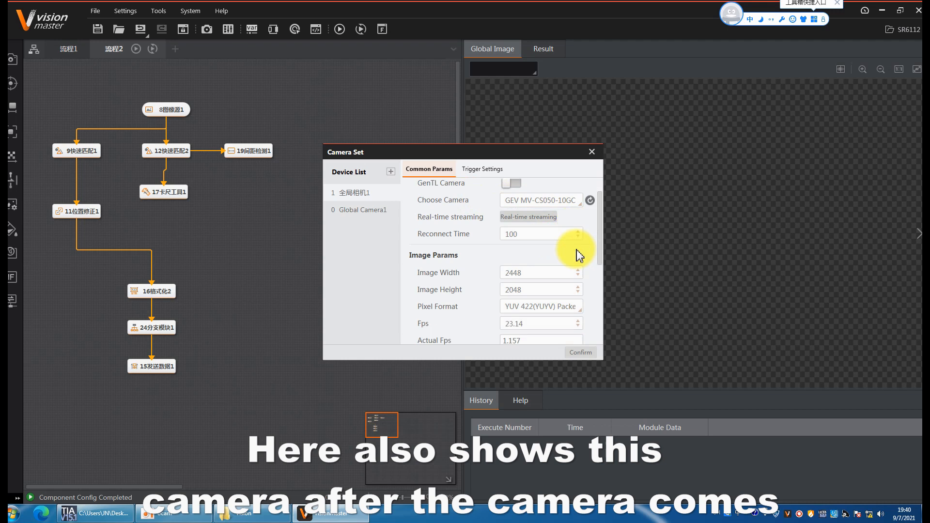
{"action": "left_click", "coordinate": [528, 216]}
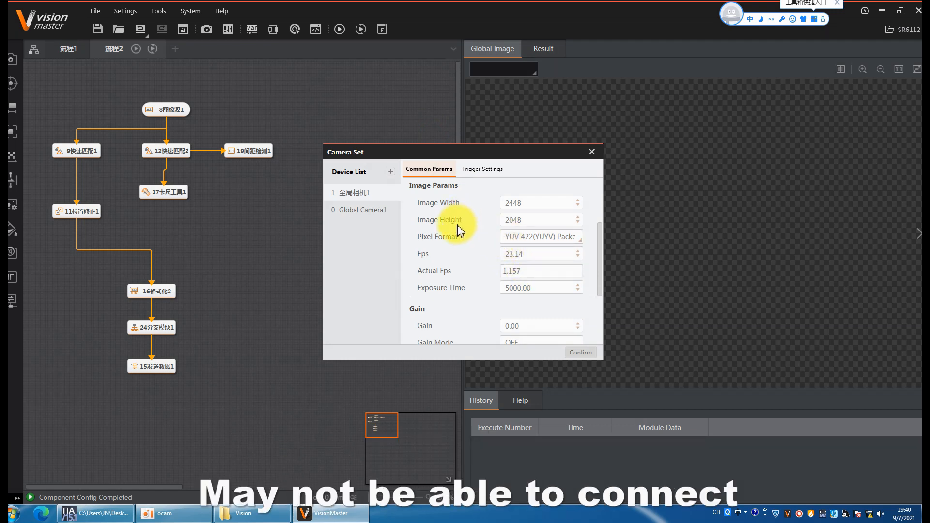
{"action": "mouse_move", "coordinate": [511, 255]}
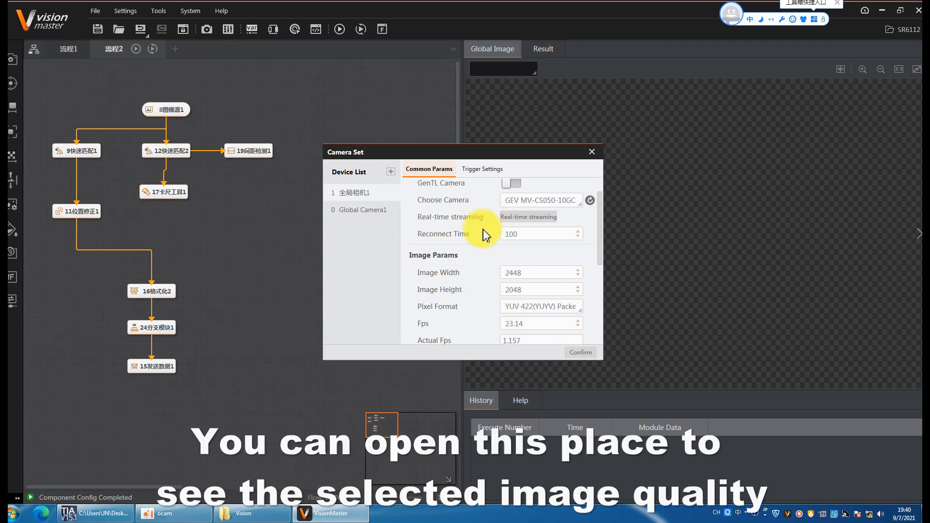
Set the global camera's pixel format to YUV 422 (YUYV) Packed
{"action": "scroll", "scroll_direction": "down", "scroll_amount": 3}
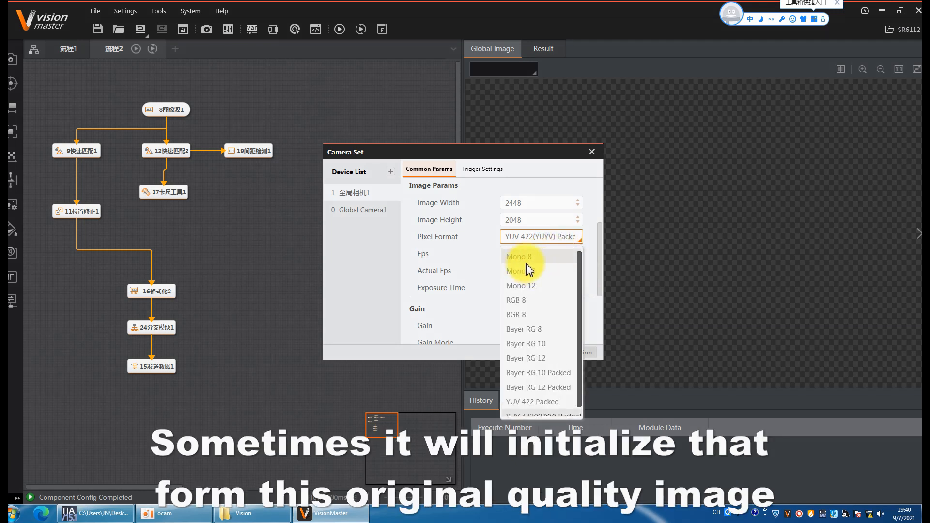
{"action": "mouse_move", "coordinate": [526, 262]}
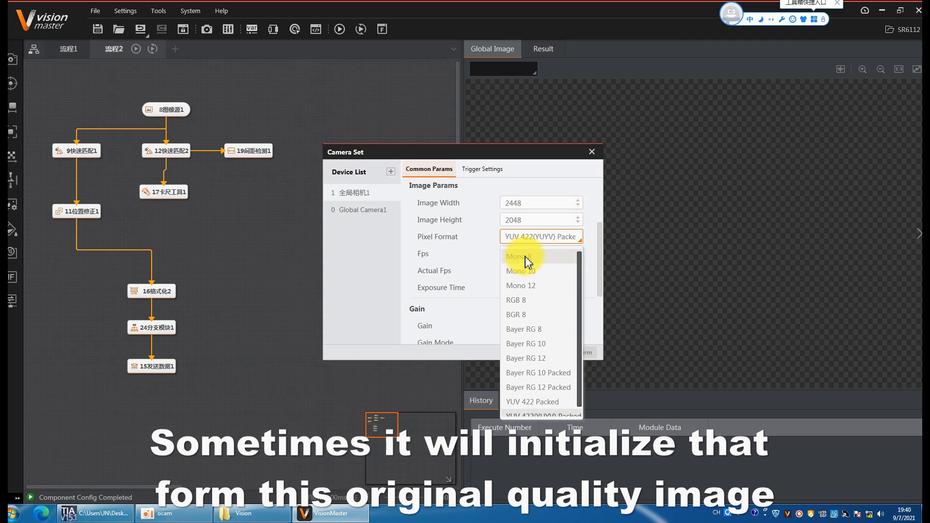
{"action": "mouse_move", "coordinate": [545, 293]}
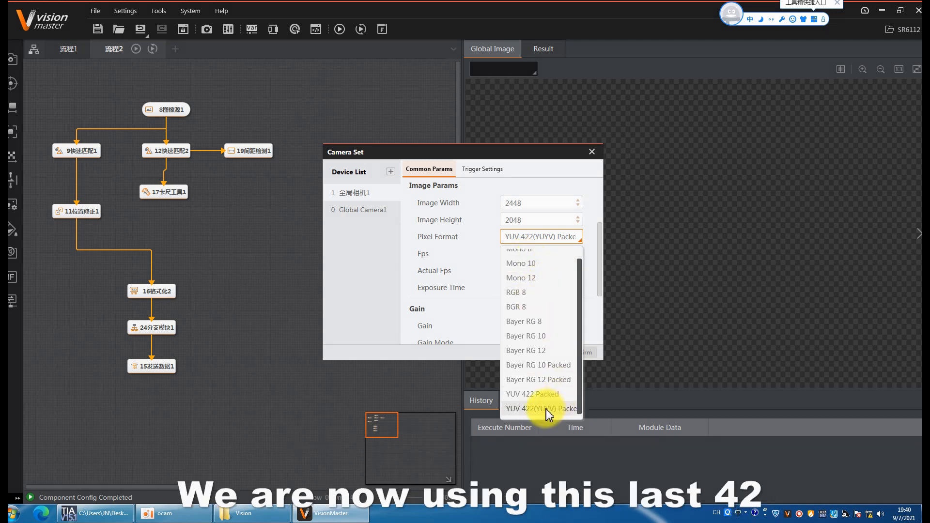
{"action": "left_click", "coordinate": [542, 409]}
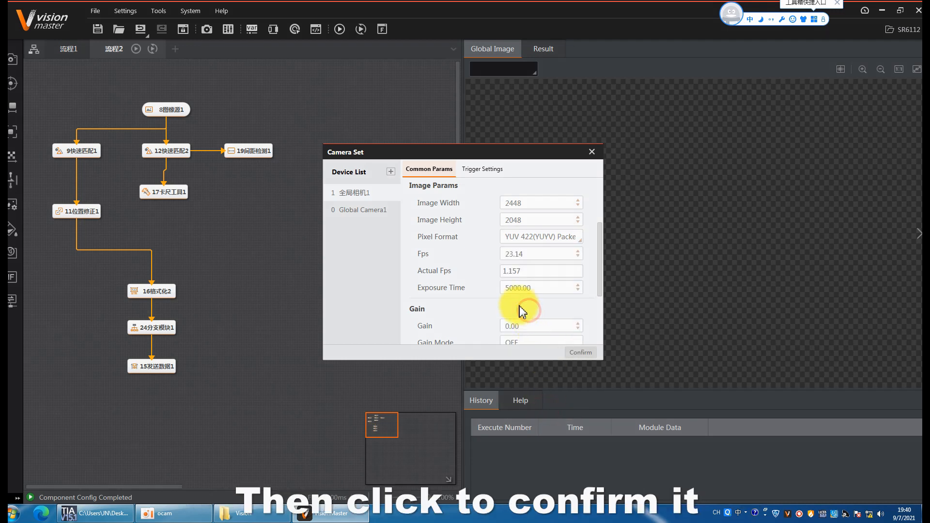
{"action": "left_click", "coordinate": [483, 170]}
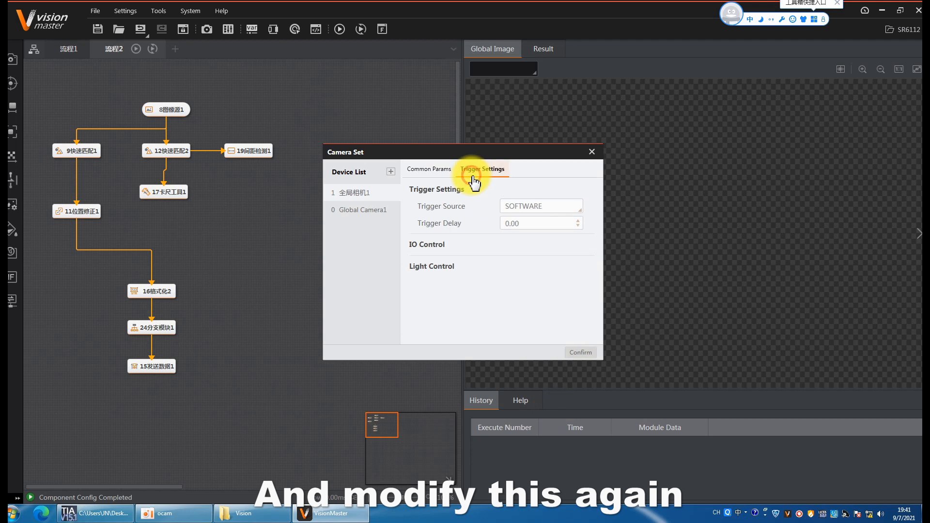
Keep the trigger source at SOFTWARE and confirm the camera settings
{"action": "left_click", "coordinate": [541, 205]}
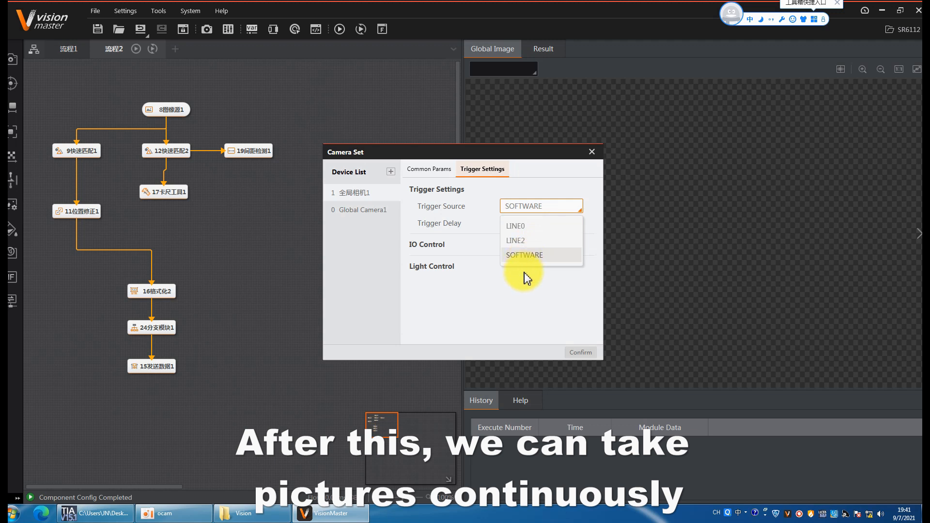
{"action": "left_click", "coordinate": [525, 255]}
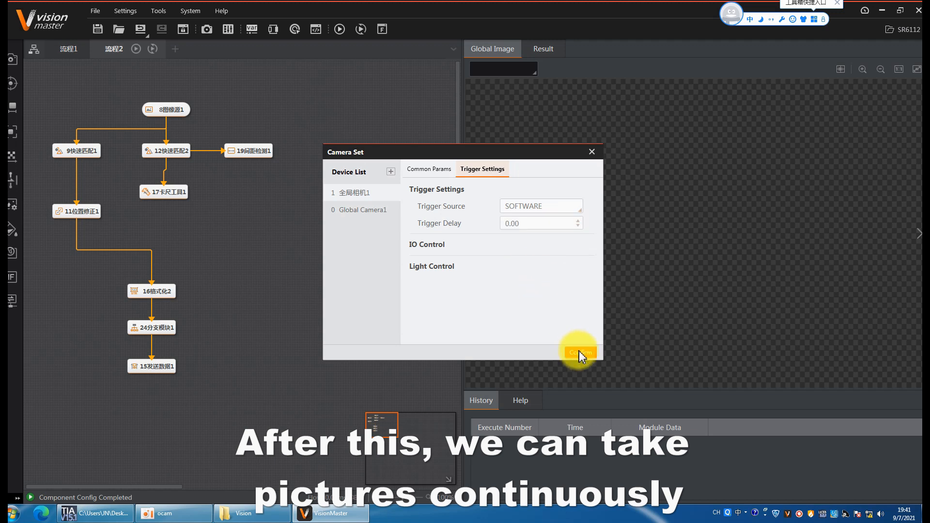
{"action": "left_click", "coordinate": [581, 352]}
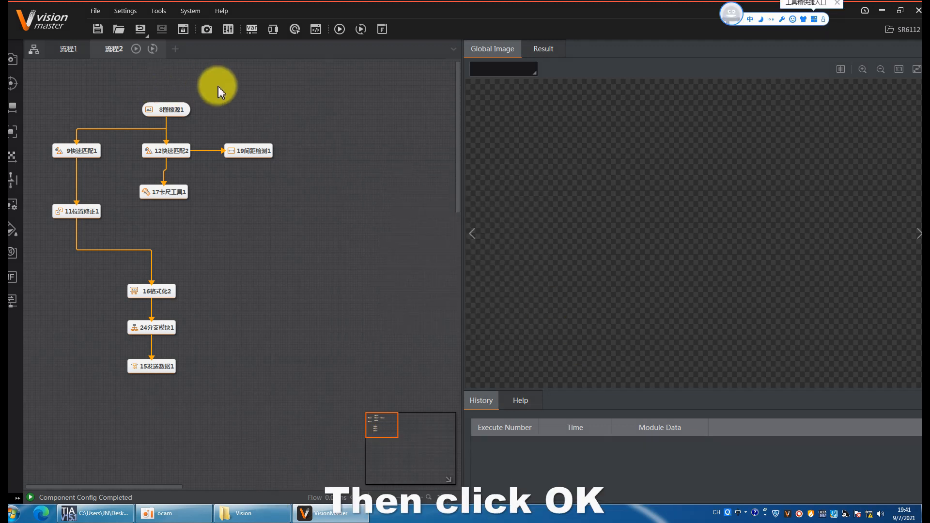
{"action": "mouse_move", "coordinate": [273, 29]}
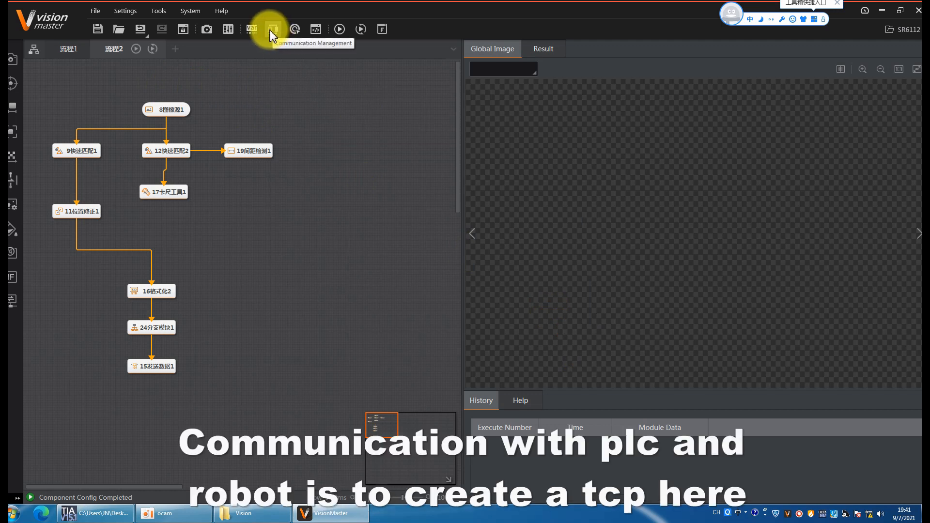
{"action": "mouse_move", "coordinate": [275, 39]}
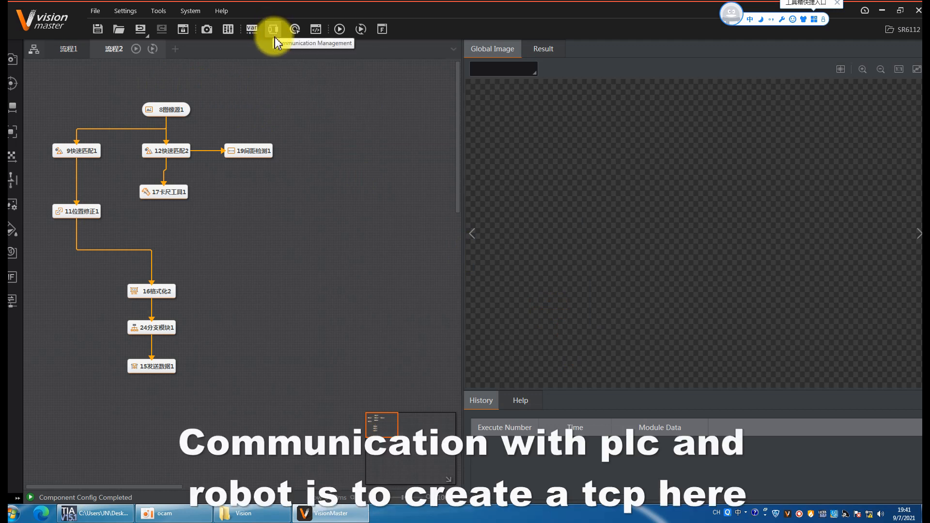
Review the TCP servers on port 2000 and the TCP client to 192.168.0.1:3000
{"action": "left_click", "coordinate": [273, 30]}
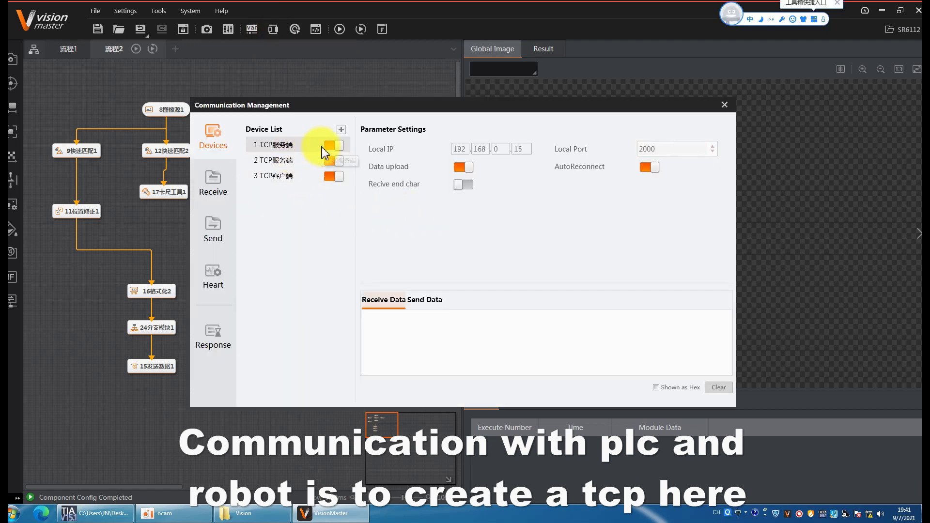
{"action": "left_click", "coordinate": [272, 145]}
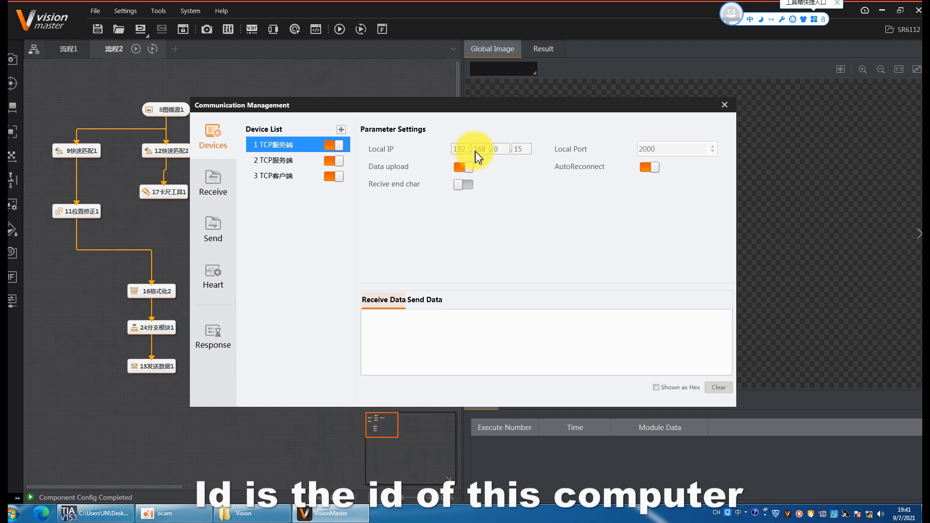
{"action": "mouse_move", "coordinate": [569, 157]}
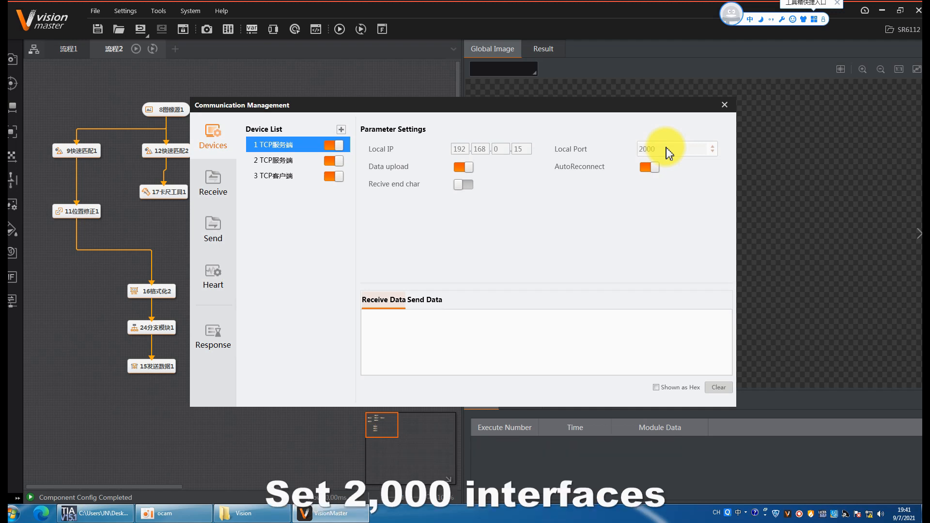
{"action": "mouse_move", "coordinate": [568, 197]}
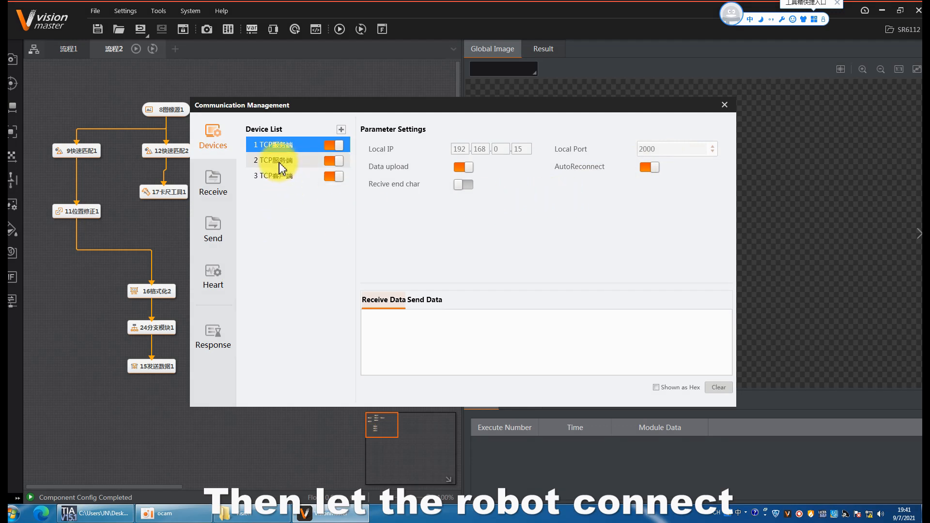
{"action": "left_click", "coordinate": [280, 176]}
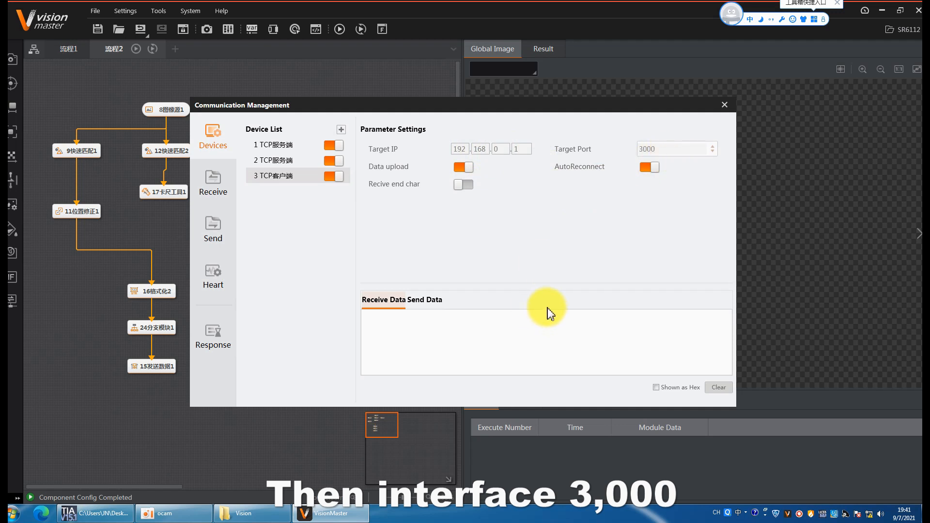
{"action": "mouse_move", "coordinate": [529, 310]}
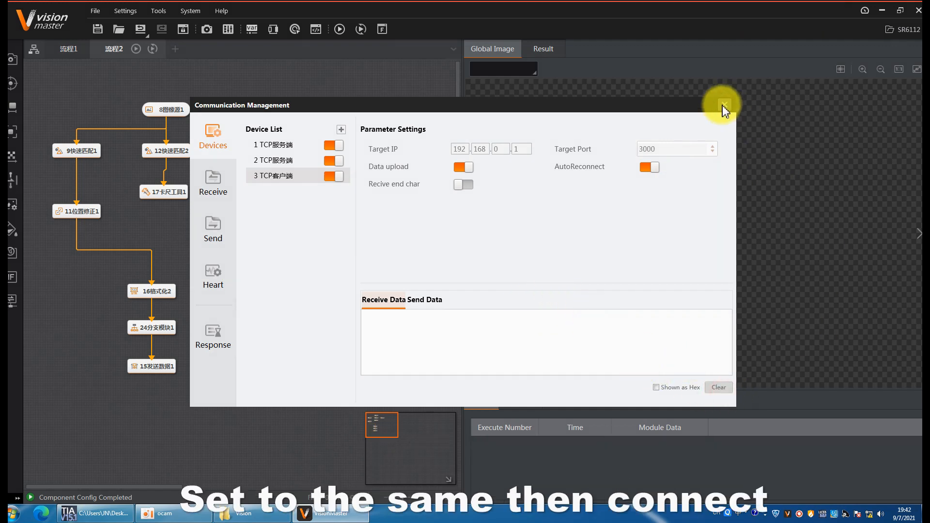
Close communications and review string triggers 124 (process 1) and 456 (process 2)
{"action": "left_click", "coordinate": [724, 105]}
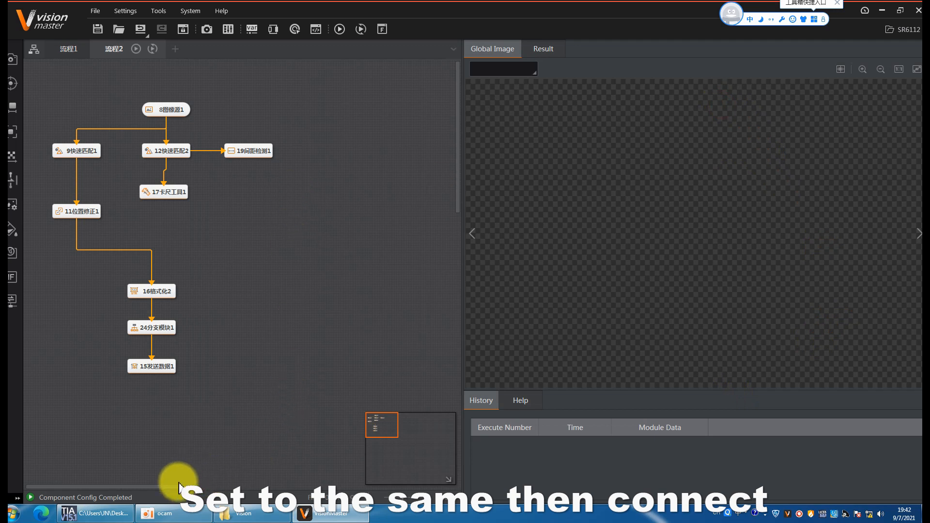
{"action": "mouse_move", "coordinate": [254, 288]}
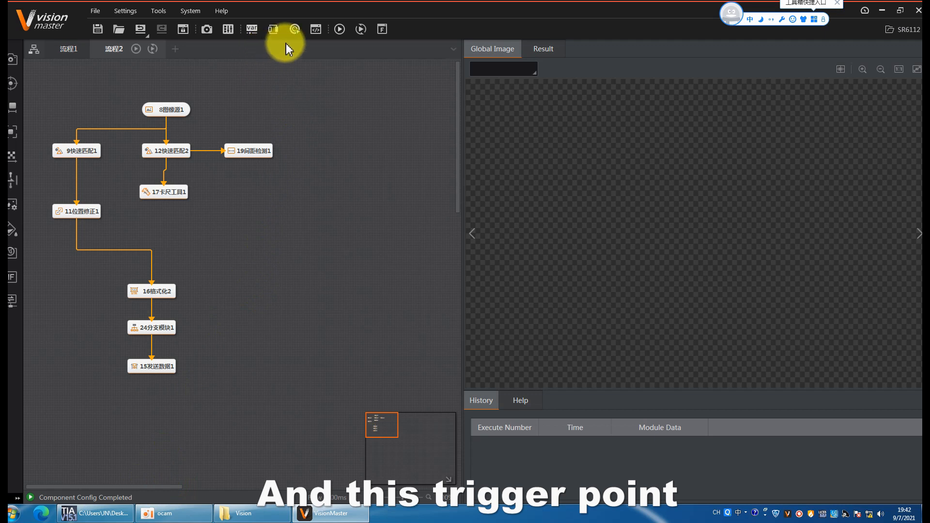
{"action": "left_click", "coordinate": [296, 30]}
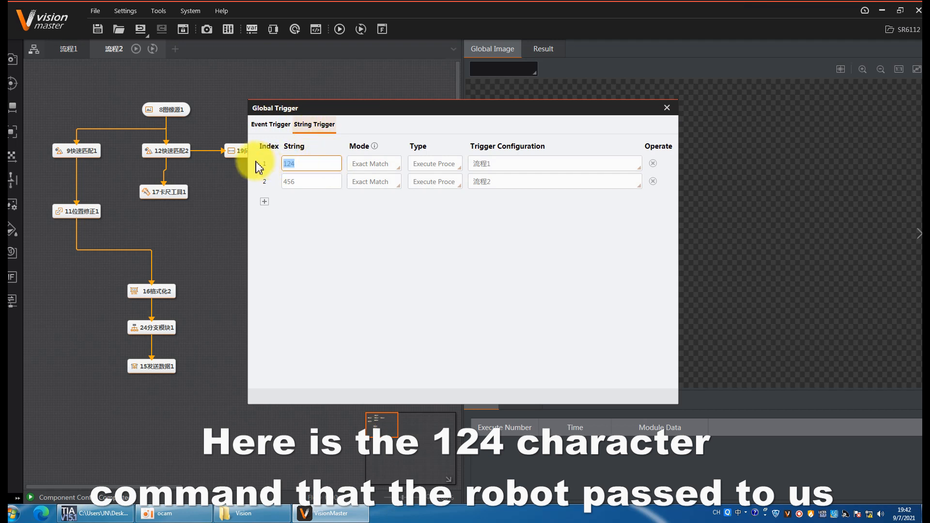
{"action": "left_click", "coordinate": [311, 164]}
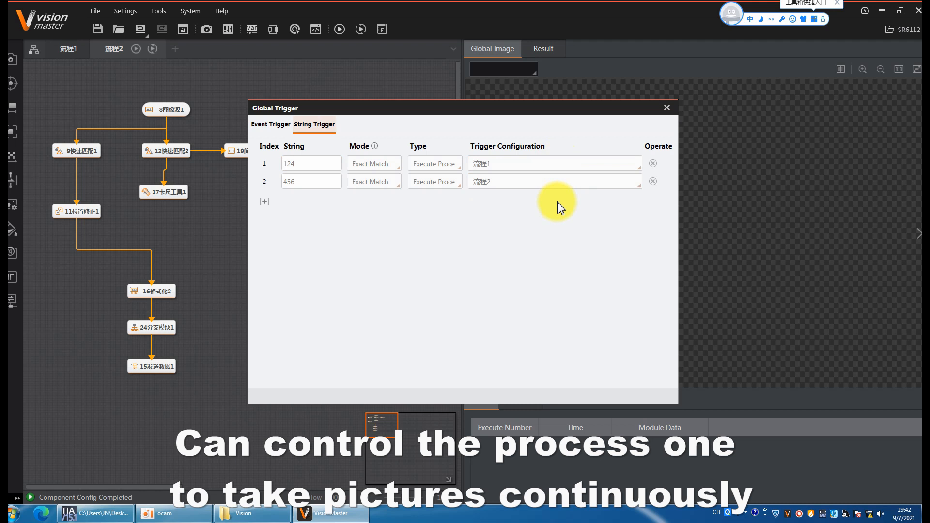
{"action": "left_click", "coordinate": [667, 107]}
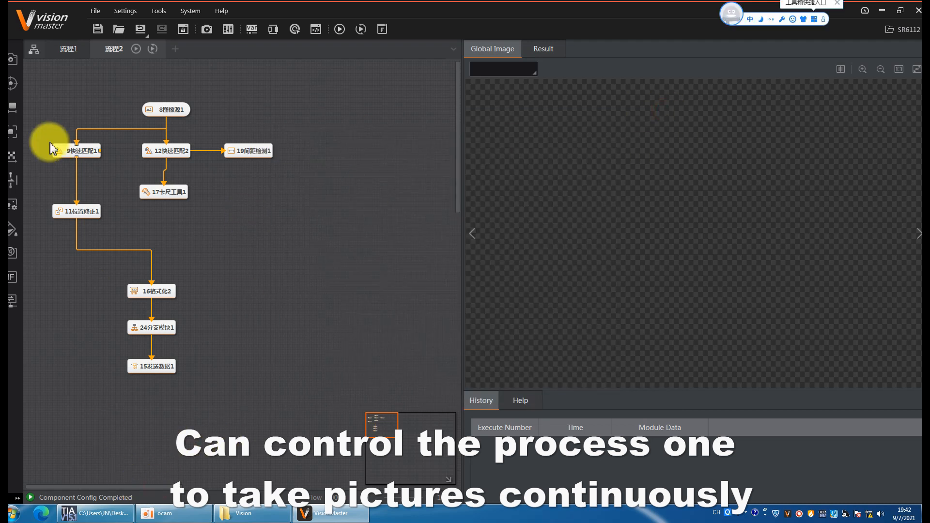
Run the first flow continuously to capture an A6 part image, then select 5 Image Source
{"action": "left_click", "coordinate": [67, 48]}
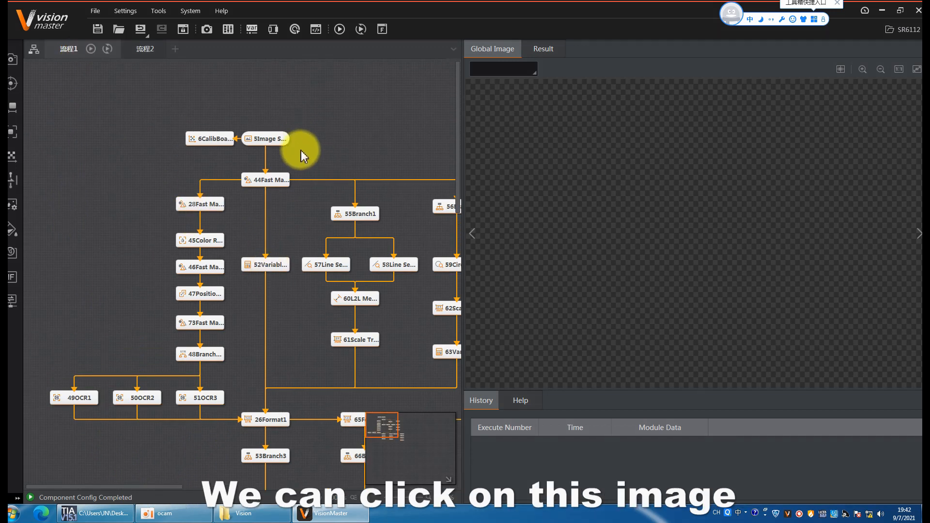
{"action": "left_click", "coordinate": [265, 138]}
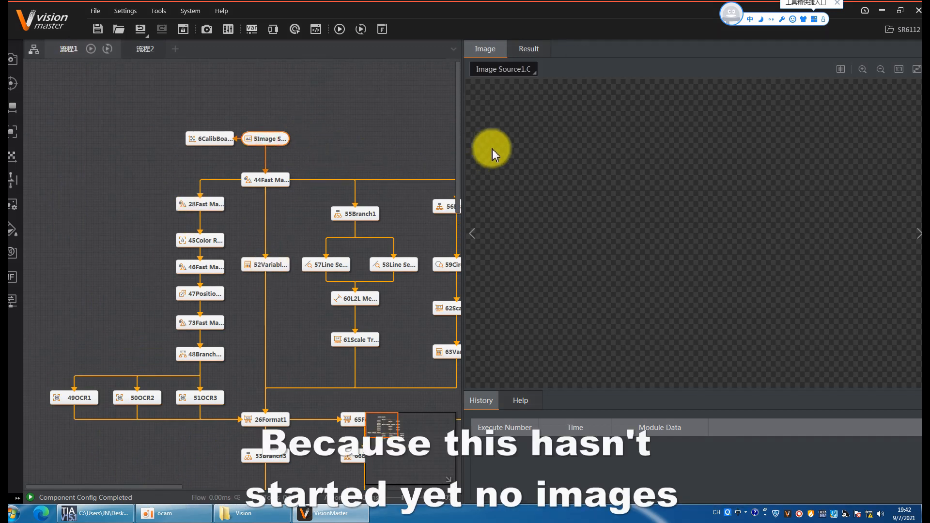
{"action": "mouse_move", "coordinate": [385, 151]}
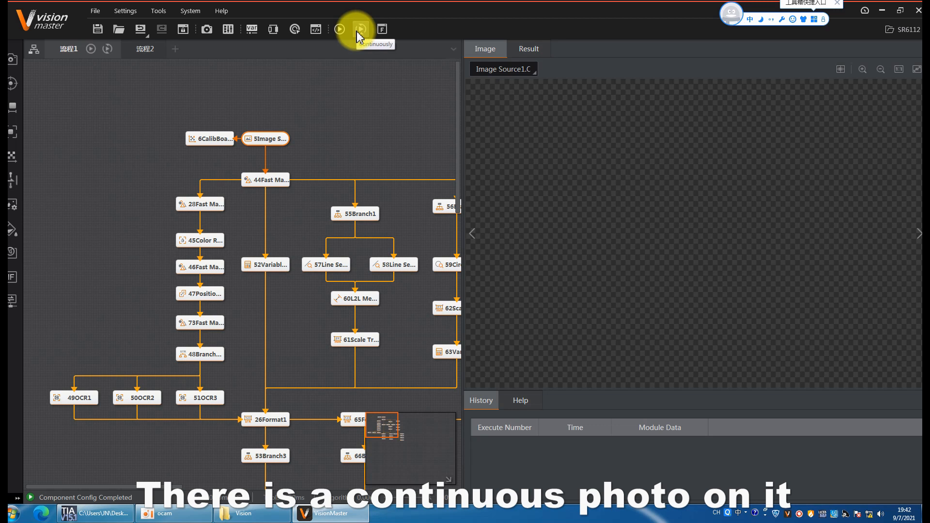
{"action": "left_click", "coordinate": [357, 30]}
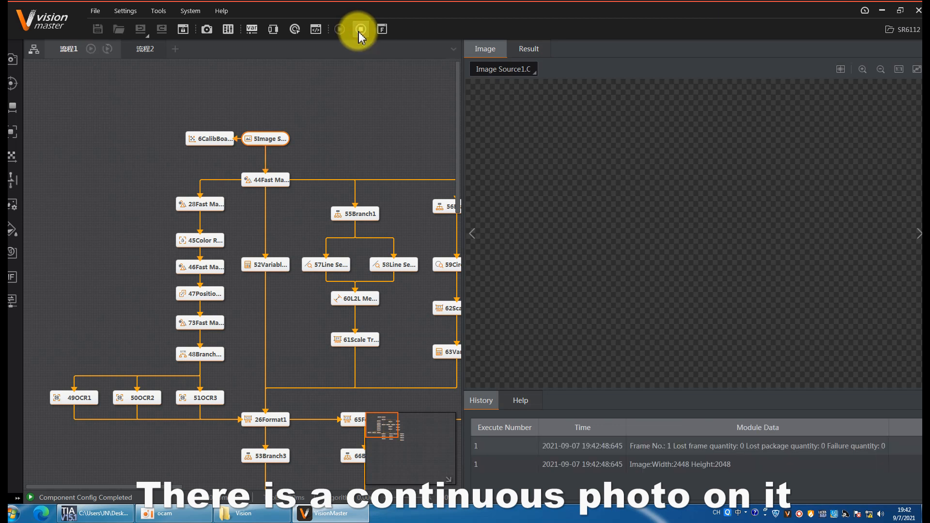
{"action": "left_click", "coordinate": [341, 30]}
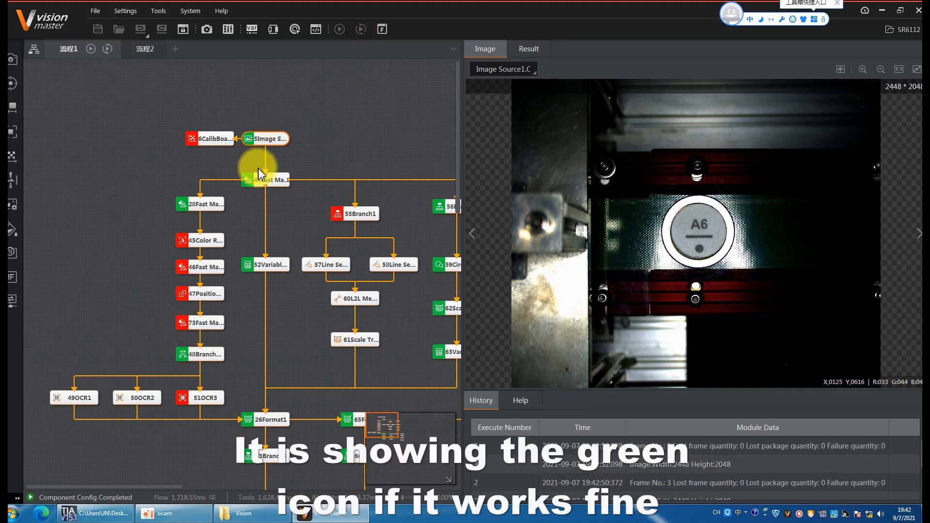
{"action": "mouse_move", "coordinate": [278, 205]}
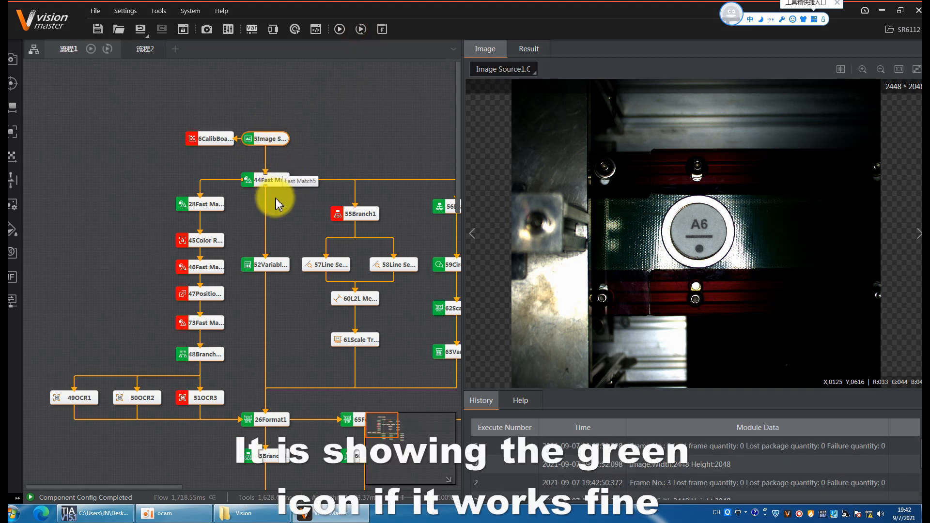
{"action": "mouse_move", "coordinate": [241, 314]}
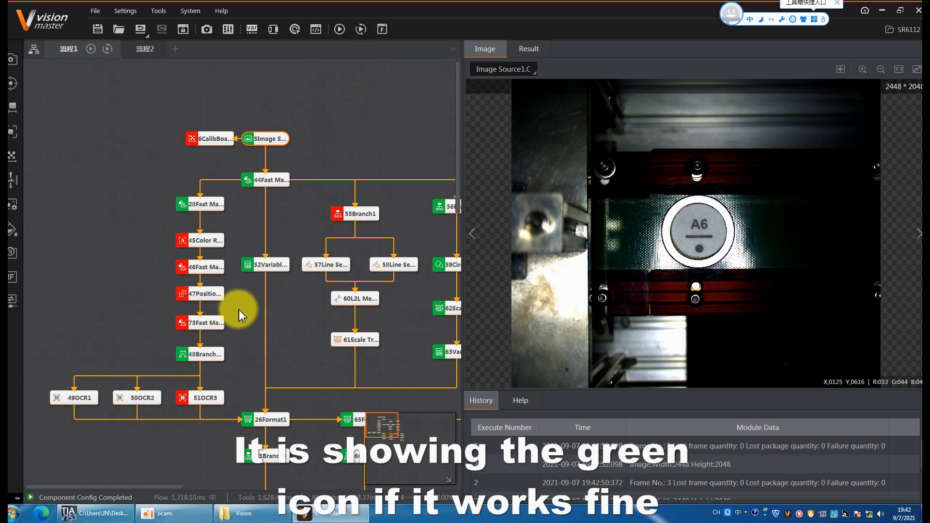
{"action": "mouse_move", "coordinate": [255, 212]}
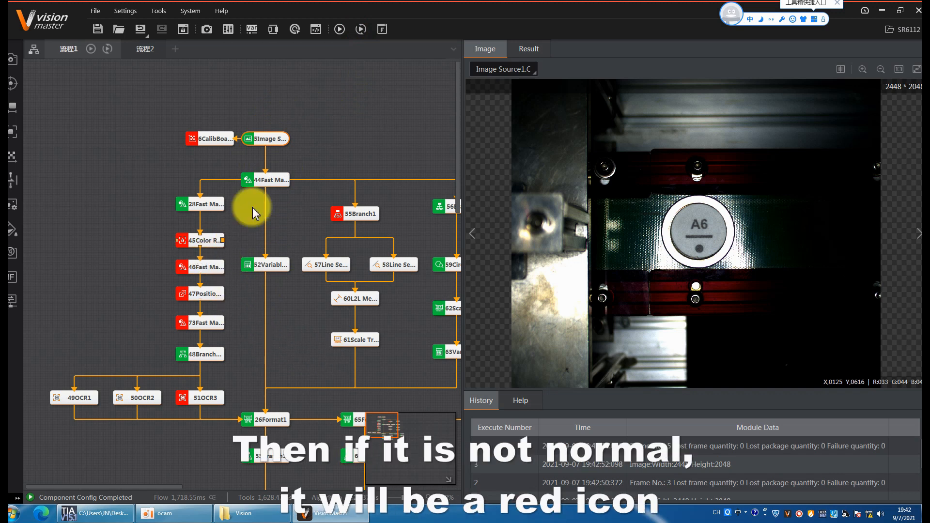
{"action": "mouse_move", "coordinate": [391, 405]}
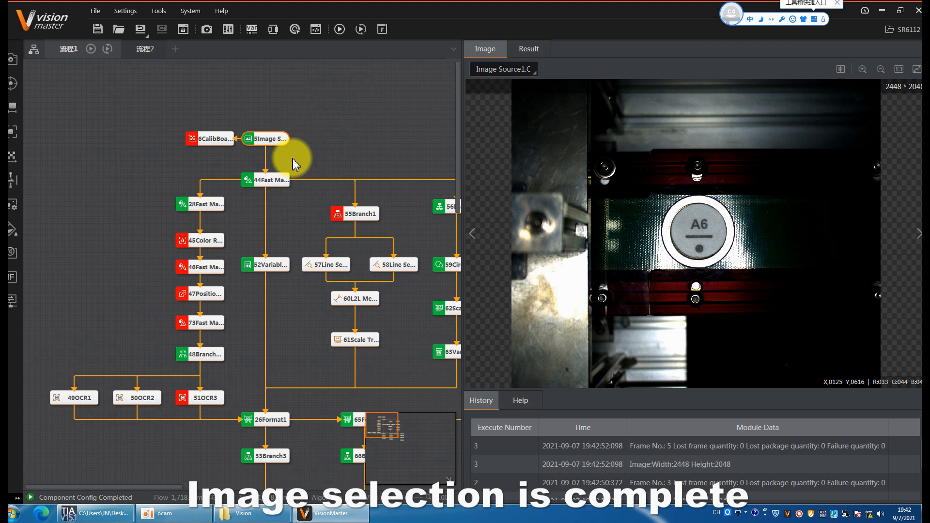
{"action": "left_click", "coordinate": [272, 139]}
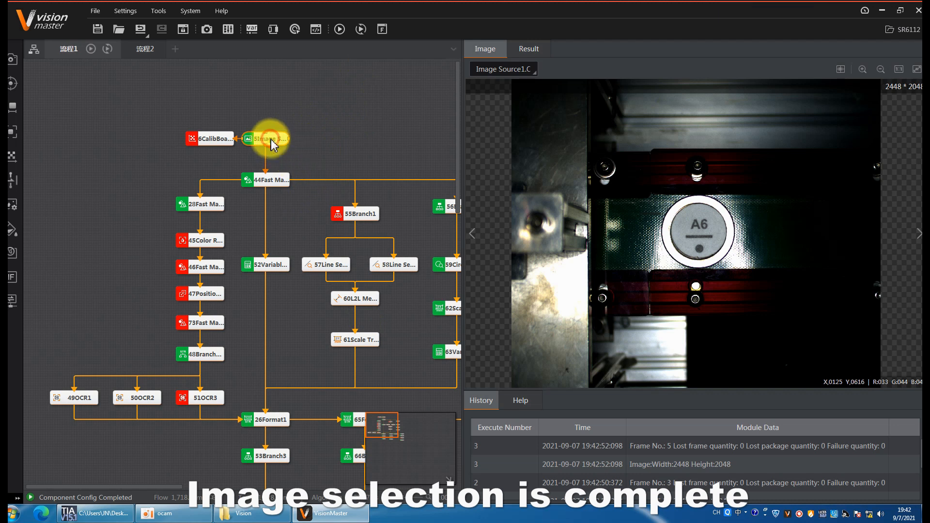
{"action": "left_click", "coordinate": [383, 196]}
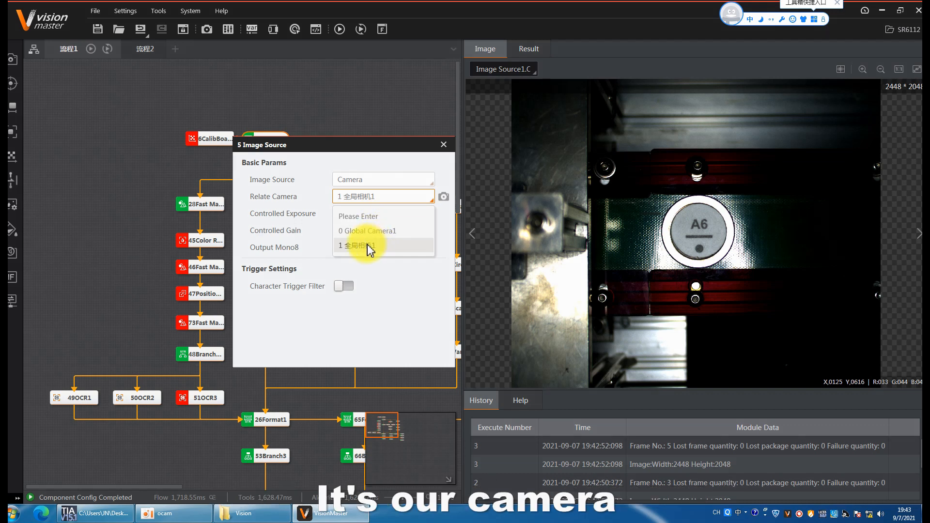
{"action": "left_click", "coordinate": [359, 246]}
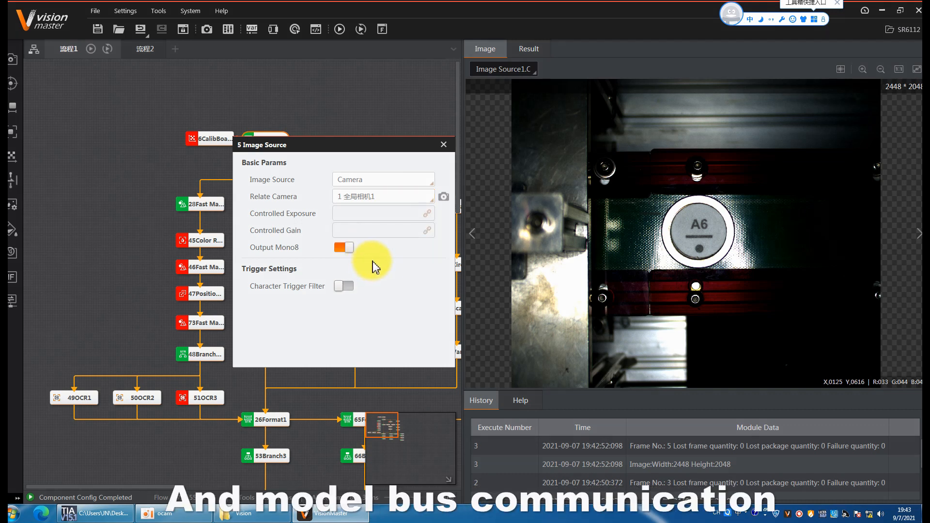
{"action": "mouse_move", "coordinate": [387, 254]}
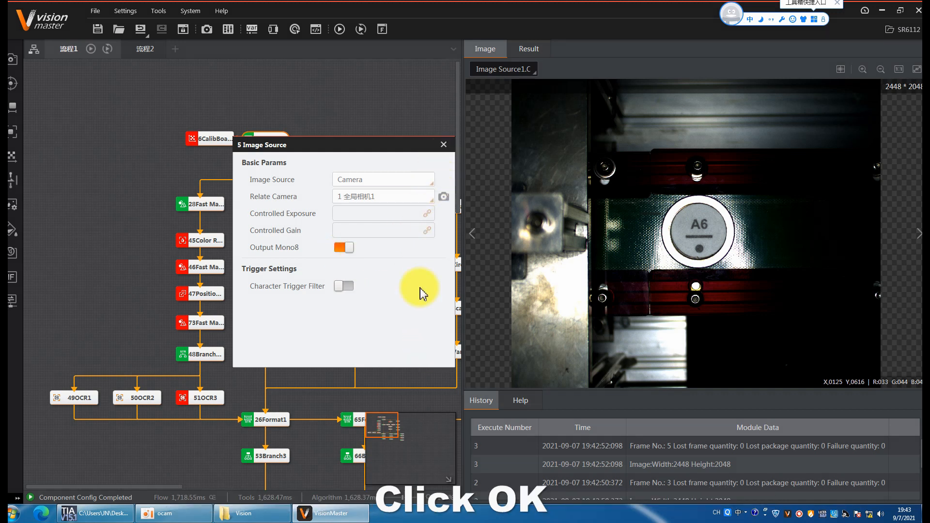
{"action": "left_click", "coordinate": [443, 144]}
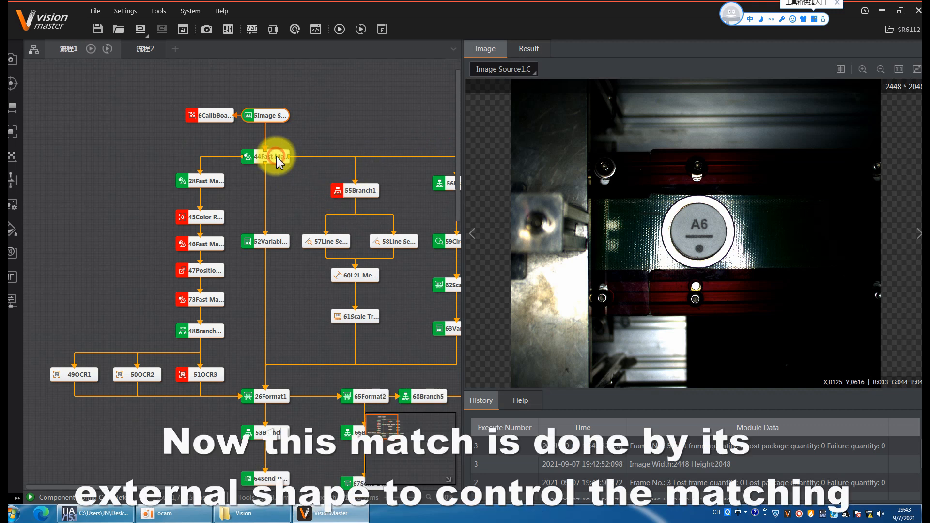
Feed 44 Fast Match 5 Image Source1.Mono8 Image and draw its ROI around the part
{"action": "double_click", "coordinate": [262, 156]}
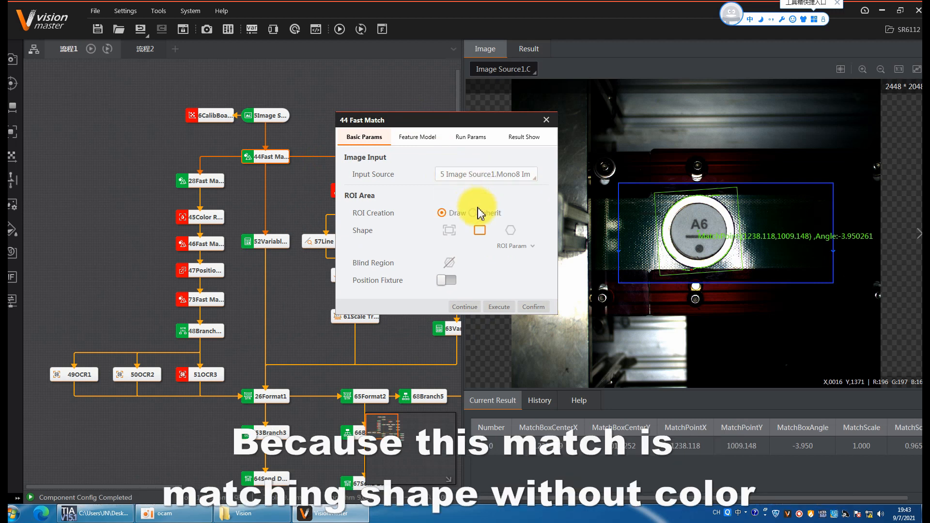
{"action": "left_click", "coordinate": [486, 174]}
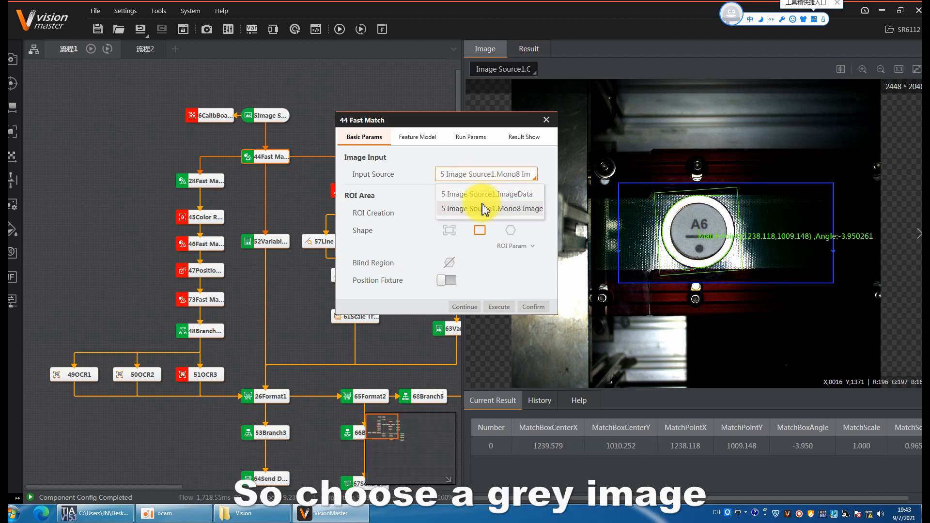
{"action": "left_click", "coordinate": [490, 208]}
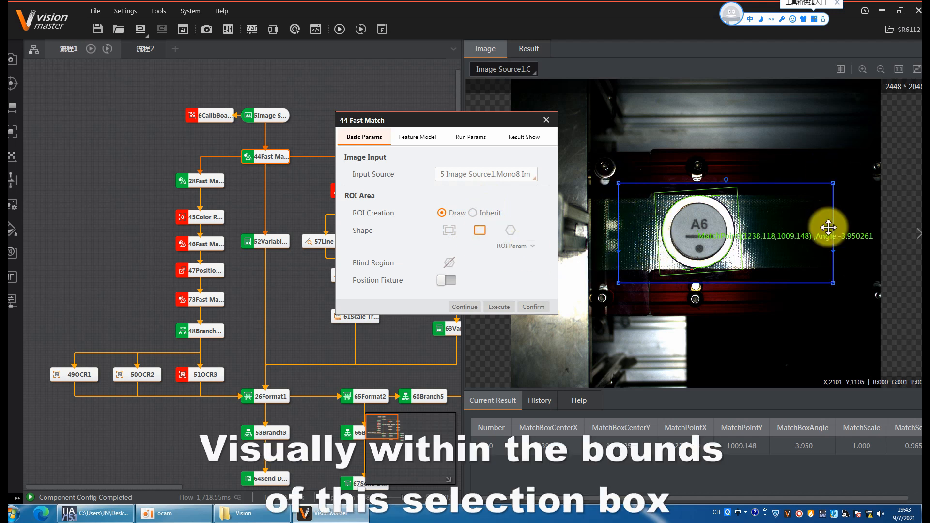
{"action": "left_click_drag", "start_coordinate": [830, 227], "coordinate": [830, 279]}
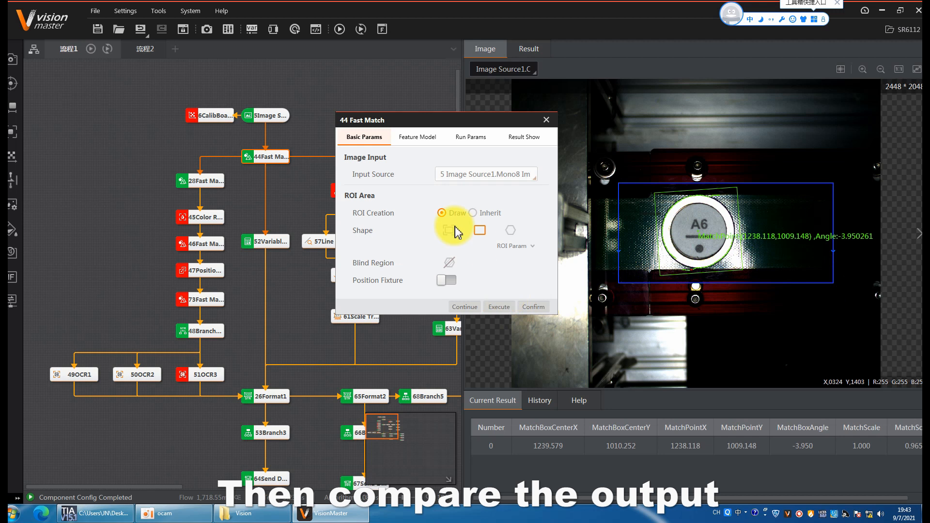
Preview Fast Match's first feature template model, then select template 2, the circular model
{"action": "left_click", "coordinate": [418, 136]}
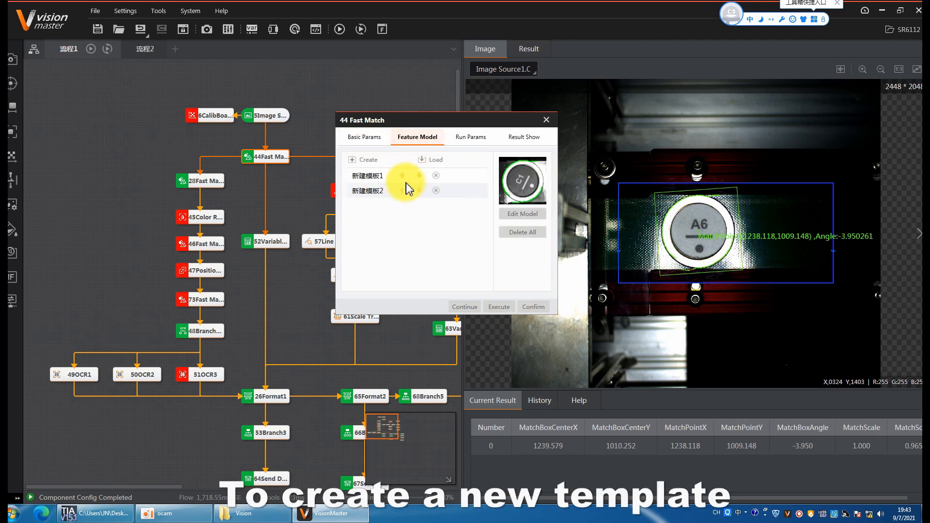
{"action": "left_click", "coordinate": [372, 175]}
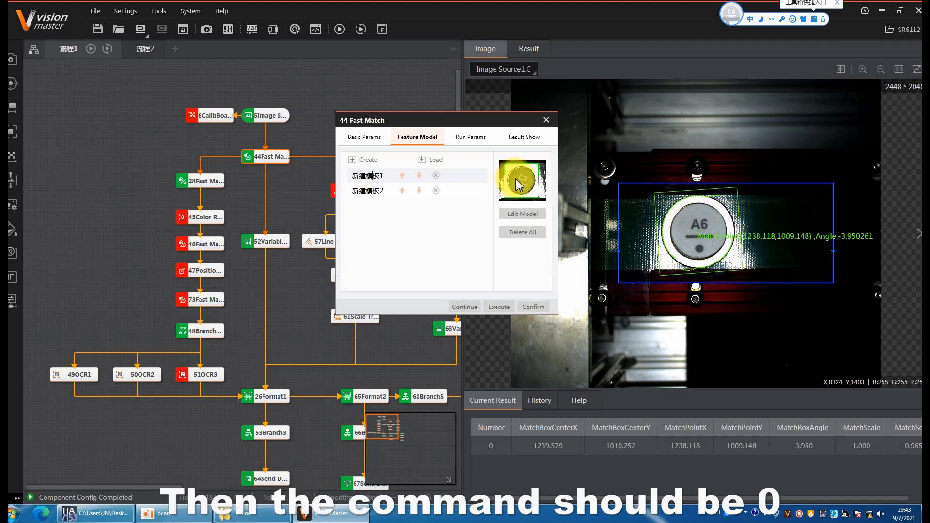
{"action": "left_click", "coordinate": [366, 190]}
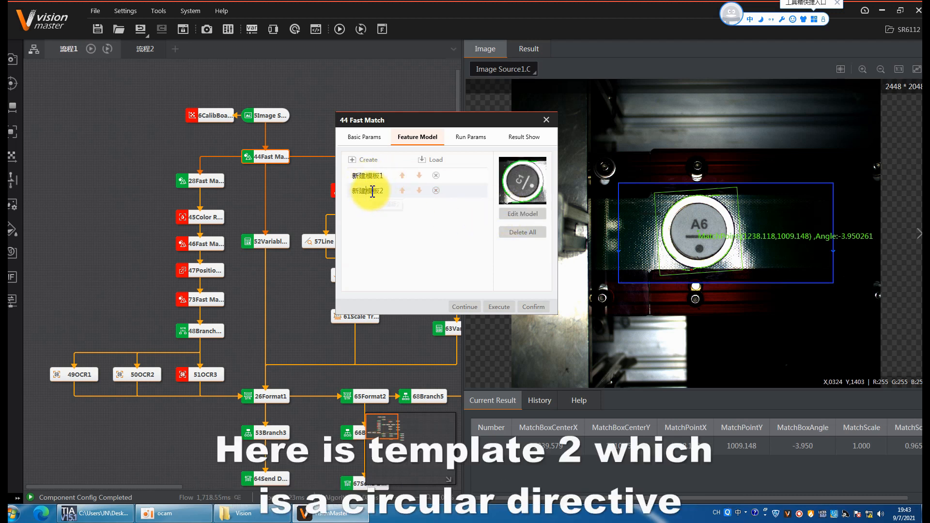
{"action": "left_click", "coordinate": [471, 137]}
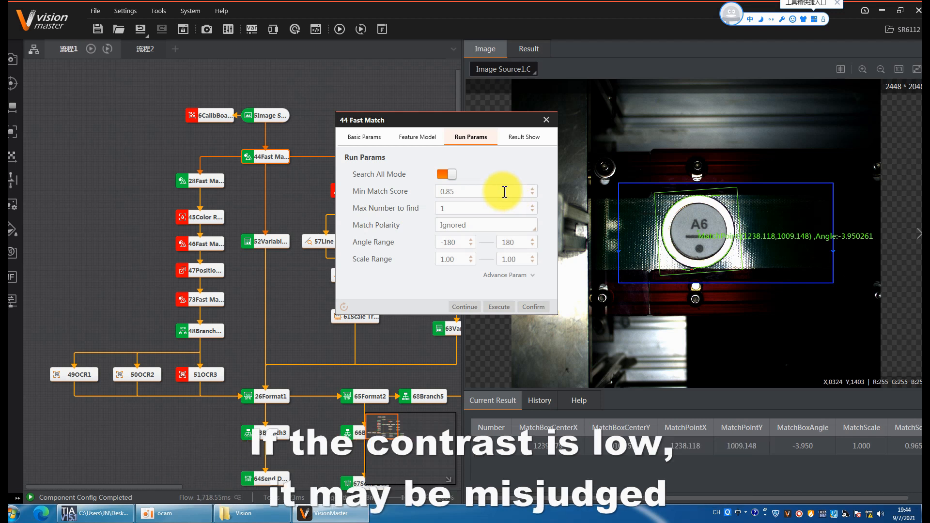
{"action": "mouse_move", "coordinate": [502, 192]}
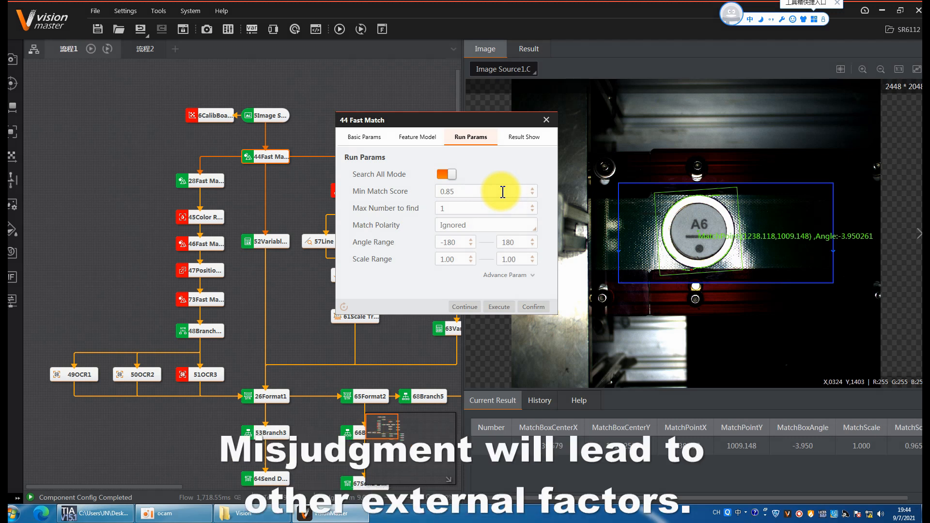
{"action": "mouse_move", "coordinate": [530, 208]}
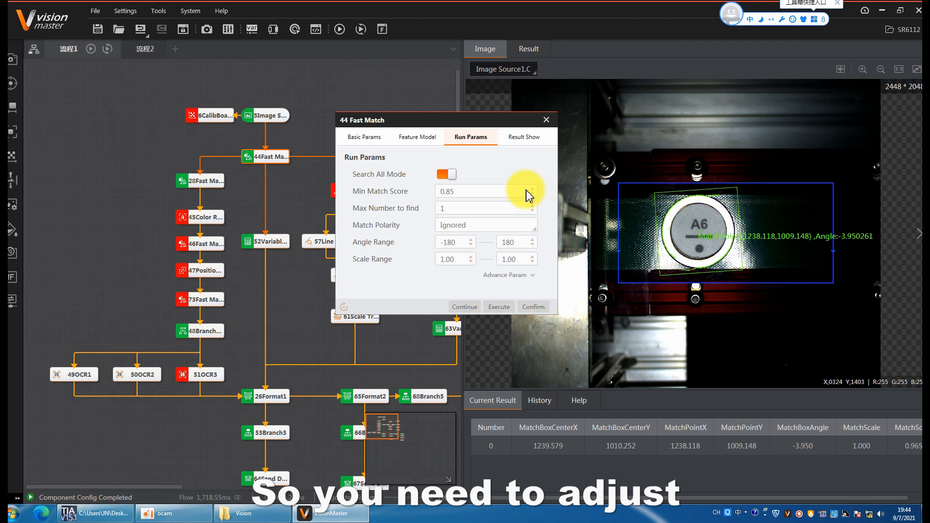
Close the 44 Fast Match dialog with Min Match Score 0.85 and angle range -180 to 180
{"action": "left_click", "coordinate": [533, 306]}
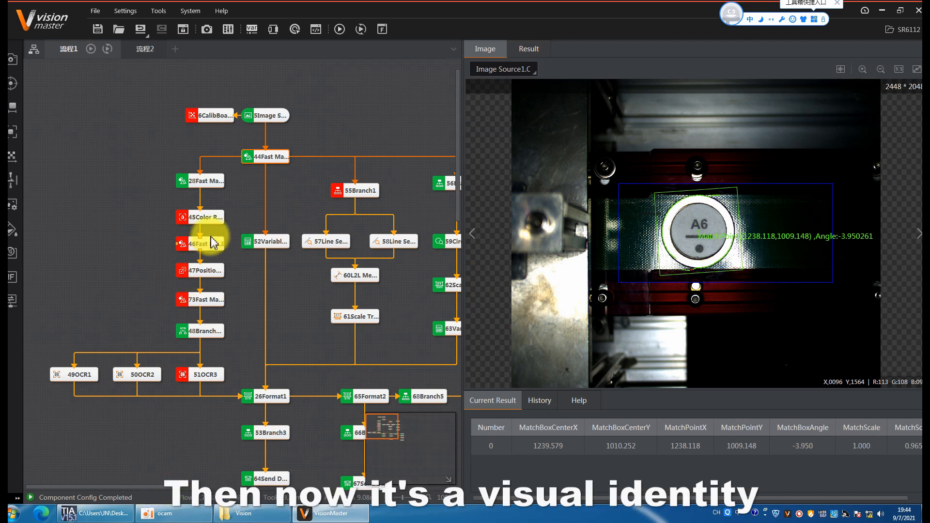
Open the 45 Color Recognition Color Model tab and its ModelSettings editor
{"action": "left_click", "coordinate": [201, 217]}
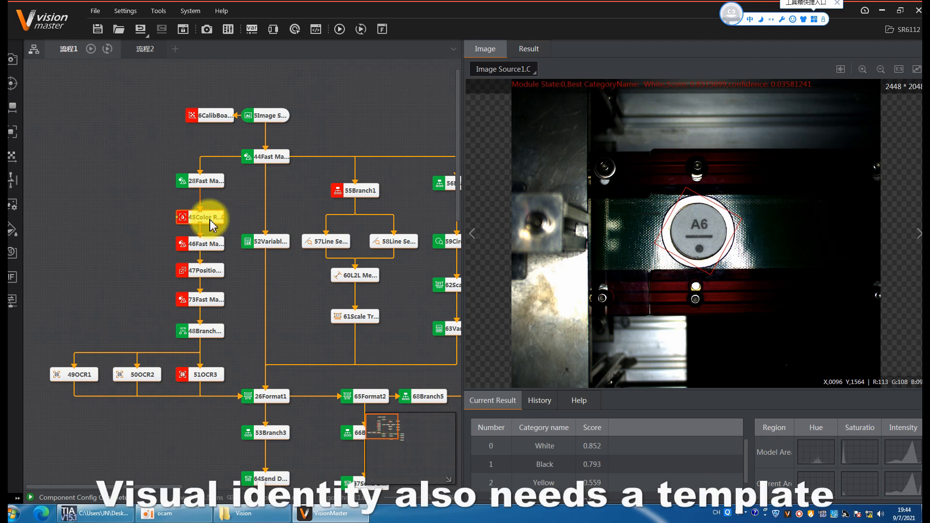
{"action": "double_click", "coordinate": [202, 217]}
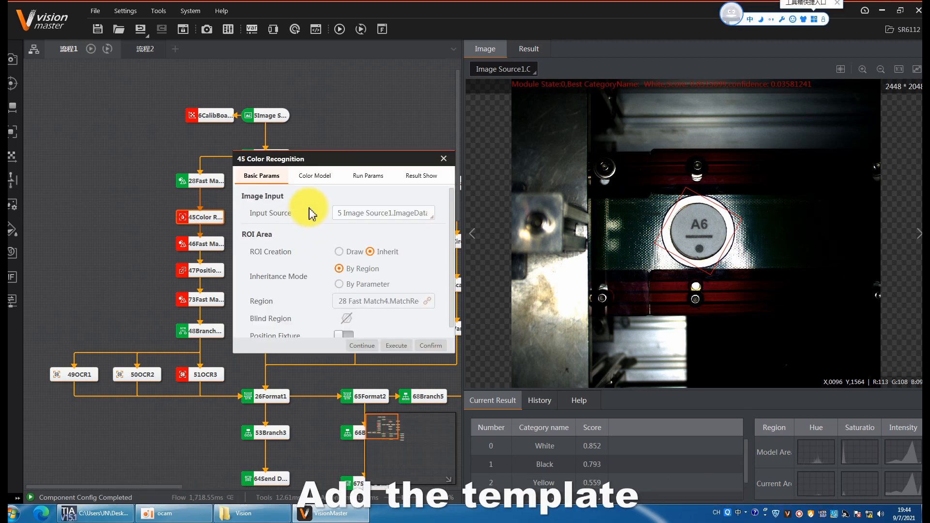
{"action": "left_click", "coordinate": [315, 176]}
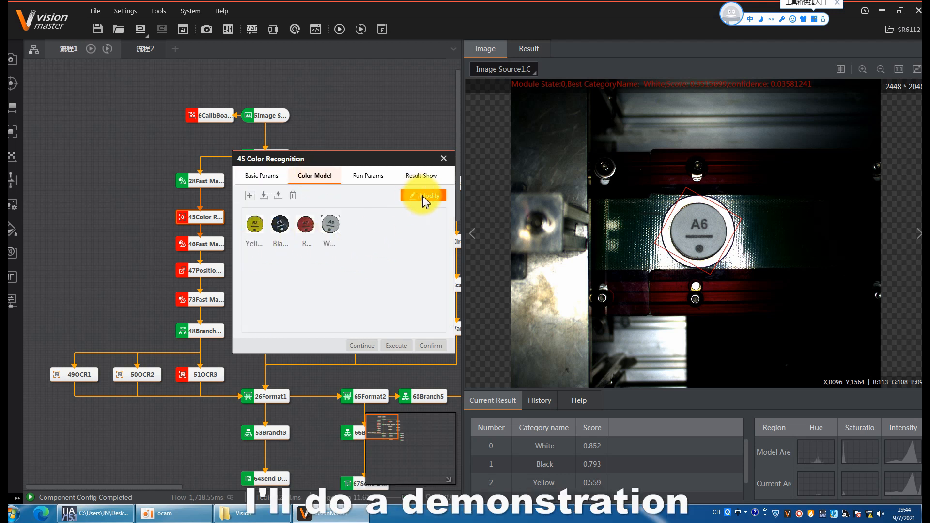
{"action": "left_click", "coordinate": [423, 195]}
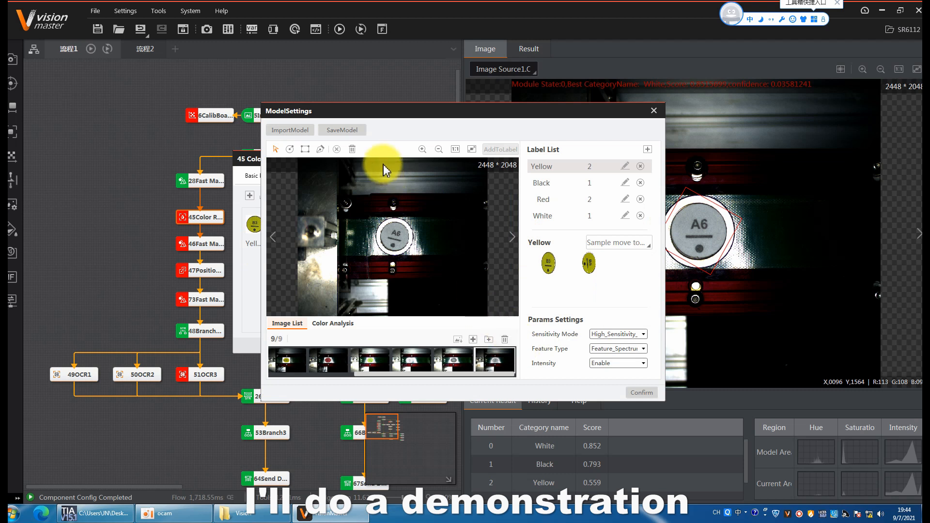
Add the current A6 camera image as a sample and outline the round part
{"action": "left_click_drag", "start_coordinate": [385, 111], "coordinate": [365, 67]}
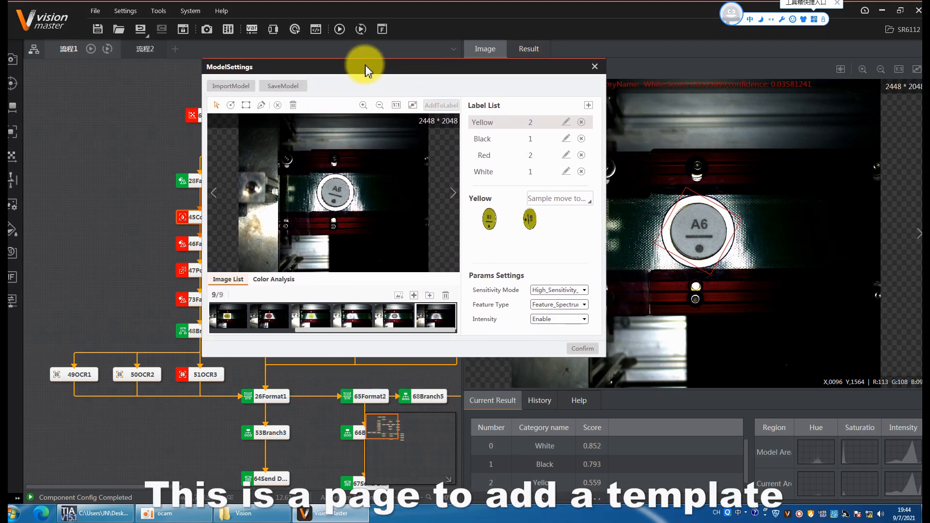
{"action": "left_click_drag", "start_coordinate": [367, 66], "coordinate": [383, 61]}
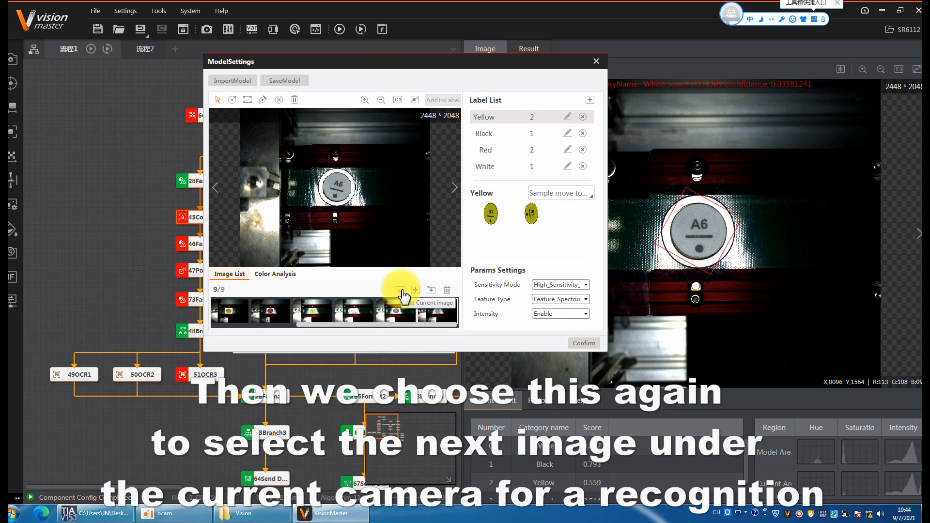
{"action": "left_click", "coordinate": [400, 290]}
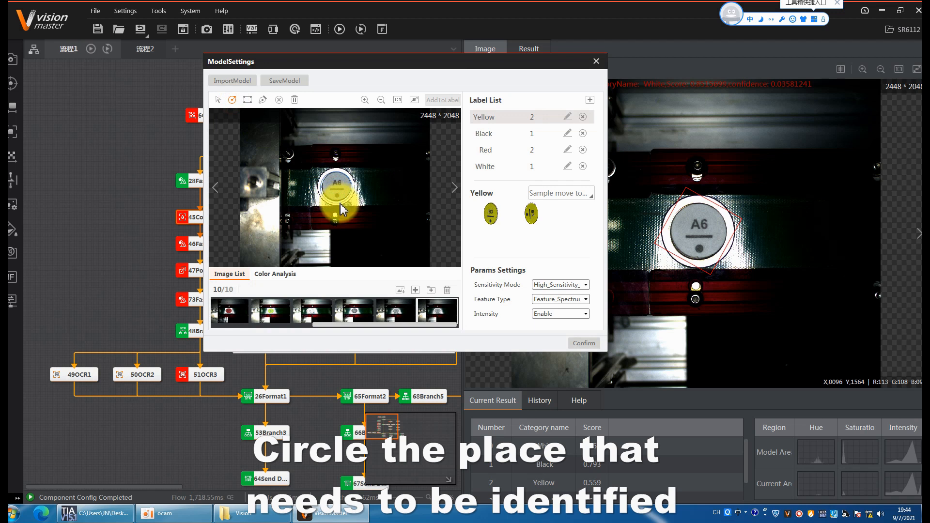
{"action": "left_click", "coordinate": [274, 274]}
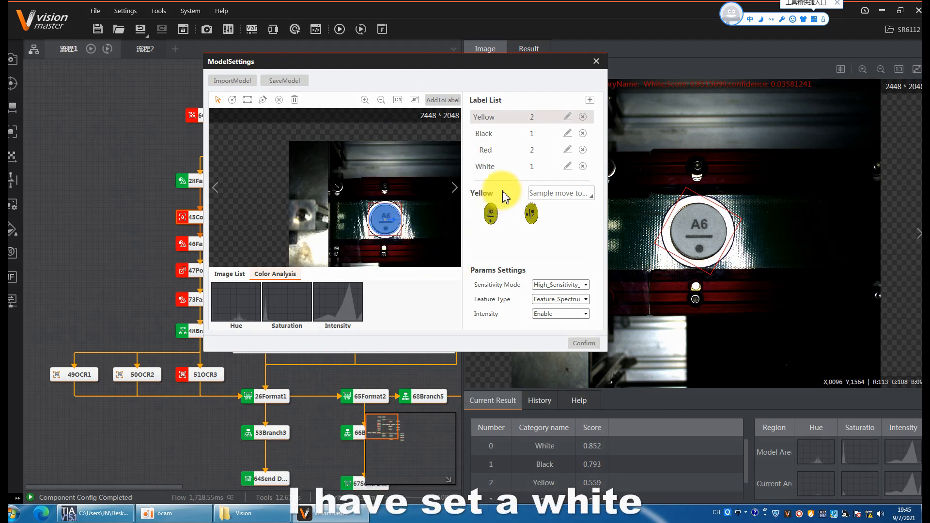
Add the outlined part to the White label, then build and confirm the colour model
{"action": "left_click", "coordinate": [485, 166]}
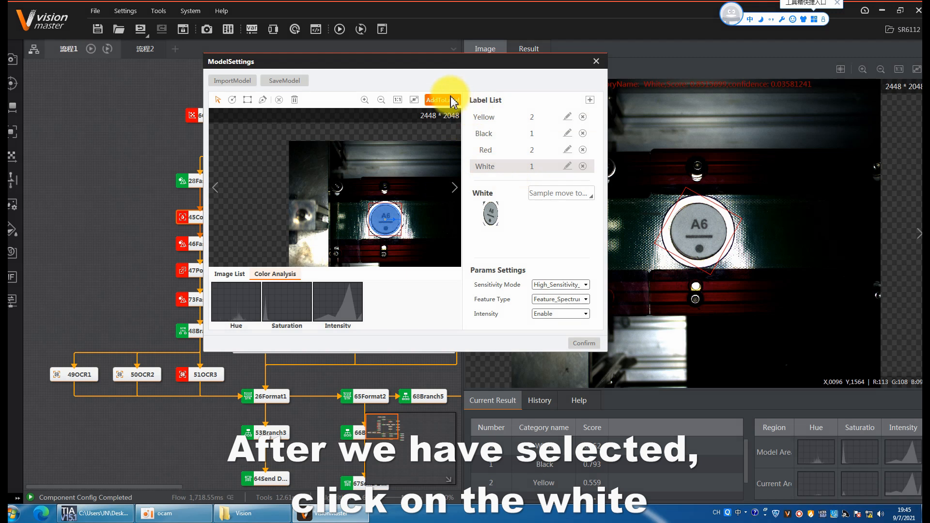
{"action": "left_click", "coordinate": [438, 100]}
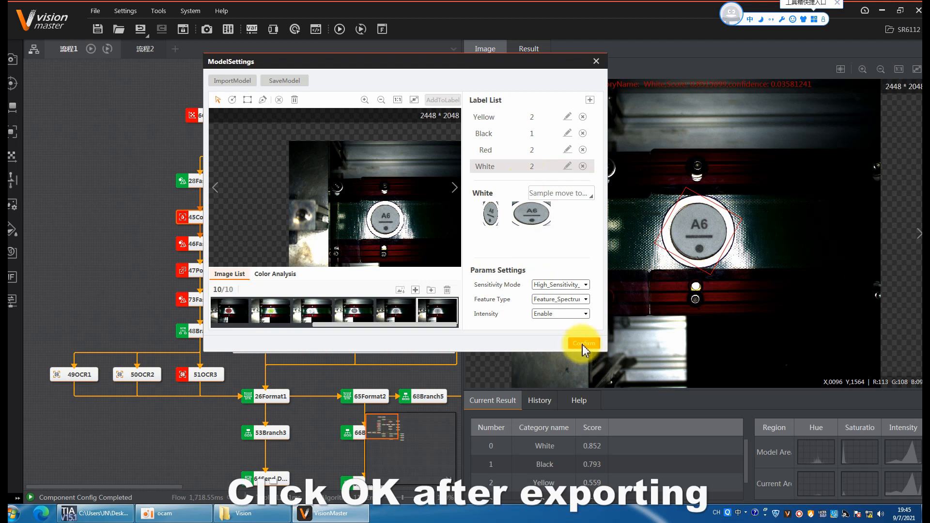
{"action": "left_click", "coordinate": [584, 343]}
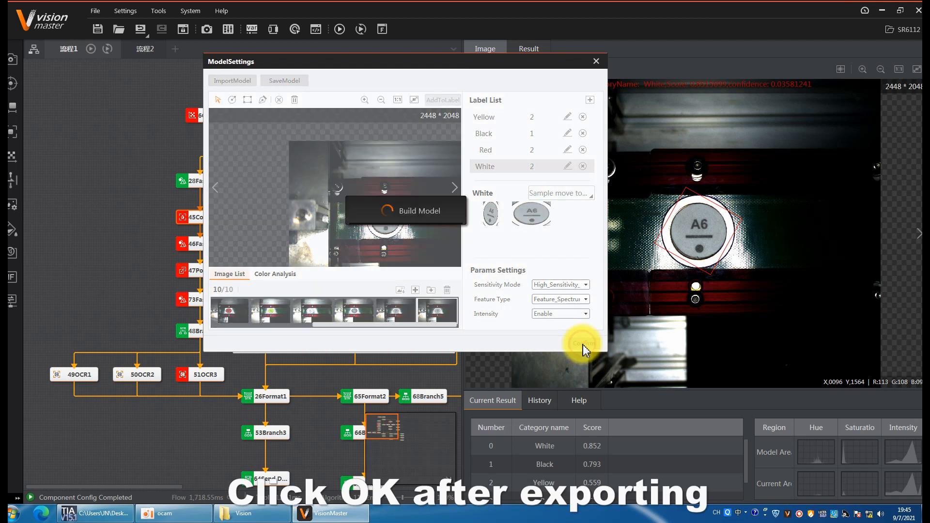
{"action": "left_click", "coordinate": [584, 343]}
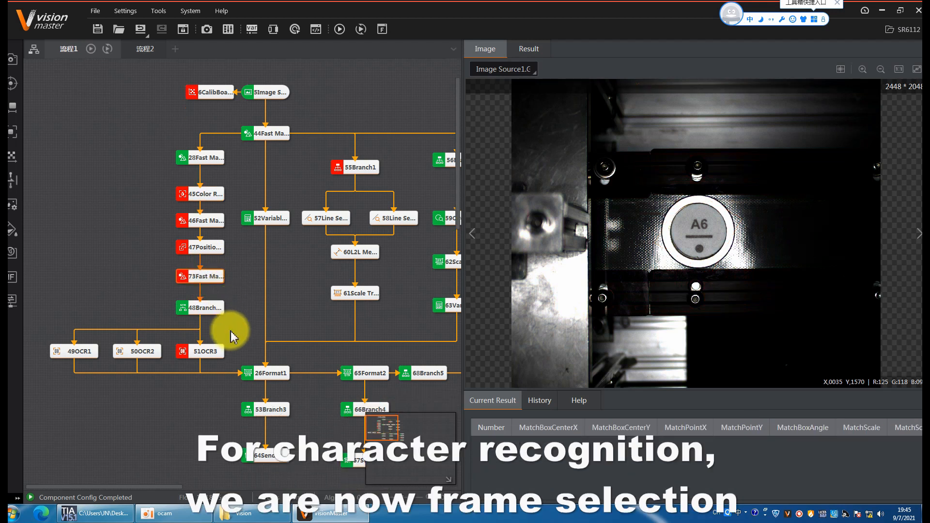
Launch Character Models Training from the 51 OCR module's Run Params
{"action": "double_click", "coordinate": [200, 351]}
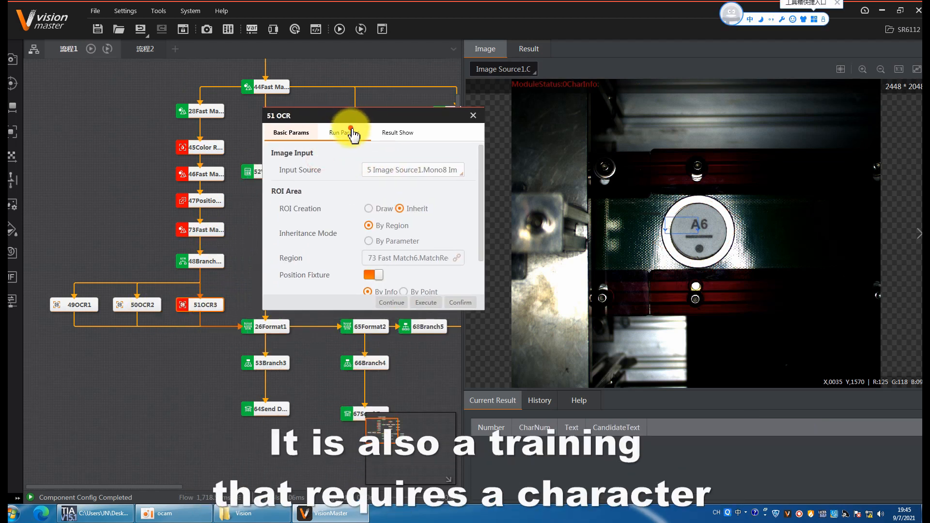
{"action": "left_click", "coordinate": [344, 132]}
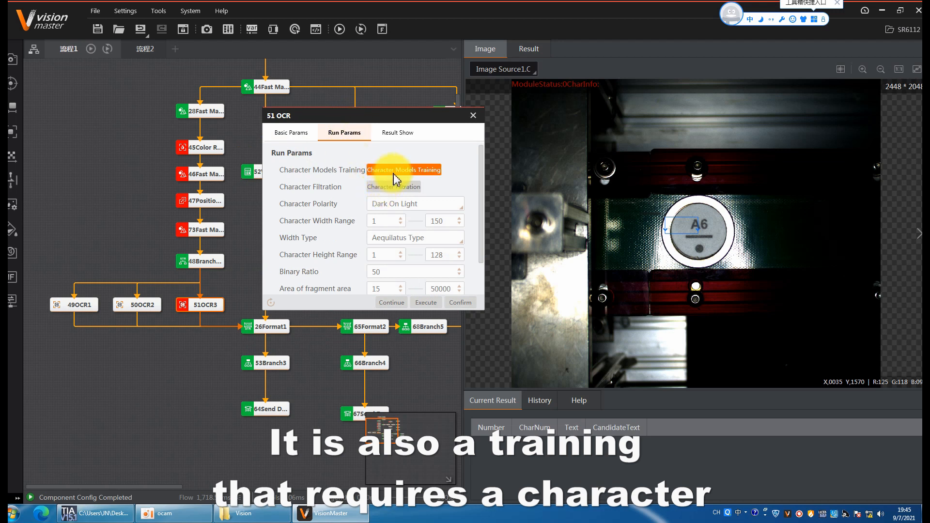
{"action": "left_click", "coordinate": [404, 170]}
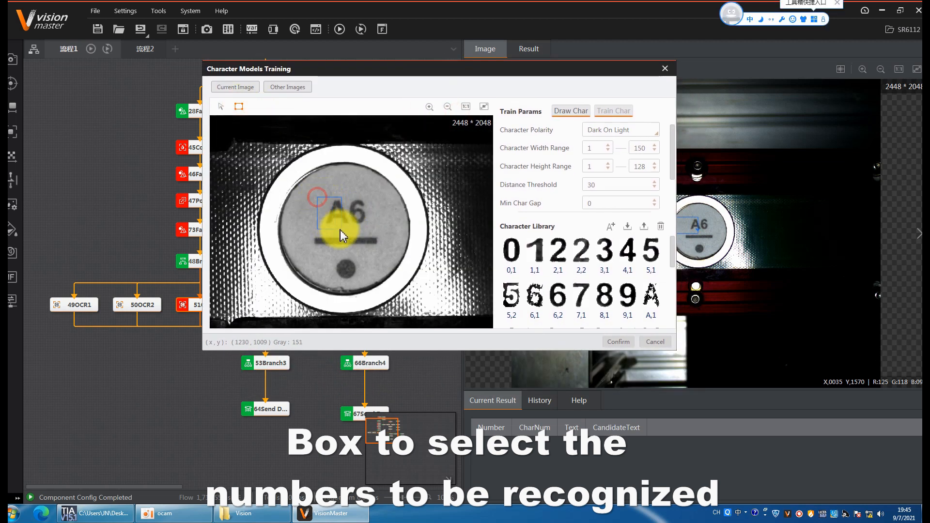
Box the A6 characters, label them, add them to the character library, and confirm
{"action": "left_click", "coordinate": [571, 111]}
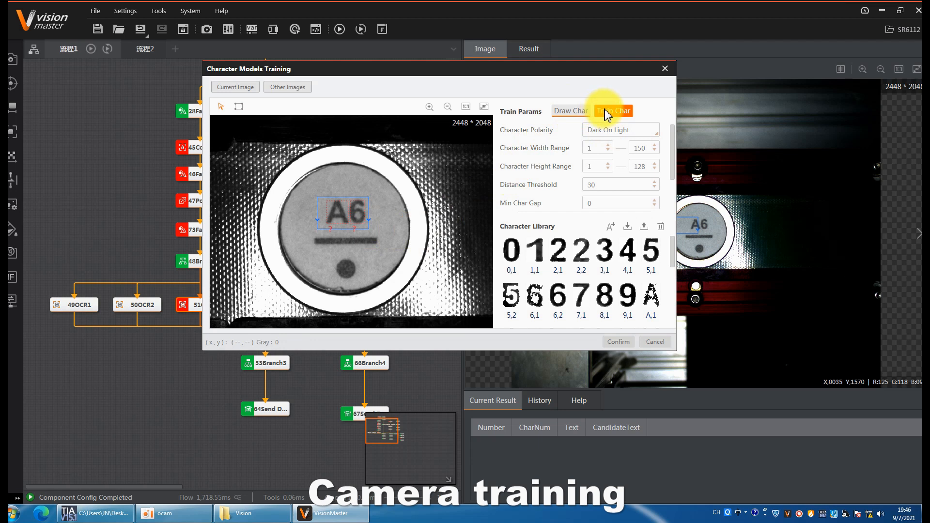
{"action": "left_click", "coordinate": [613, 110]}
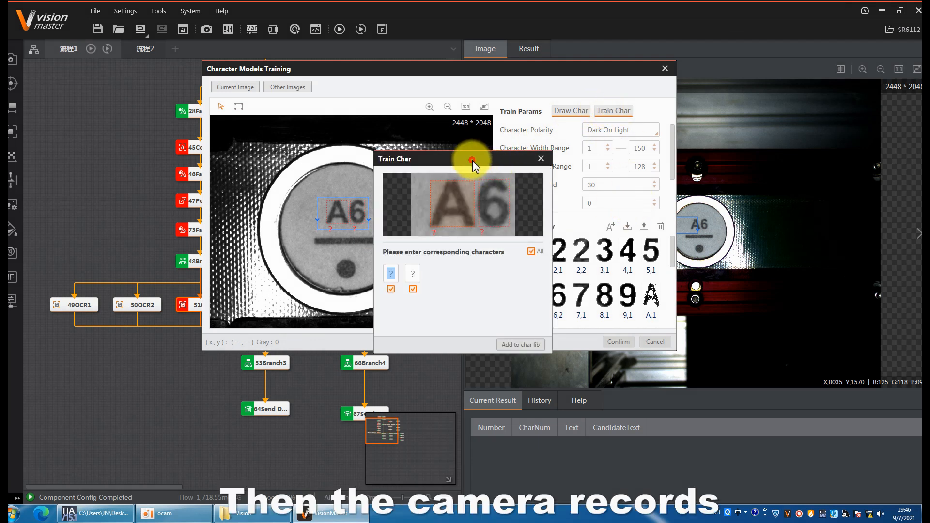
{"action": "left_click_drag", "start_coordinate": [471, 159], "coordinate": [525, 60]}
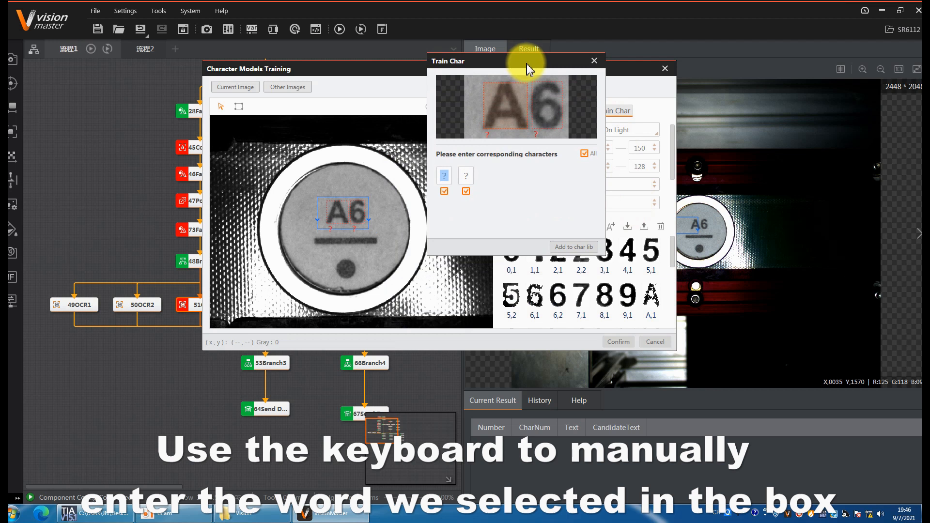
{"action": "type", "text": "a"}
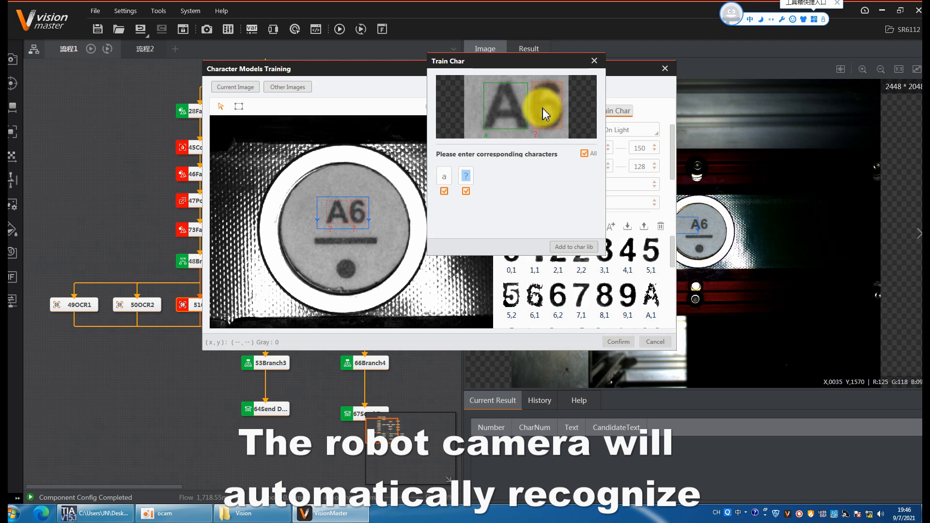
{"action": "left_click", "coordinate": [594, 60]}
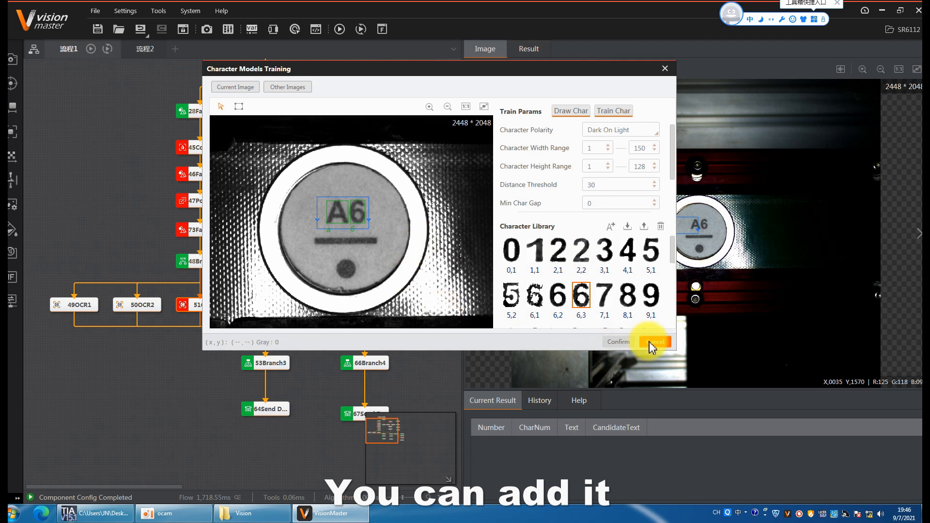
{"action": "left_click", "coordinate": [655, 341]}
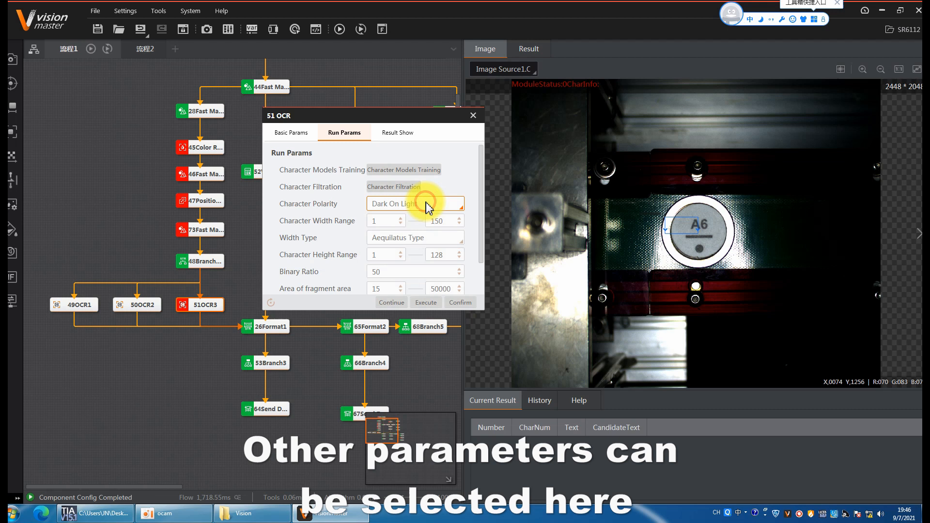
Review Character Polarity and the Result Show tab, then confirm the 51 OCR settings
{"action": "left_click", "coordinate": [415, 204]}
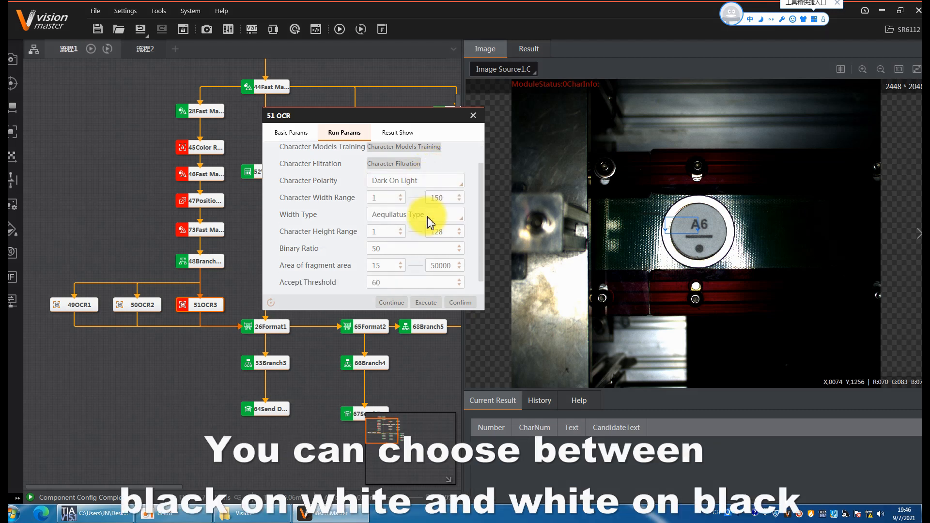
{"action": "left_click", "coordinate": [398, 132]}
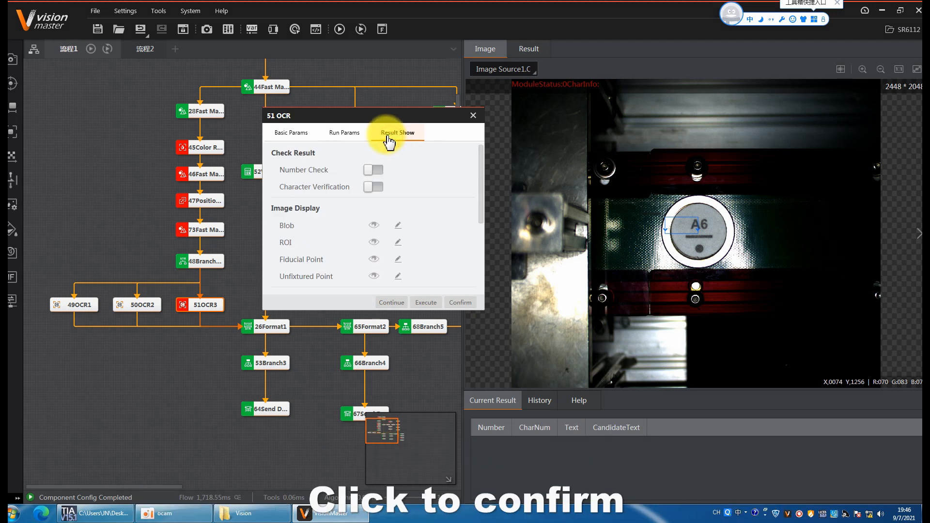
{"action": "left_click", "coordinate": [473, 115]}
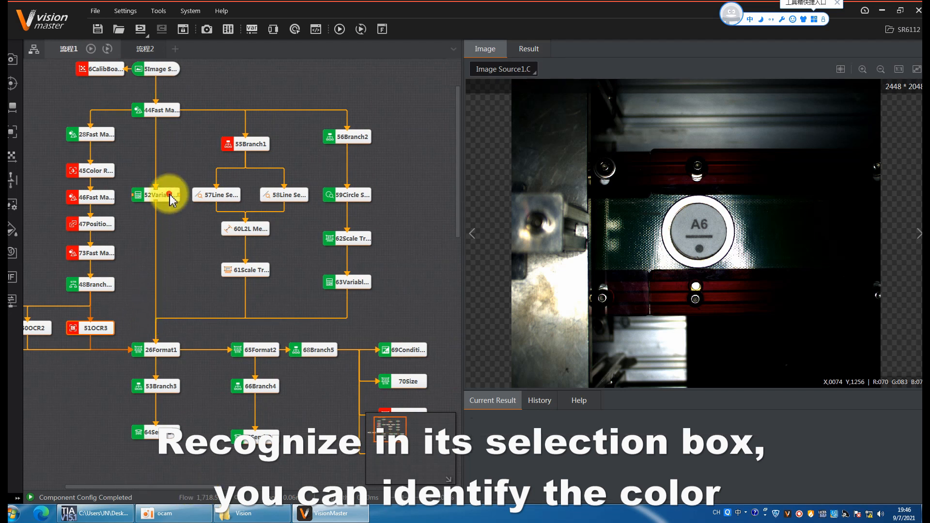
Prefix the y expression in 52 Variable Calculation with a minus sign and confirm
{"action": "double_click", "coordinate": [154, 195]}
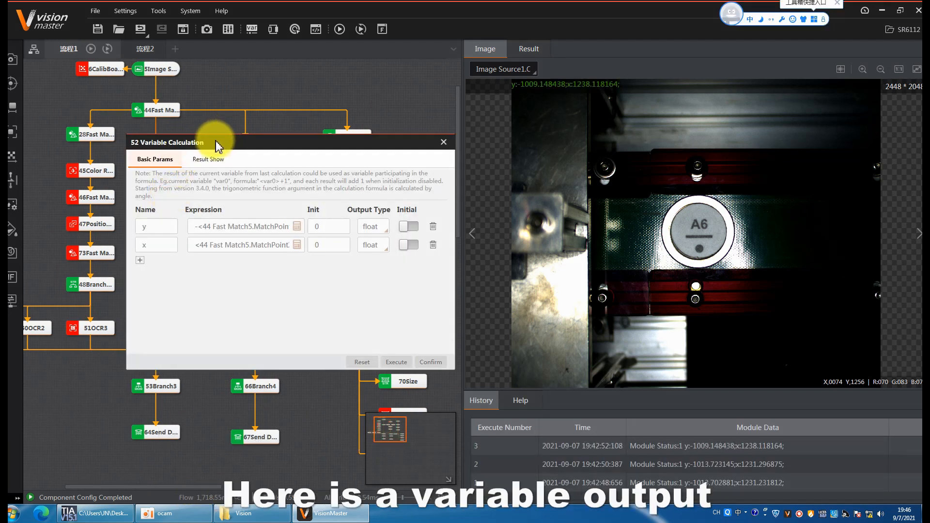
{"action": "left_click_drag", "start_coordinate": [167, 142], "coordinate": [409, 82]}
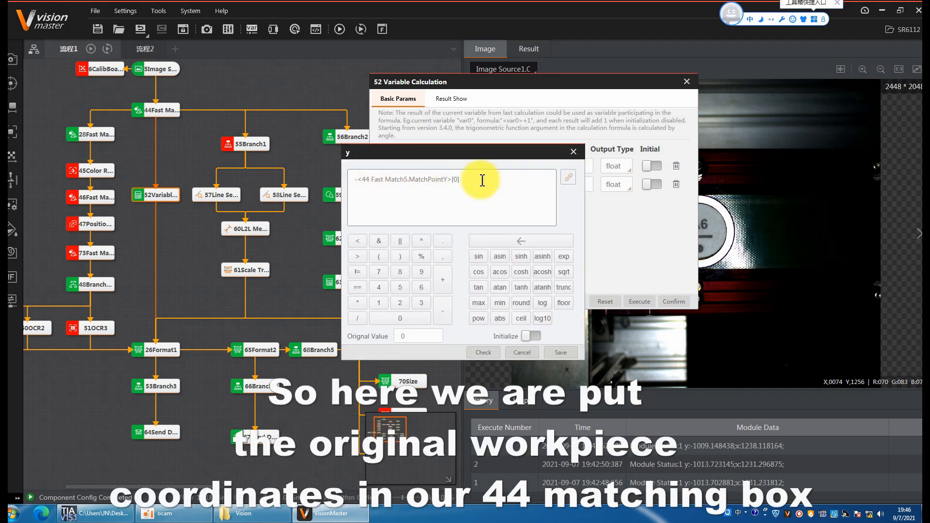
{"action": "left_click", "coordinate": [568, 177]}
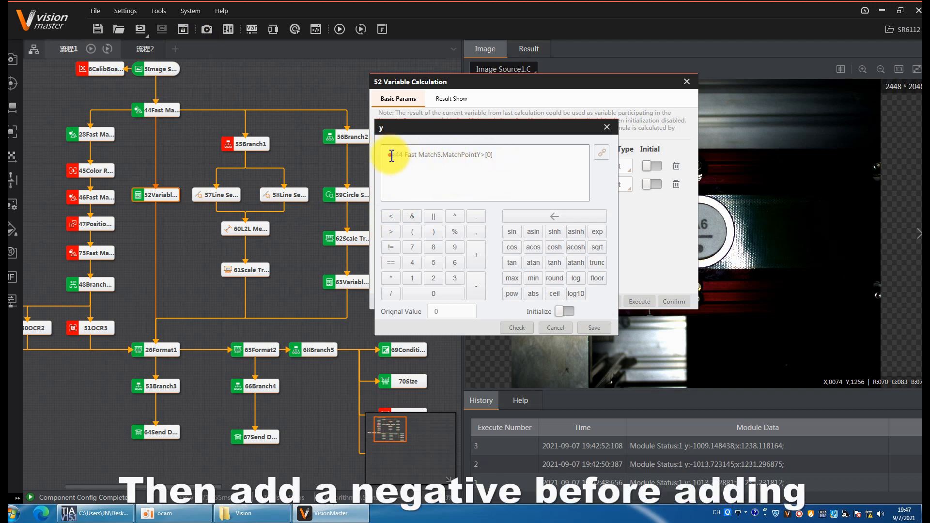
{"action": "type", "text": "-"}
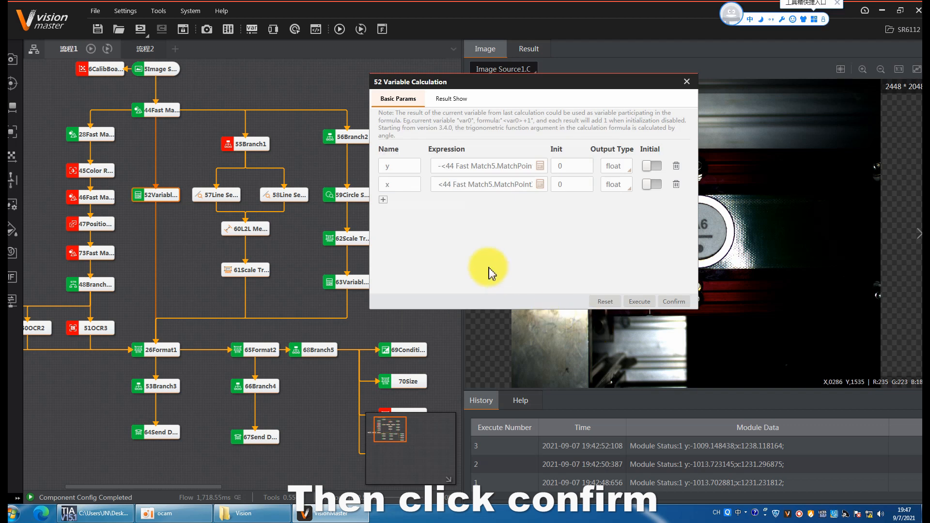
{"action": "left_click", "coordinate": [674, 301]}
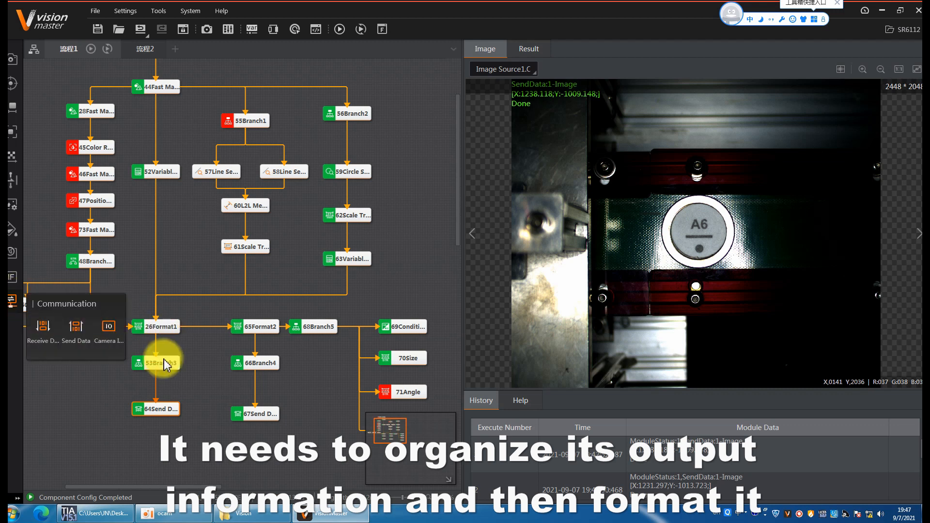
Insert the 52 Variable Calculation X and Y outputs into 26 Format1 before Done, and save
{"action": "double_click", "coordinate": [155, 327]}
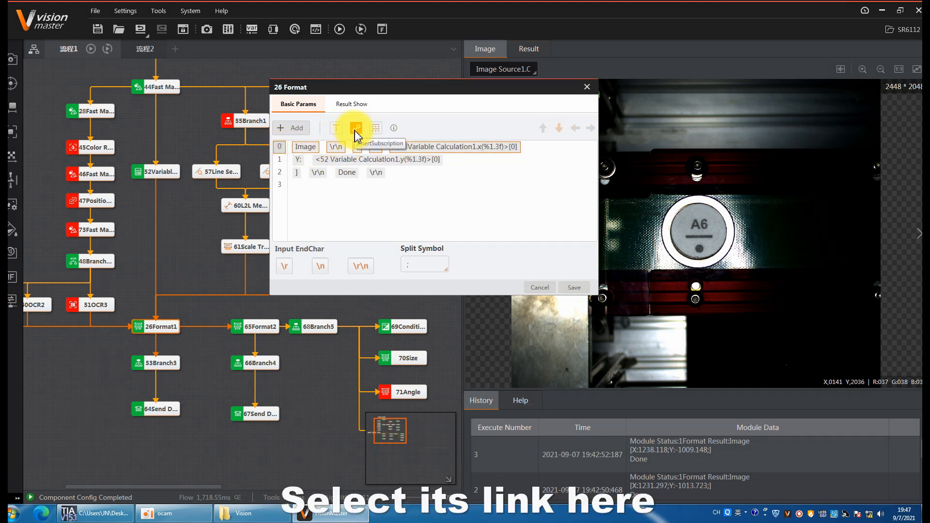
{"action": "left_click", "coordinate": [355, 127]}
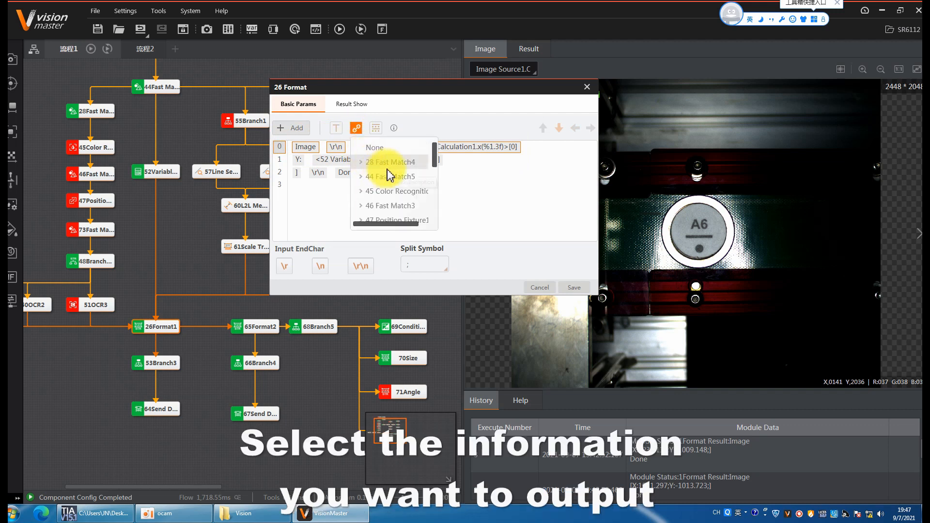
{"action": "scroll", "scroll_direction": "down", "scroll_amount": 3}
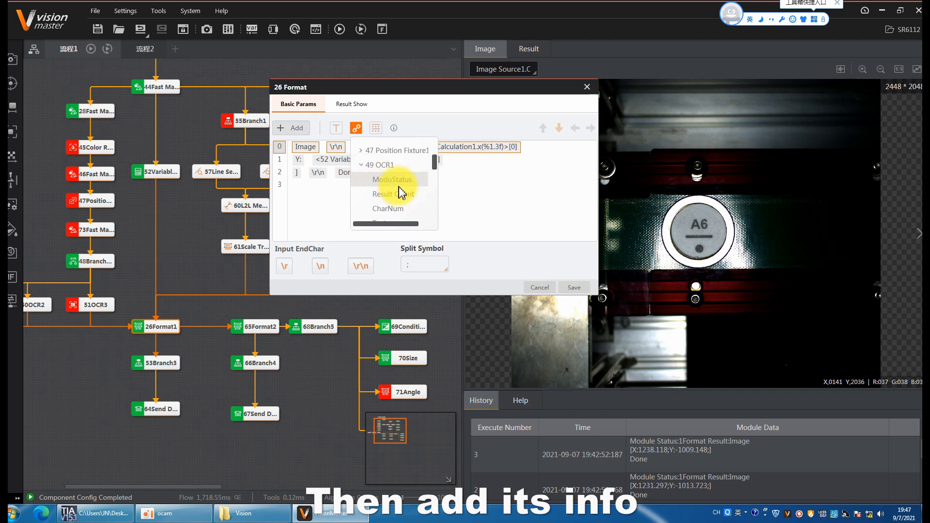
{"action": "left_click", "coordinate": [388, 208]}
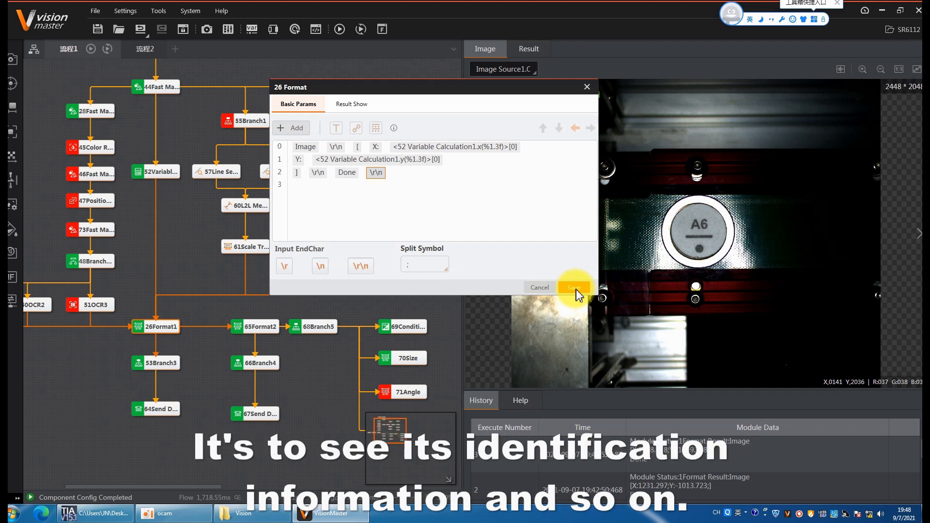
{"action": "left_click", "coordinate": [573, 287]}
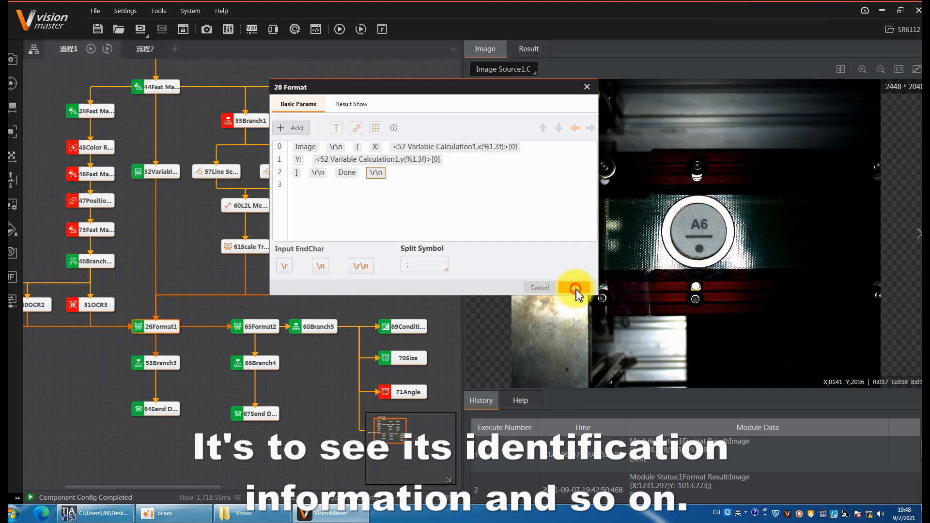
{"action": "left_click", "coordinate": [575, 288]}
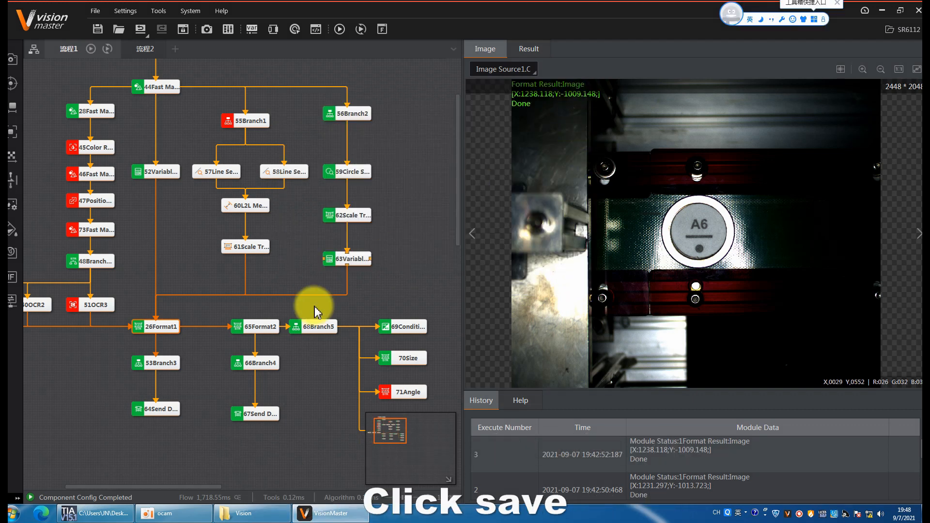
{"action": "left_click", "coordinate": [163, 409]}
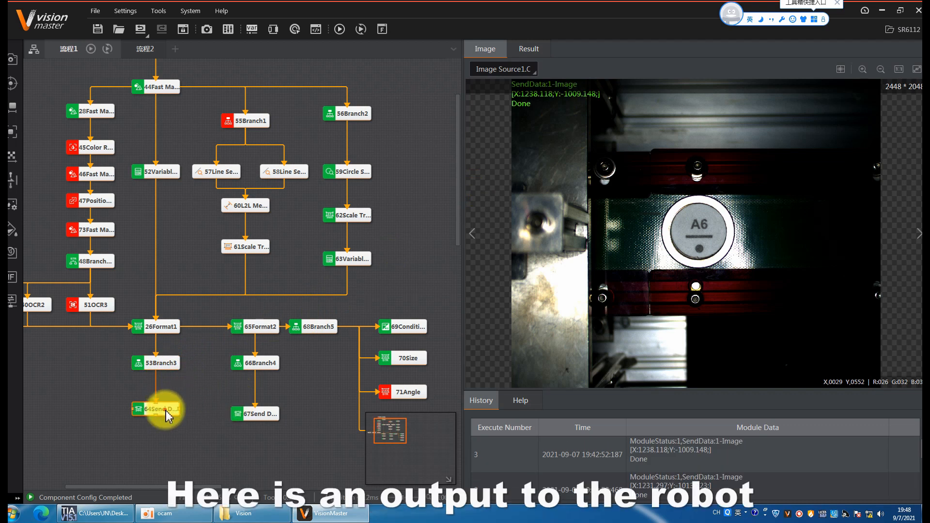
Subscribe 64 Send Data's SendData1 to 26 Format1.format_out and confirm
{"action": "double_click", "coordinate": [156, 409]}
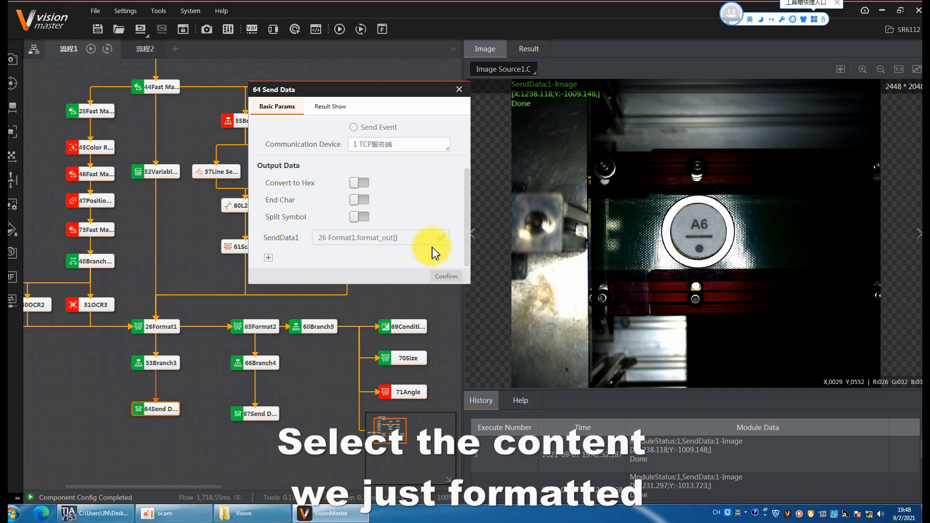
{"action": "left_click", "coordinate": [442, 237]}
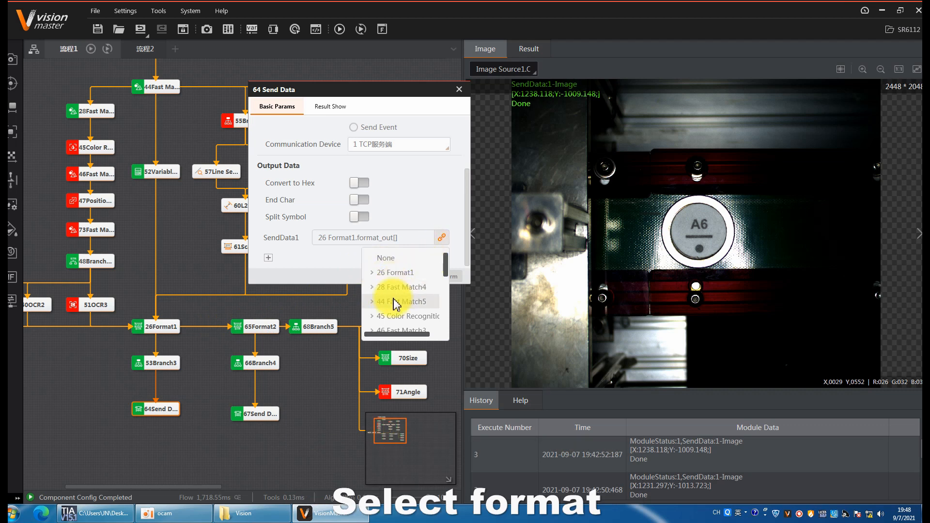
{"action": "left_click", "coordinate": [372, 273]}
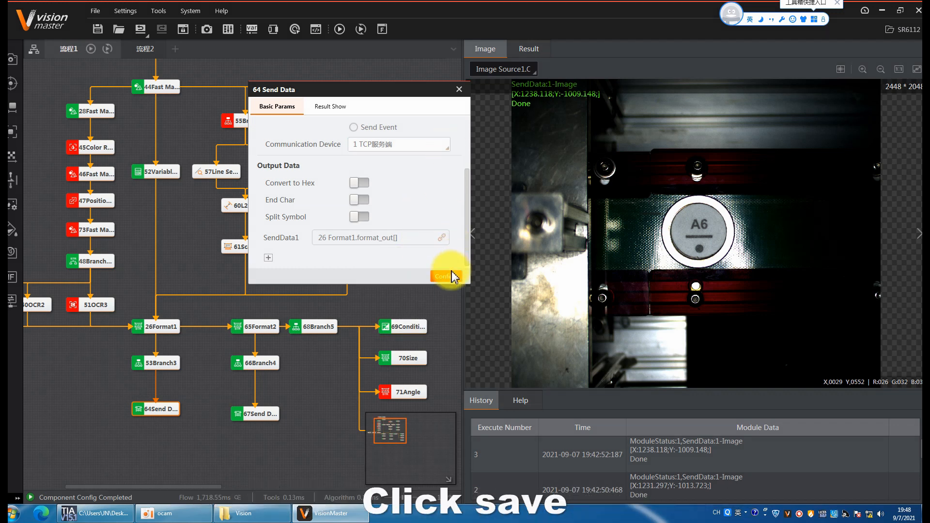
{"action": "left_click", "coordinate": [441, 276]}
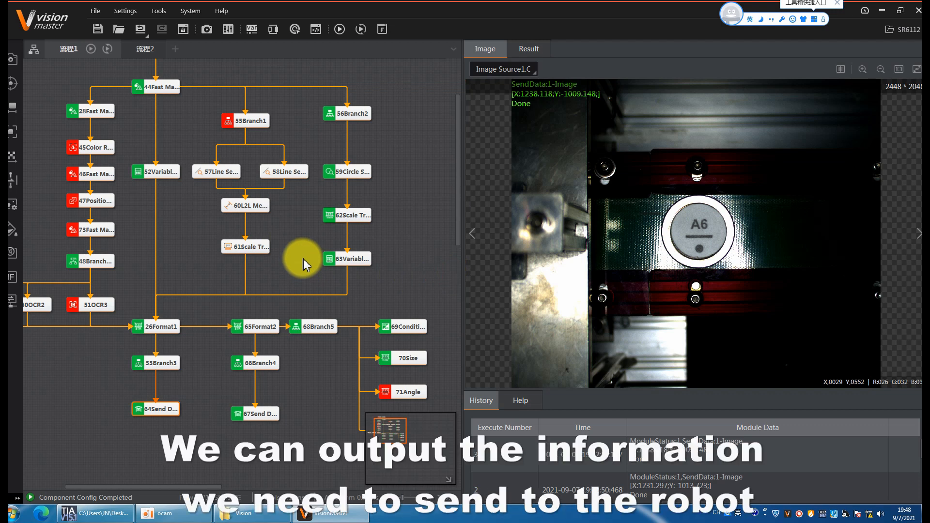
{"action": "mouse_move", "coordinate": [328, 284]}
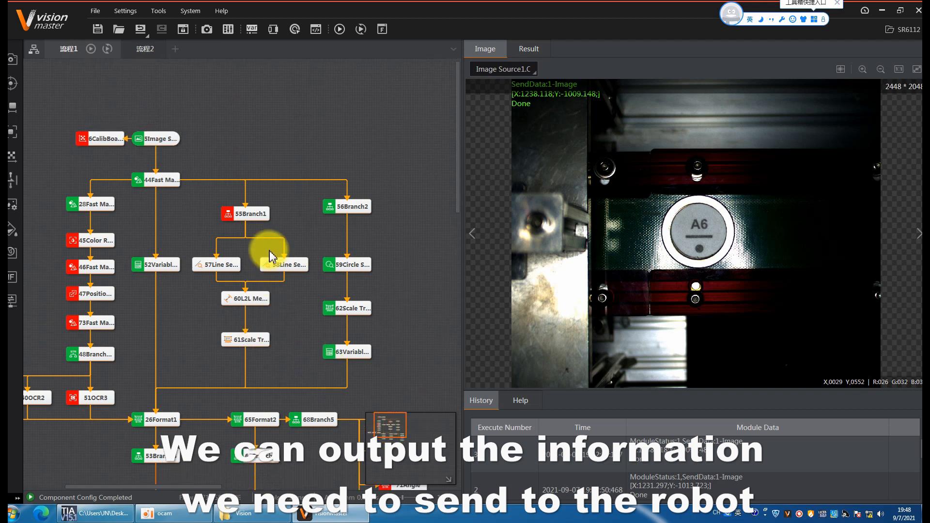
{"action": "left_click", "coordinate": [285, 265]}
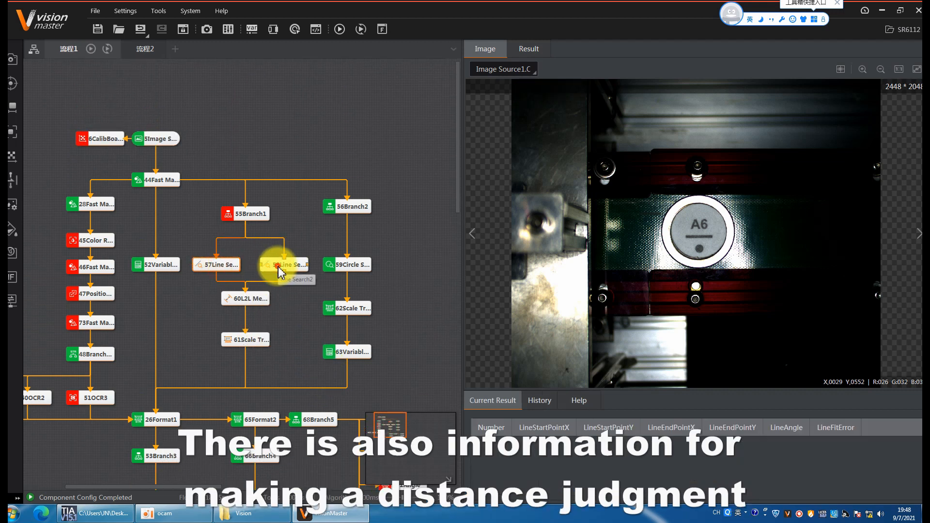
{"action": "left_click", "coordinate": [245, 298]}
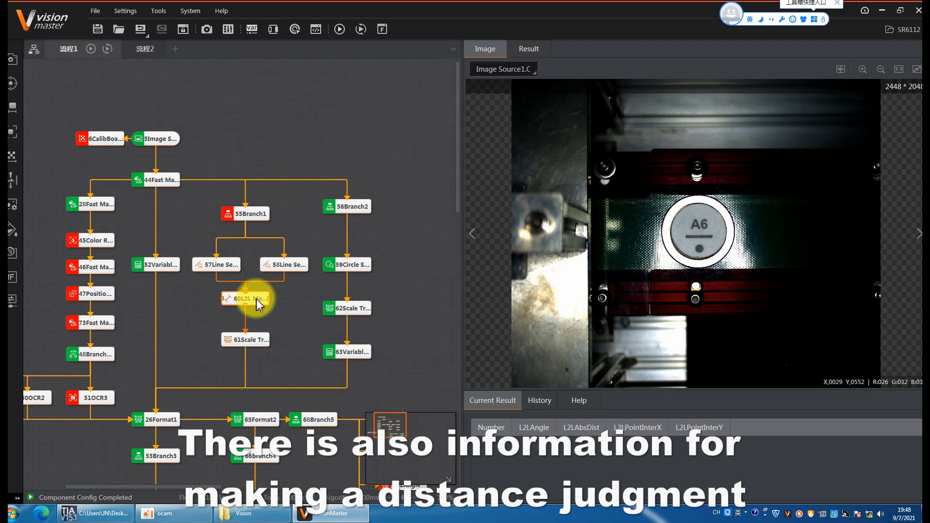
{"action": "left_click", "coordinate": [246, 340]}
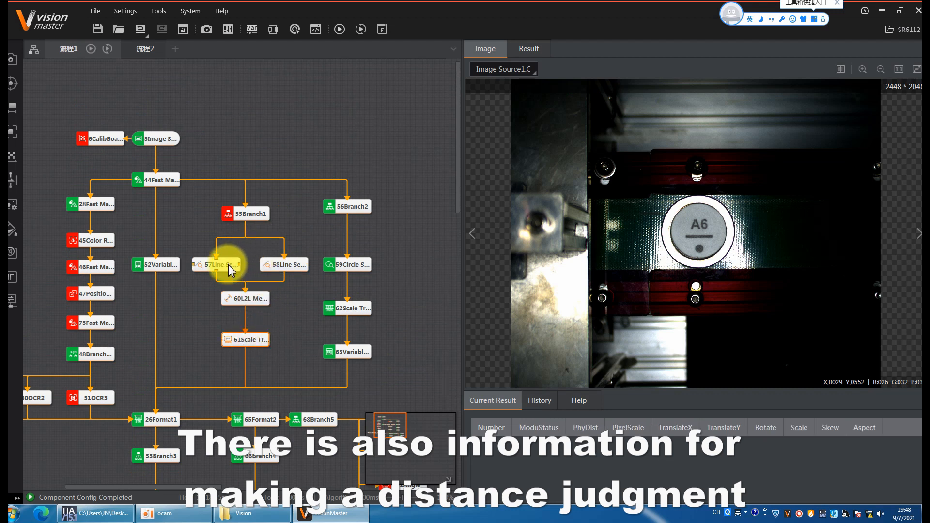
{"action": "mouse_move", "coordinate": [232, 269]}
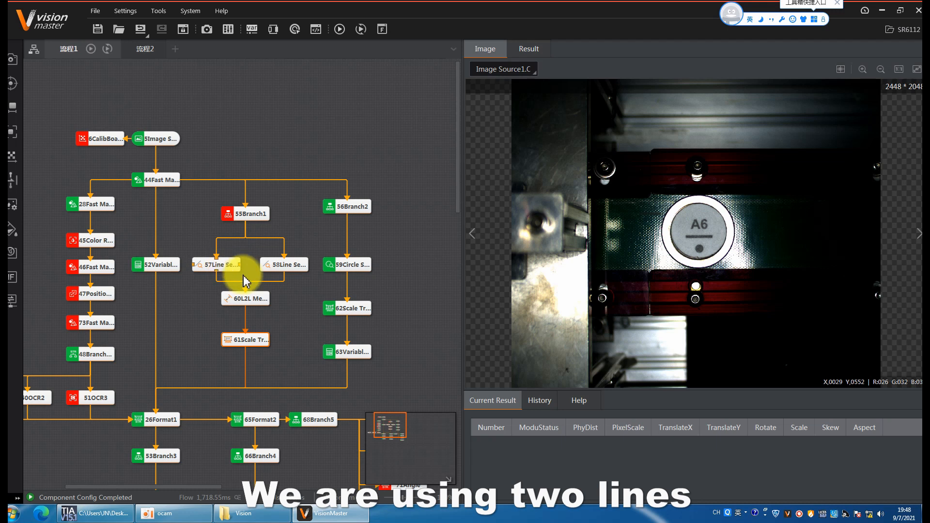
{"action": "left_click", "coordinate": [222, 264]}
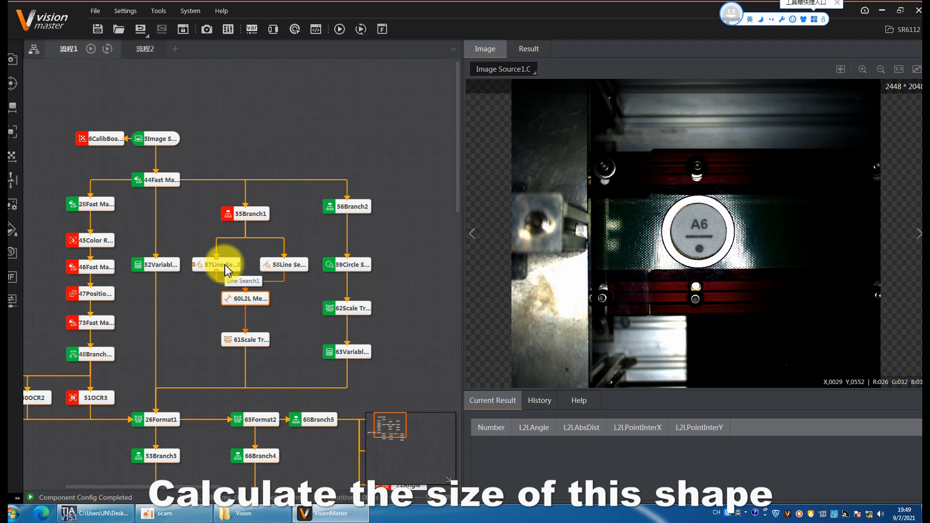
{"action": "mouse_move", "coordinate": [372, 257]}
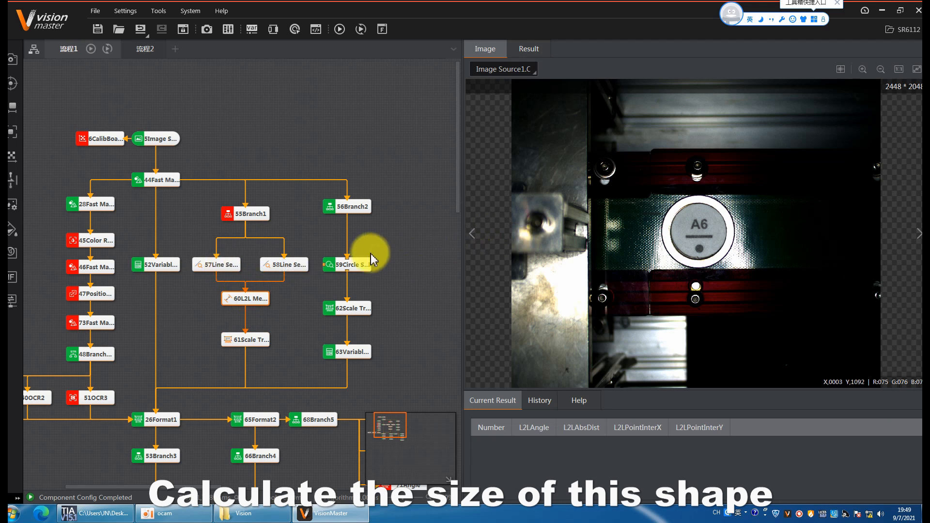
{"action": "mouse_move", "coordinate": [742, 241]}
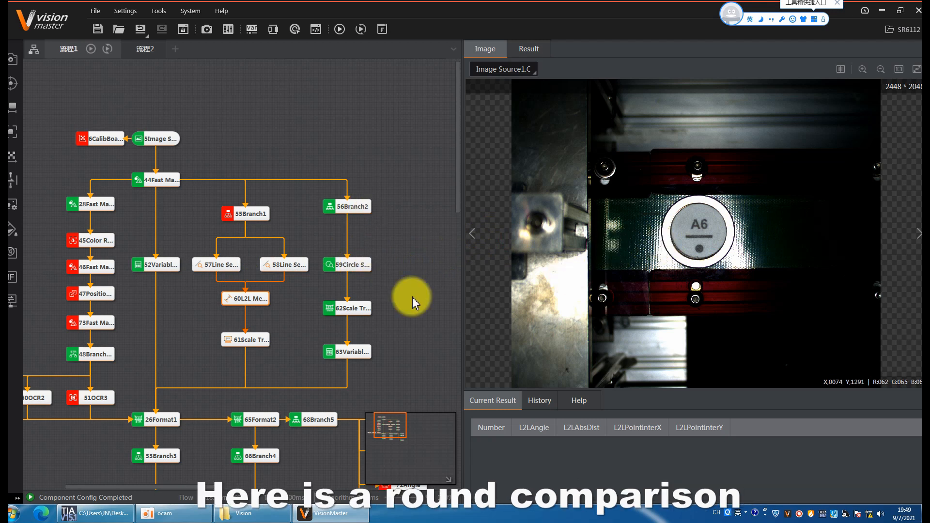
Show 59 Circle Search's found circle (radius about 237.9) and open its parameters
{"action": "left_click", "coordinate": [347, 265]}
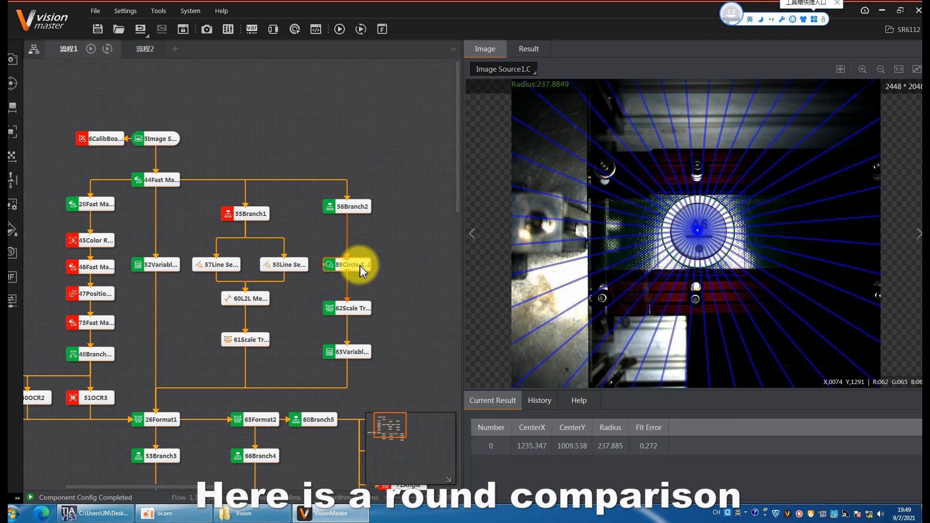
{"action": "double_click", "coordinate": [346, 264]}
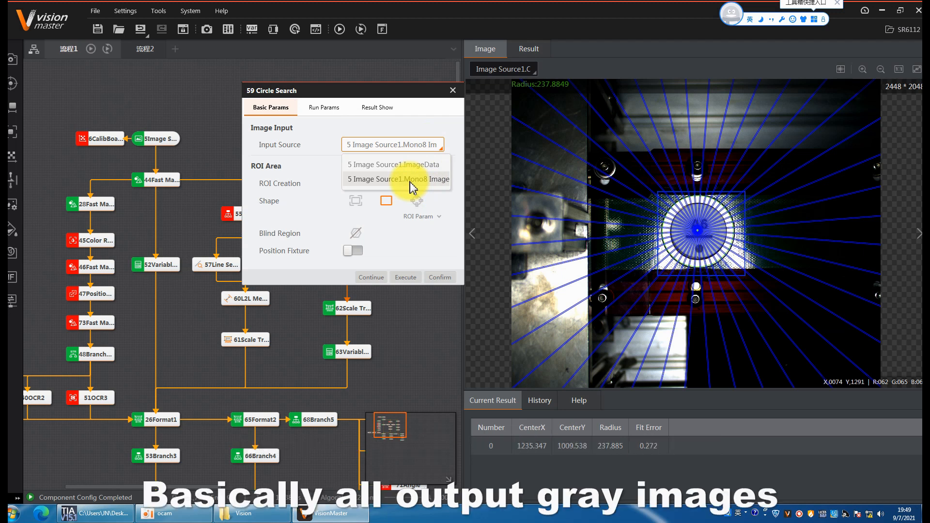
{"action": "left_click", "coordinate": [409, 179]}
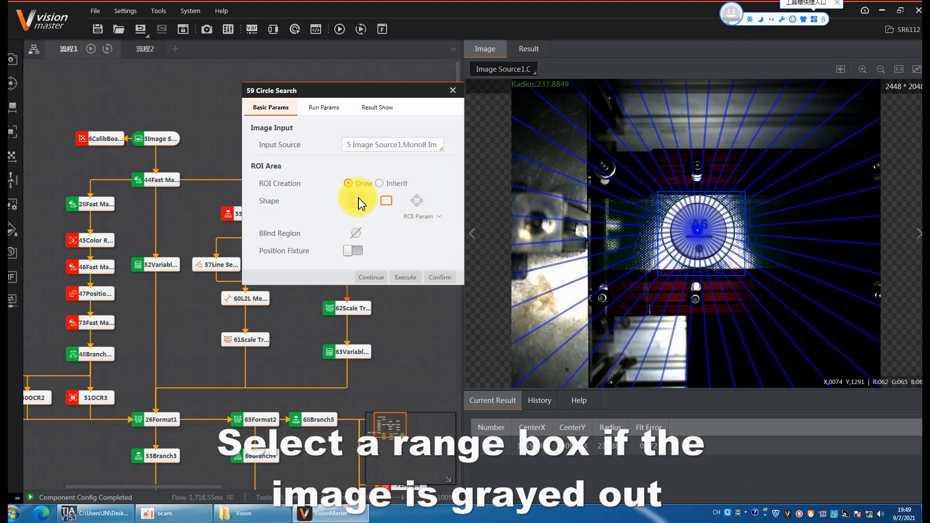
{"action": "left_click", "coordinate": [386, 200]}
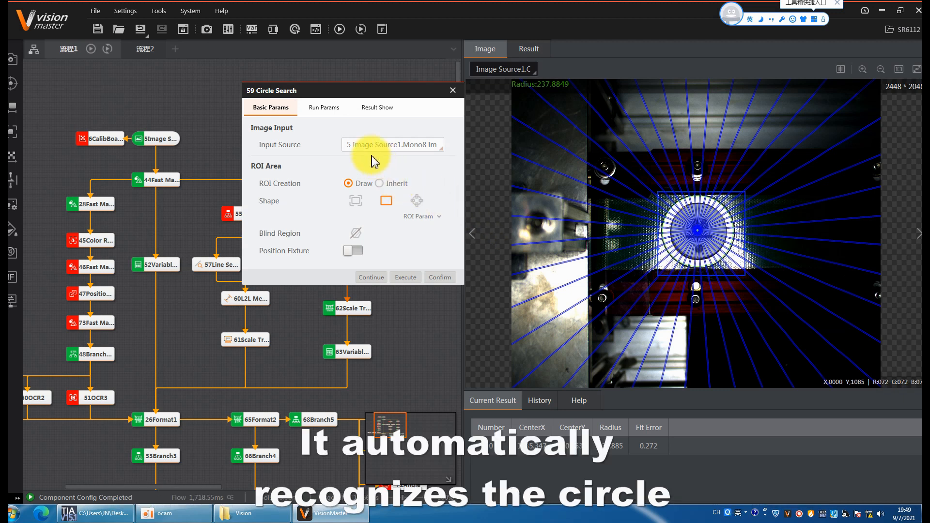
{"action": "left_click", "coordinate": [323, 107]}
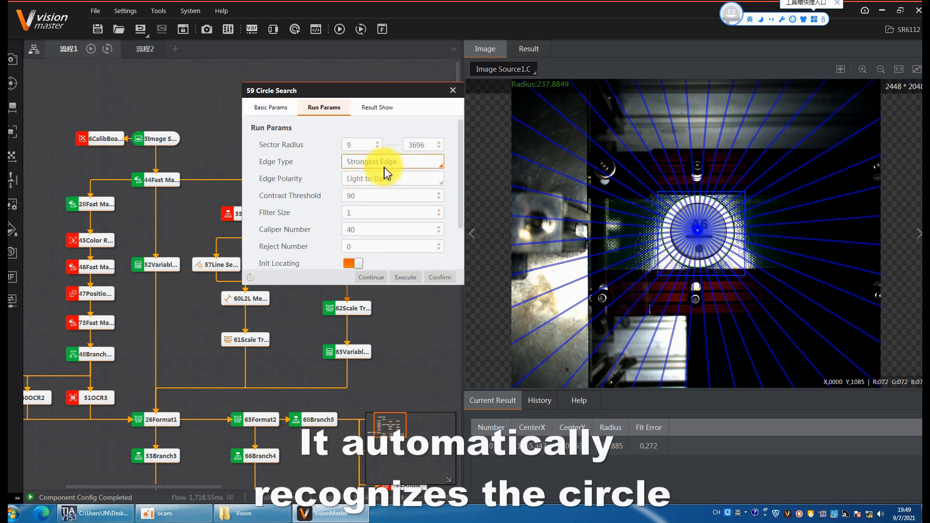
{"action": "left_click", "coordinate": [392, 162]}
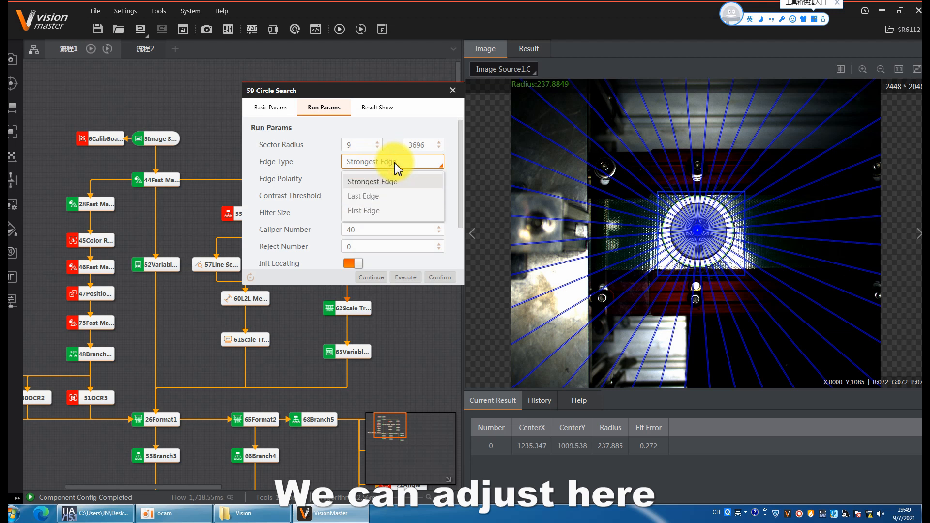
{"action": "mouse_move", "coordinate": [405, 174]}
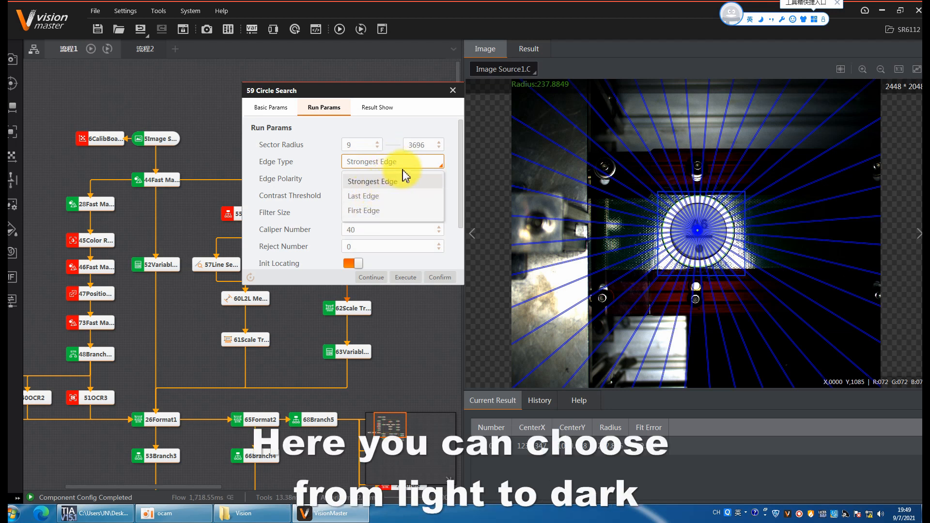
{"action": "mouse_move", "coordinate": [410, 169]}
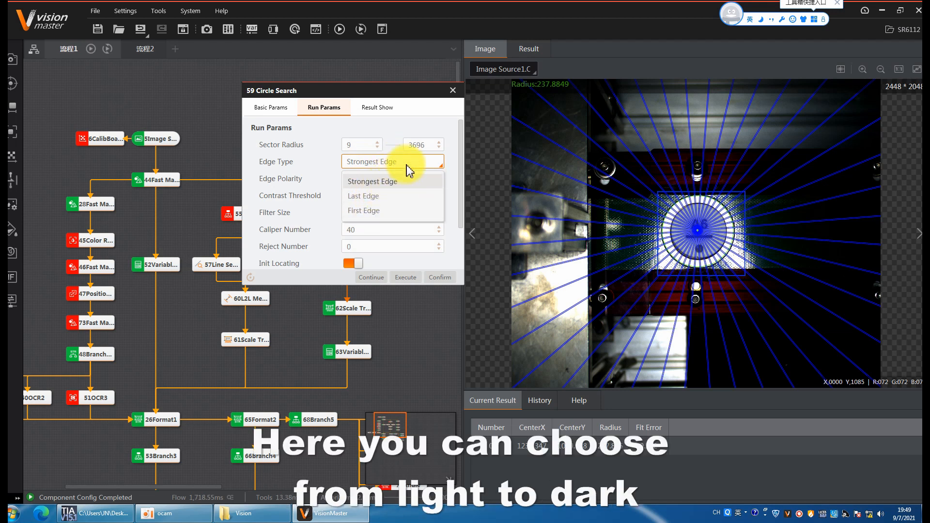
{"action": "left_click", "coordinate": [372, 181]}
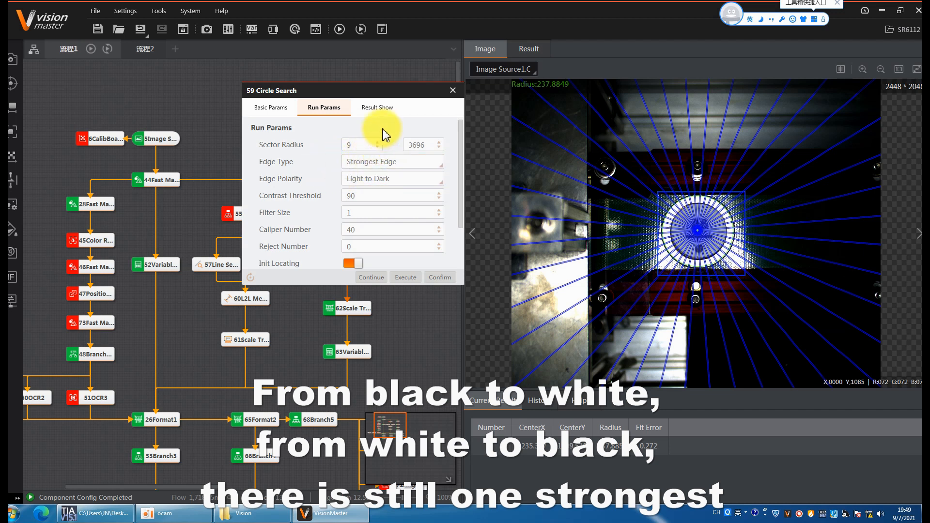
{"action": "scroll", "scroll_direction": "down", "scroll_amount": 3}
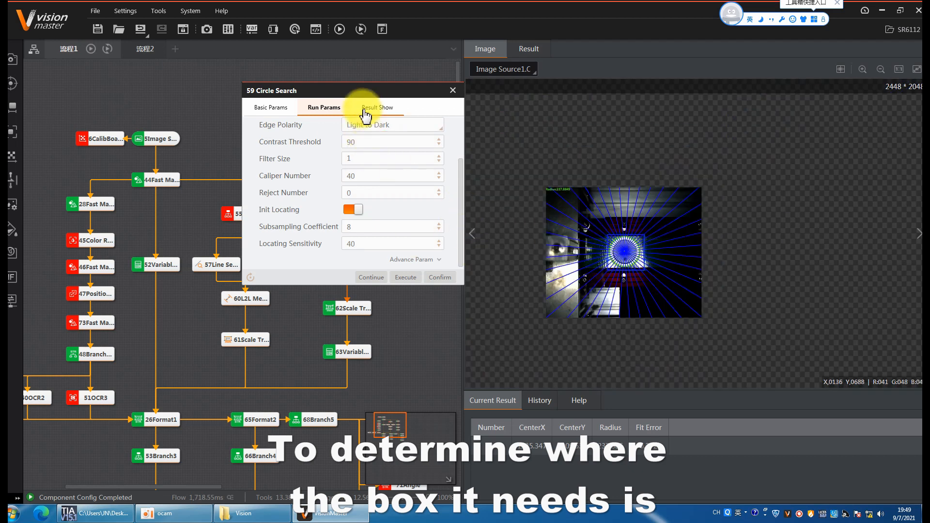
Review the Circle Search result display settings, then confirm the dialog to apply them
{"action": "left_click", "coordinate": [272, 107]}
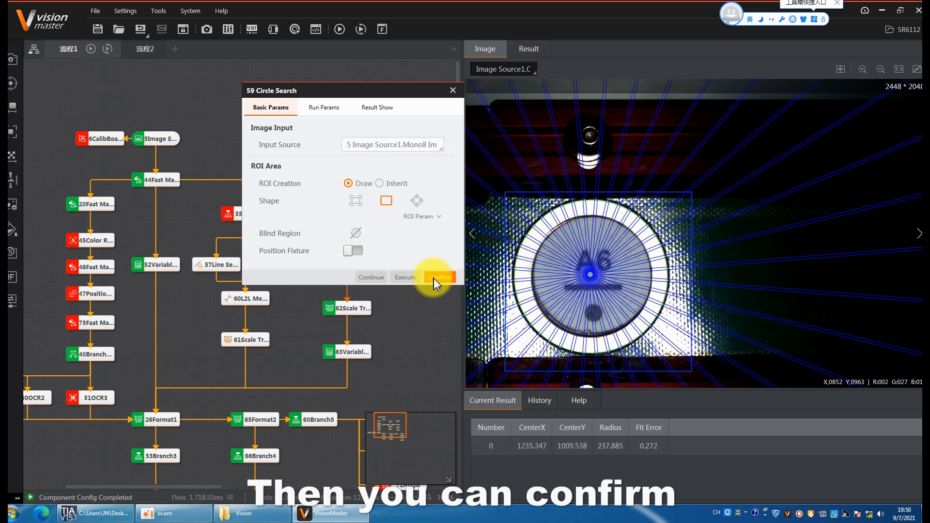
{"action": "left_click", "coordinate": [440, 277]}
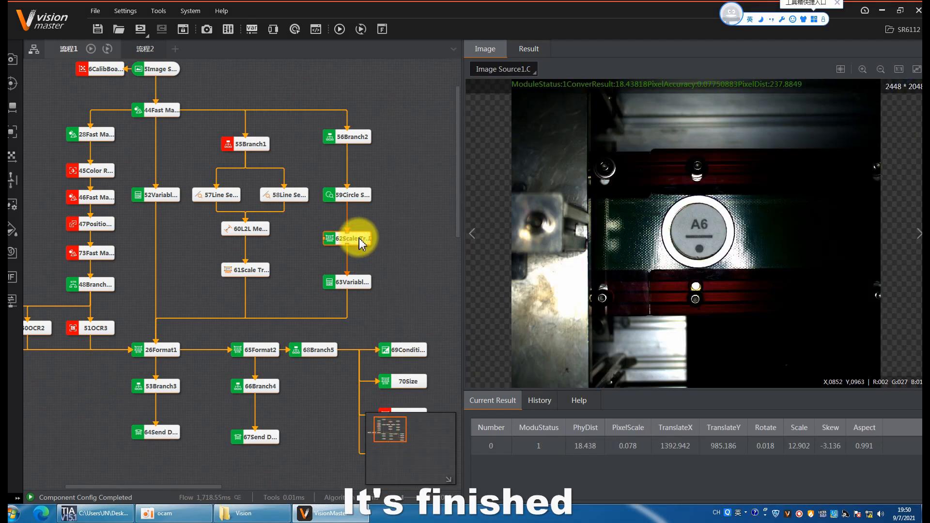
{"action": "double_click", "coordinate": [347, 238]}
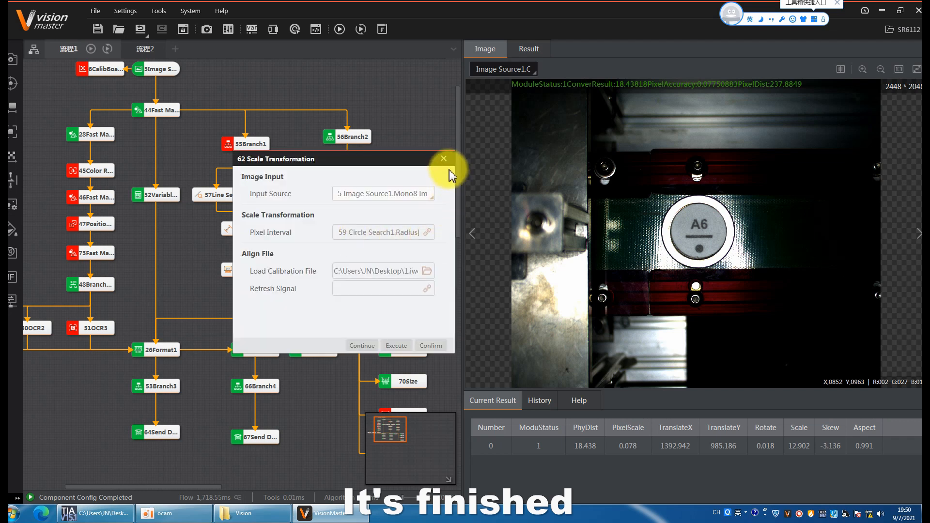
{"action": "left_click", "coordinate": [444, 158]}
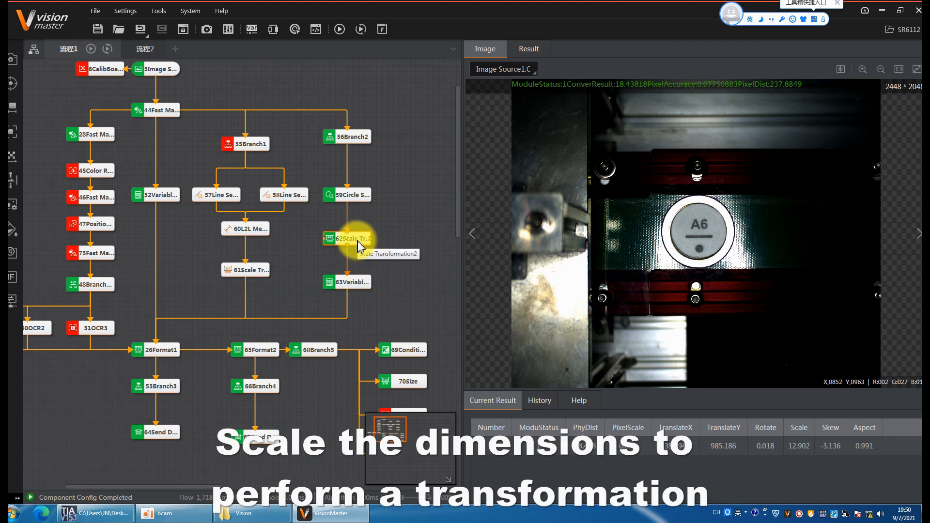
{"action": "mouse_move", "coordinate": [362, 288]}
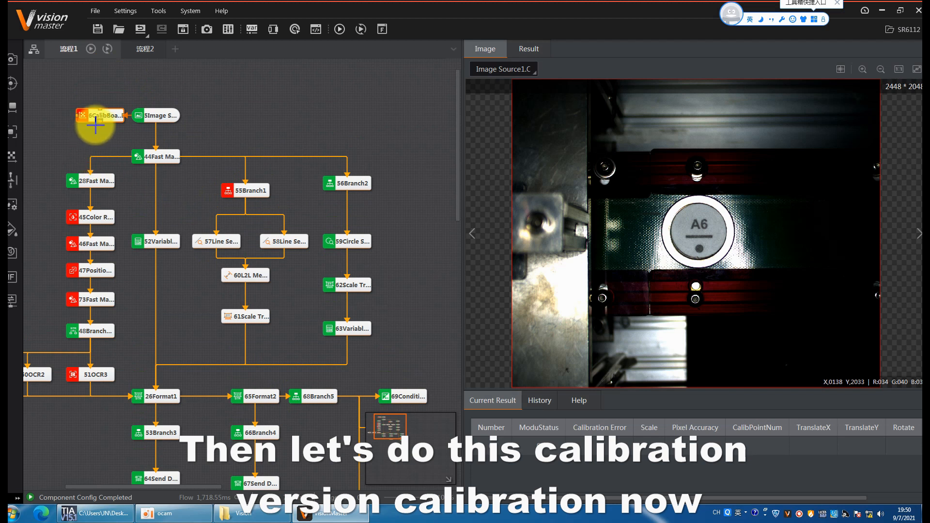
Open 6 CalibBoard Calib's Run Params and run continuously to capture the 7×7 board
{"action": "double_click", "coordinate": [97, 115]}
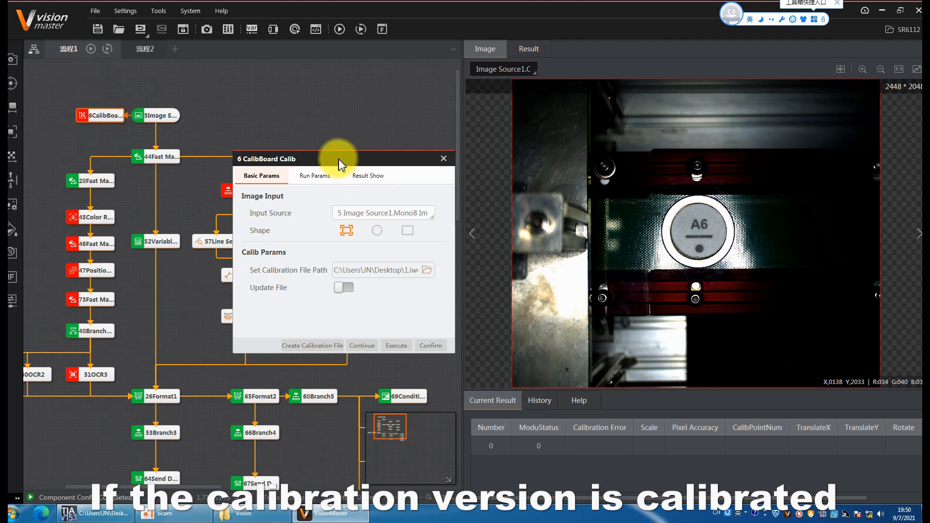
{"action": "left_click_drag", "start_coordinate": [342, 158], "coordinate": [385, 53]}
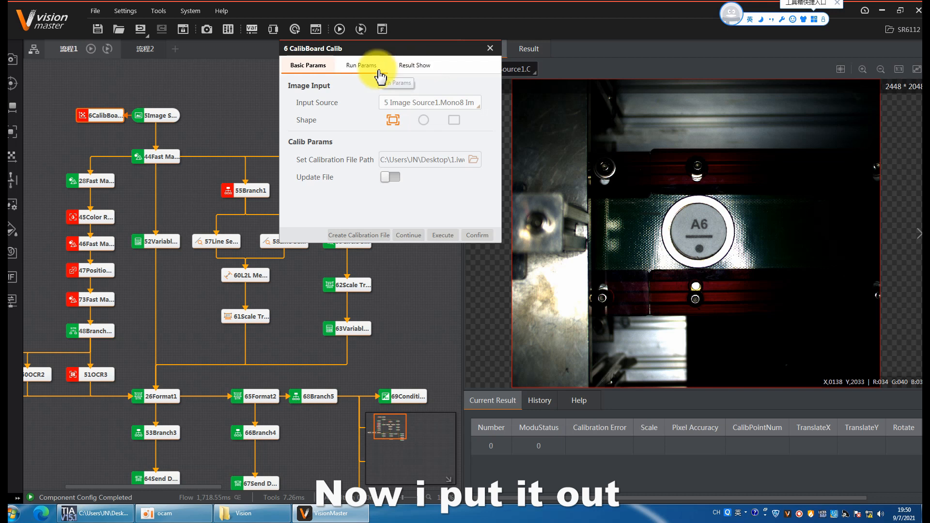
{"action": "left_click", "coordinate": [361, 65]}
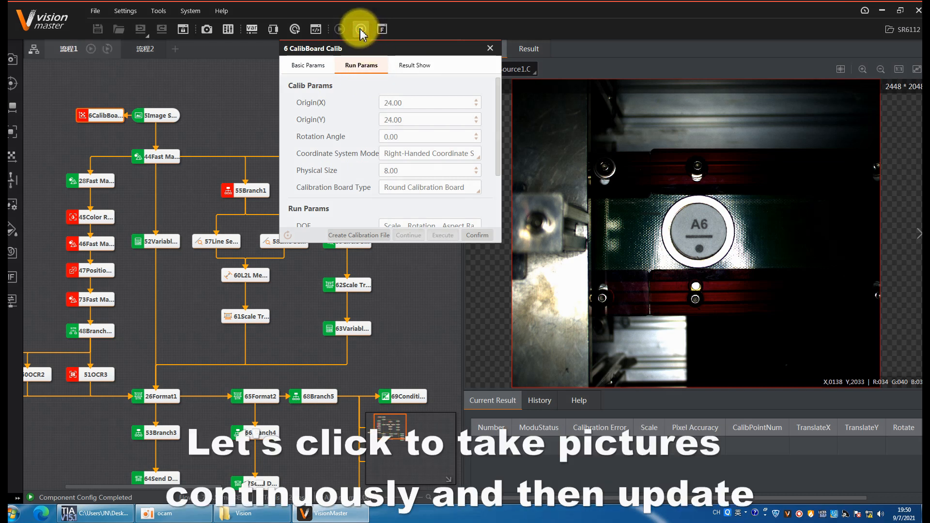
{"action": "left_click", "coordinate": [358, 29]}
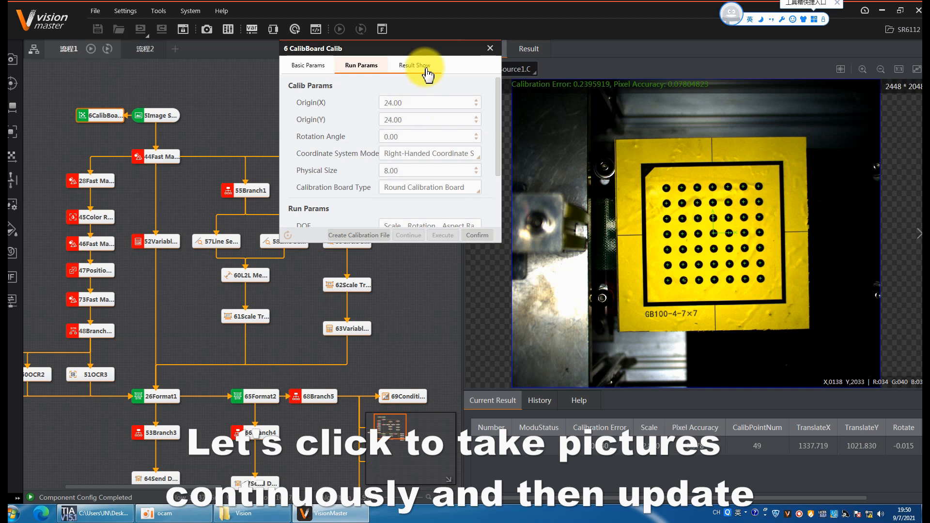
Set CalibBoard Calib to Physical Size 8.00, right-handed coordinates and Round Calibration Board
{"action": "left_click", "coordinate": [336, 62]}
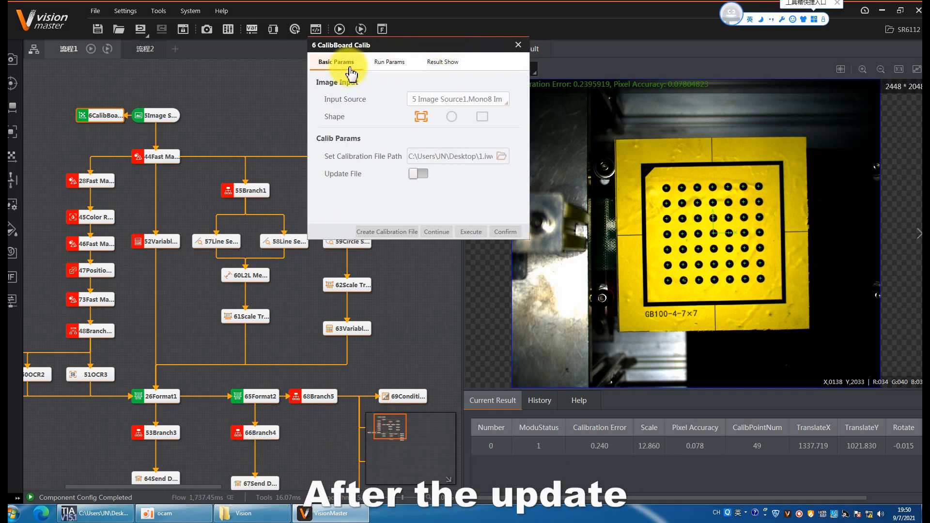
{"action": "mouse_move", "coordinate": [396, 133]}
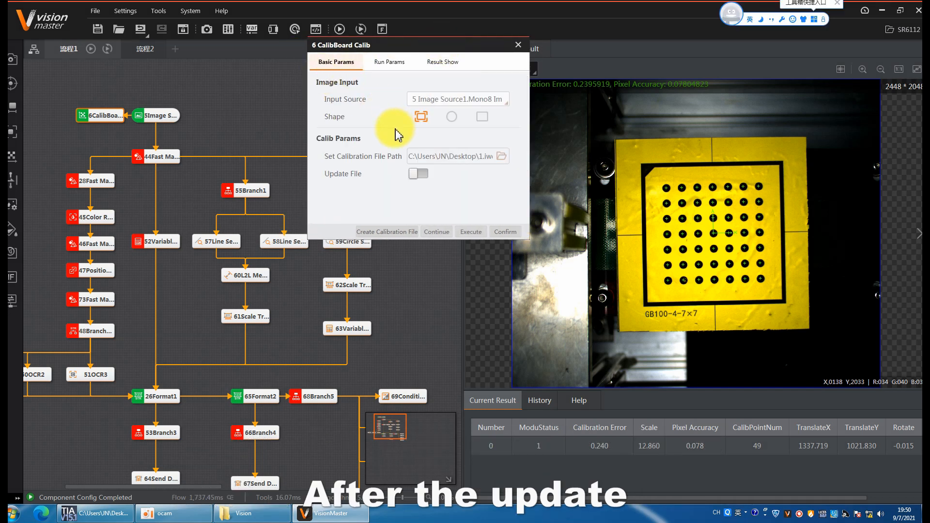
{"action": "left_click", "coordinate": [389, 62]}
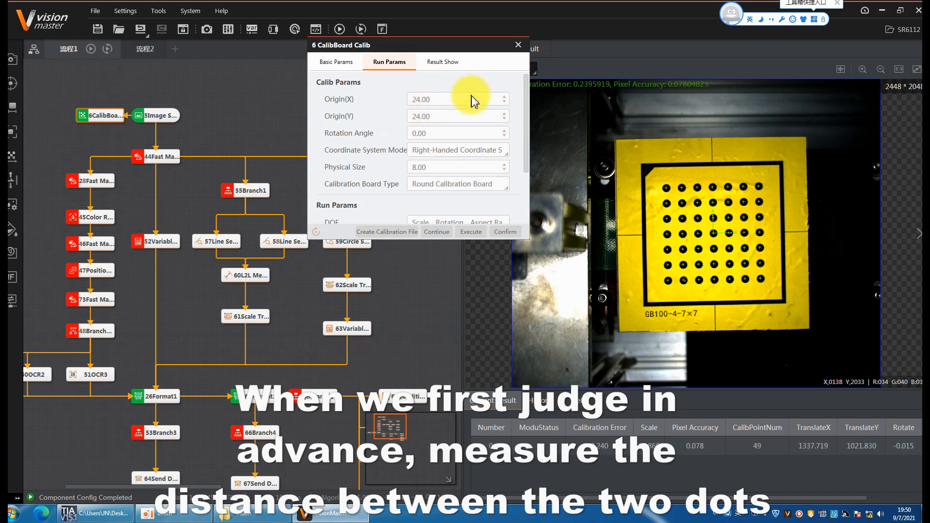
{"action": "mouse_move", "coordinate": [719, 238]}
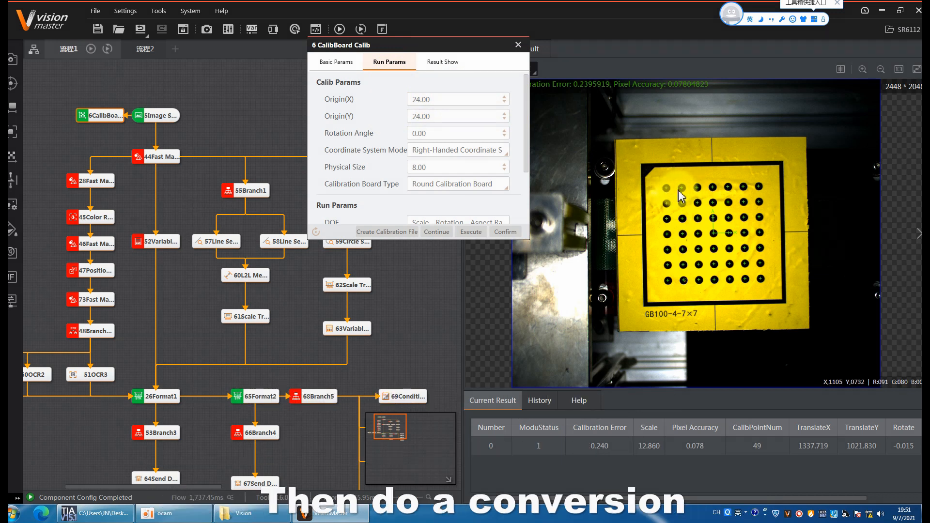
{"action": "left_click", "coordinate": [446, 133]}
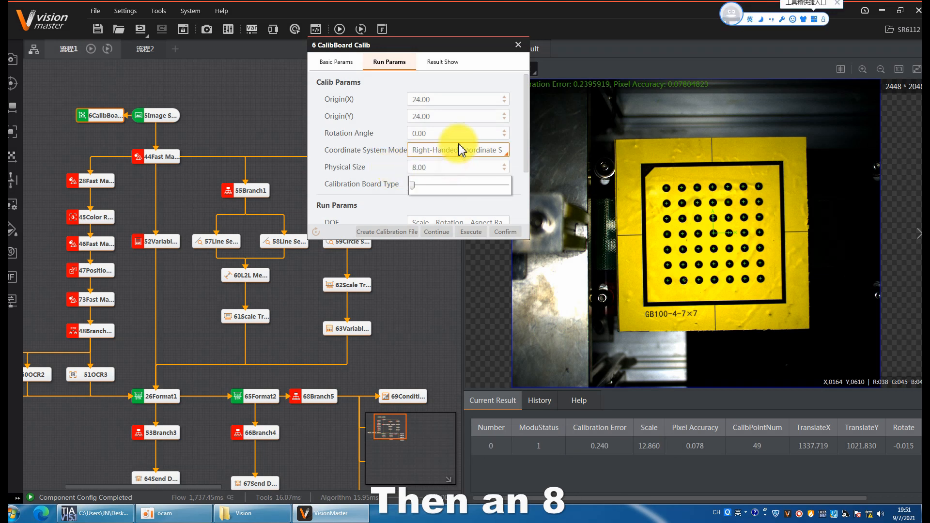
{"action": "left_click", "coordinate": [458, 150]}
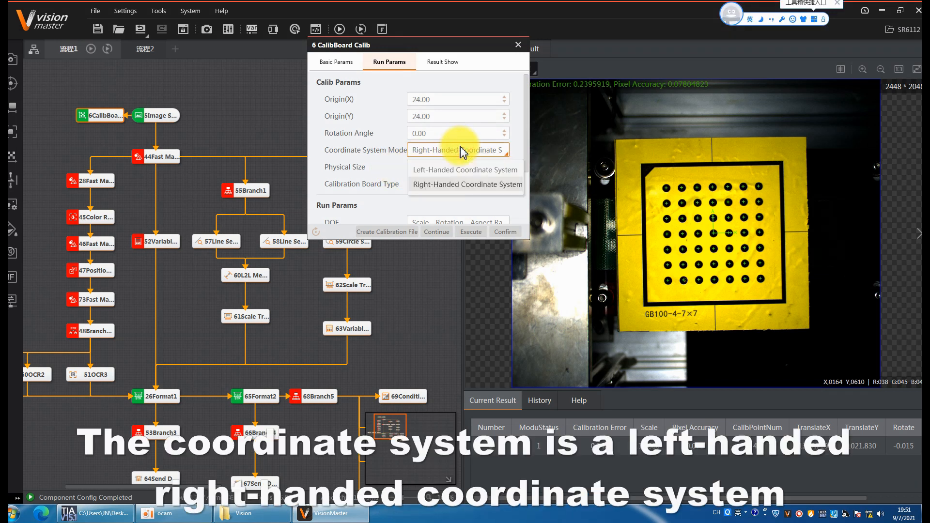
{"action": "left_click", "coordinate": [466, 184]}
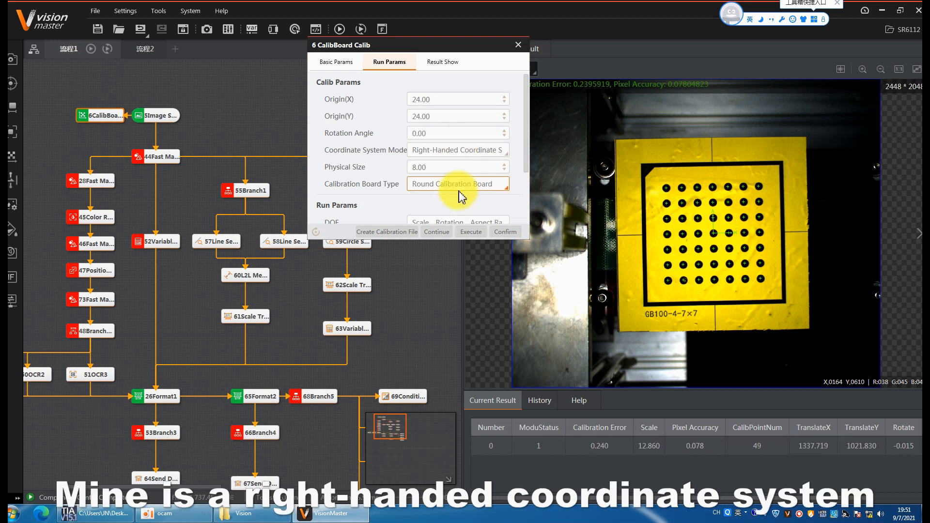
{"action": "left_click", "coordinate": [458, 184]}
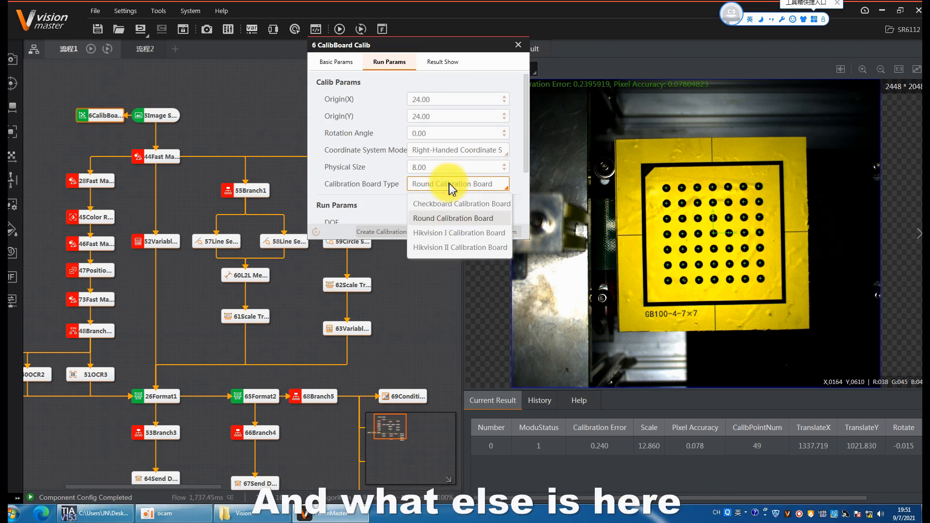
{"action": "mouse_move", "coordinate": [447, 207]}
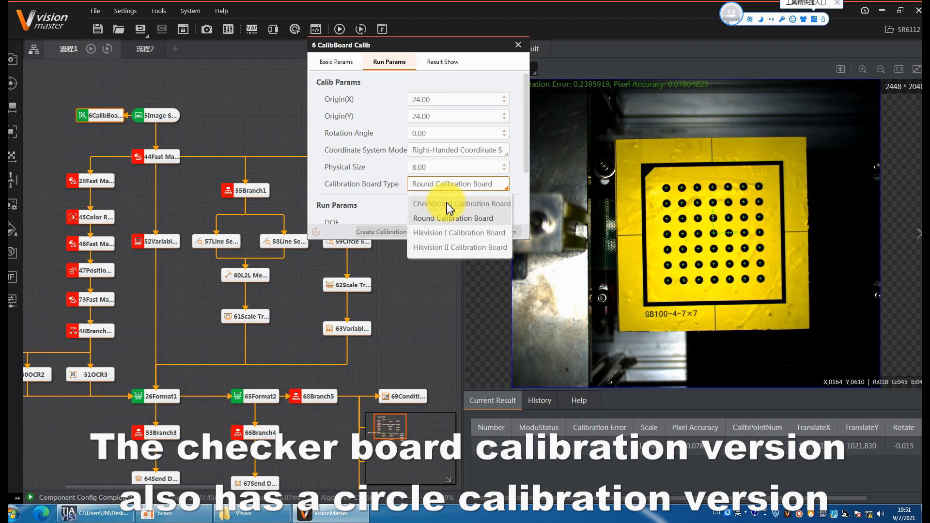
{"action": "mouse_move", "coordinate": [454, 223]}
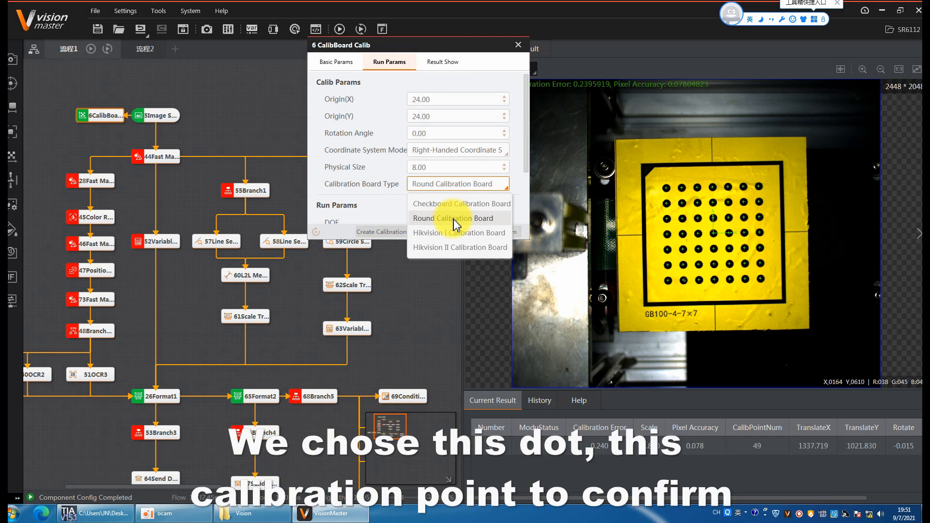
{"action": "left_click", "coordinate": [454, 218]}
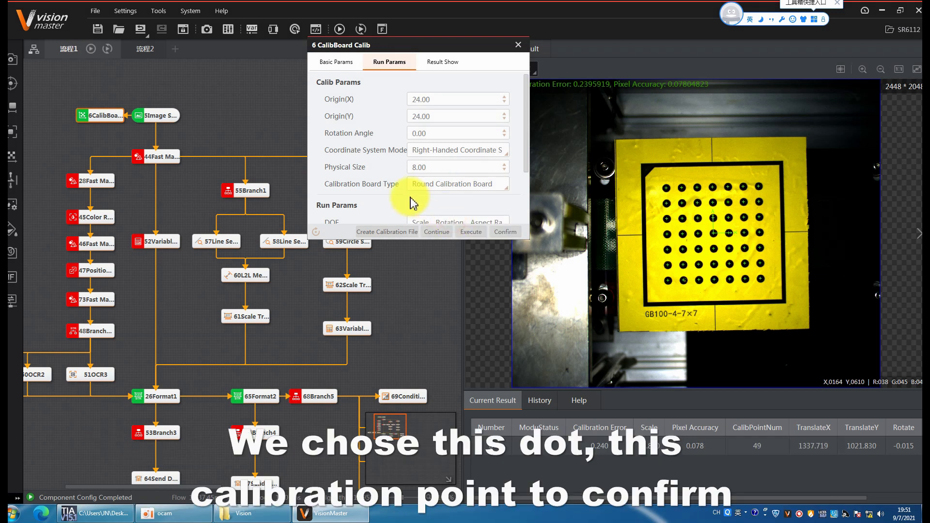
{"action": "left_click", "coordinate": [458, 183]}
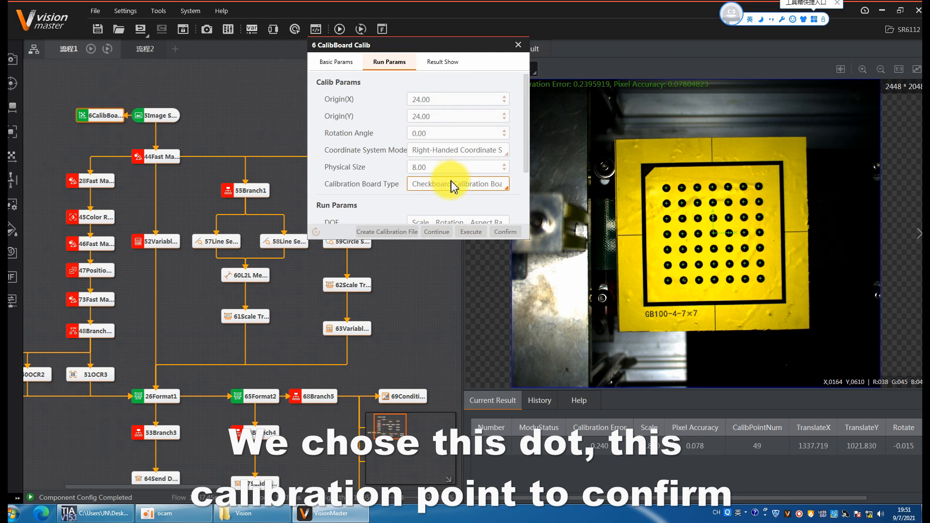
{"action": "left_click", "coordinate": [457, 184]}
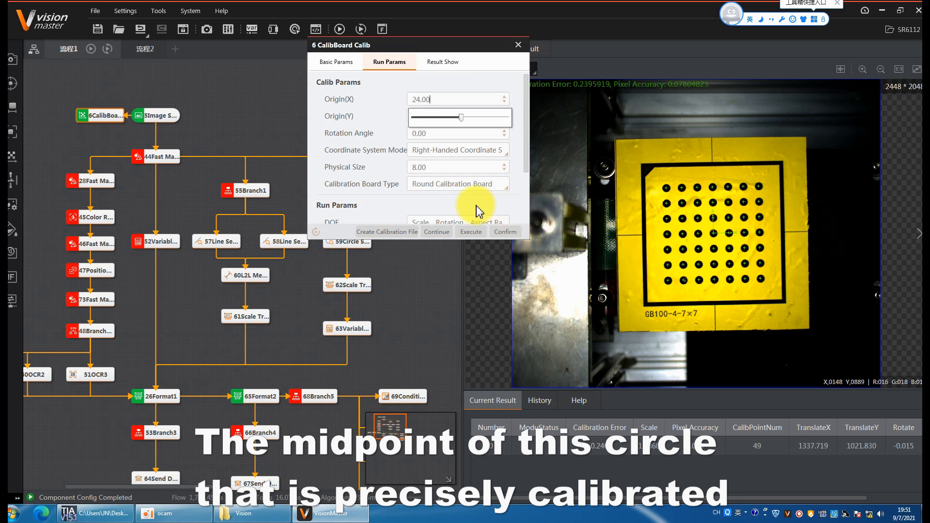
{"action": "scroll", "scroll_direction": "down", "scroll_amount": 3}
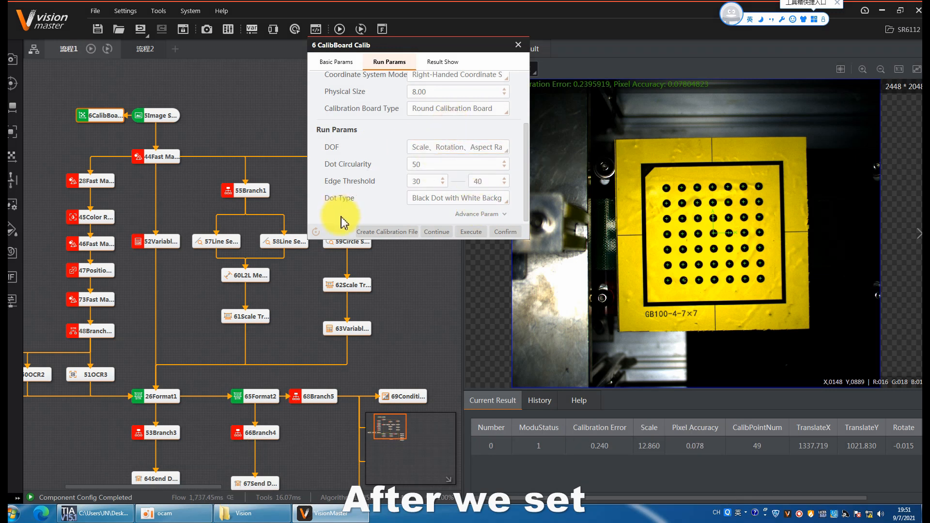
Create the calibration file '111' and dismiss the save success message
{"action": "left_click", "coordinate": [386, 231]}
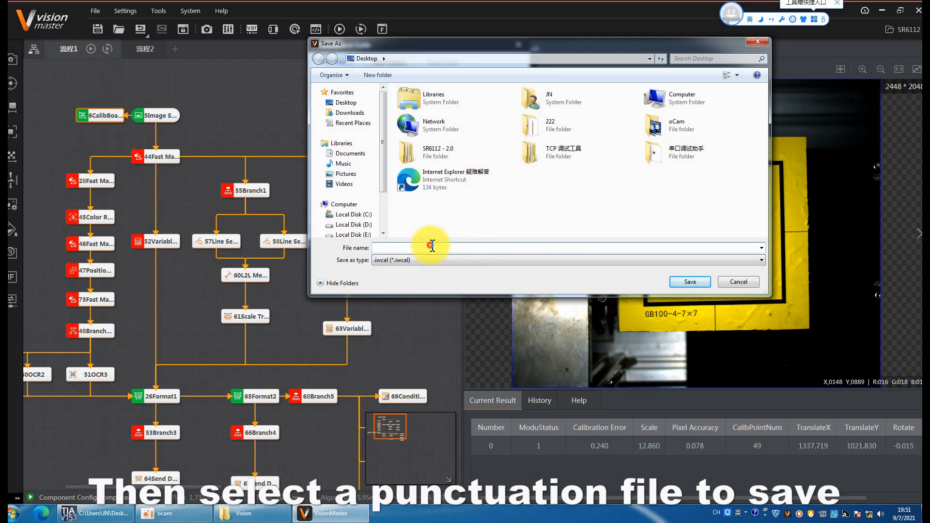
{"action": "mouse_move", "coordinate": [477, 237]}
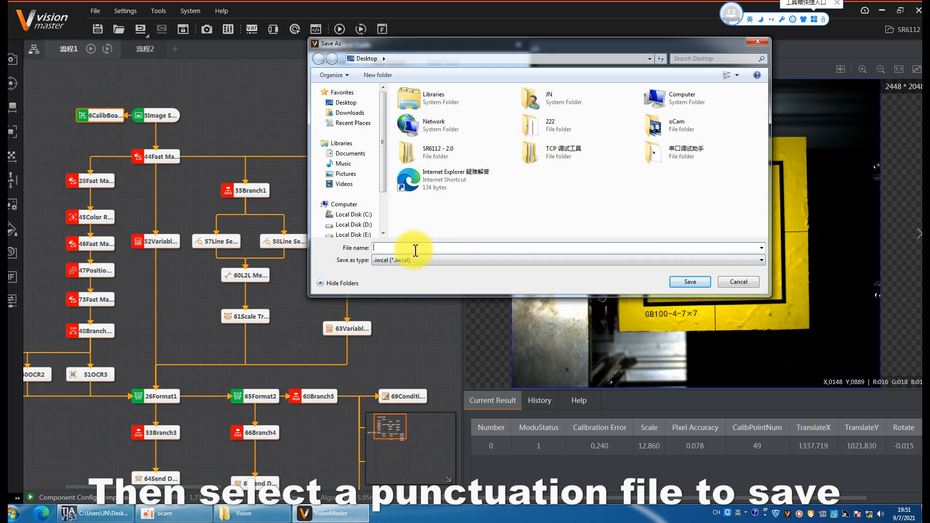
{"action": "type", "text": "111"}
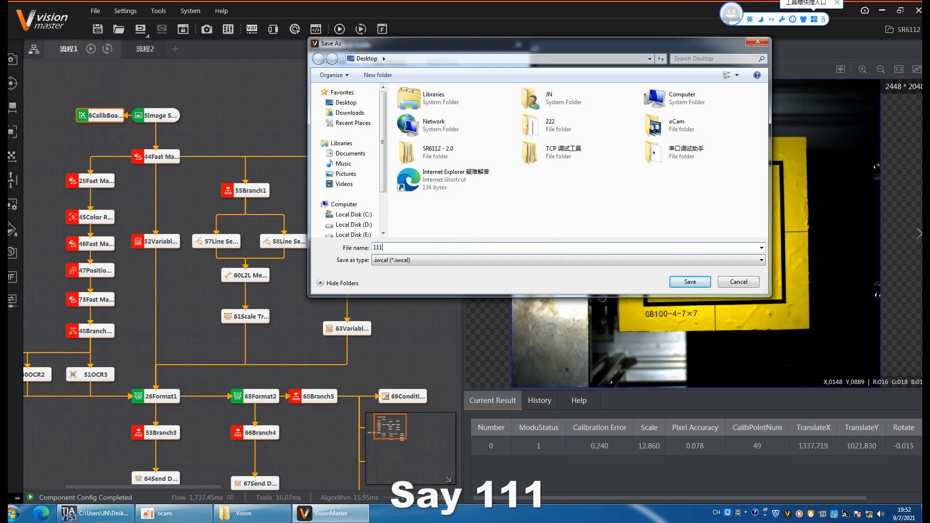
{"action": "left_click", "coordinate": [690, 282]}
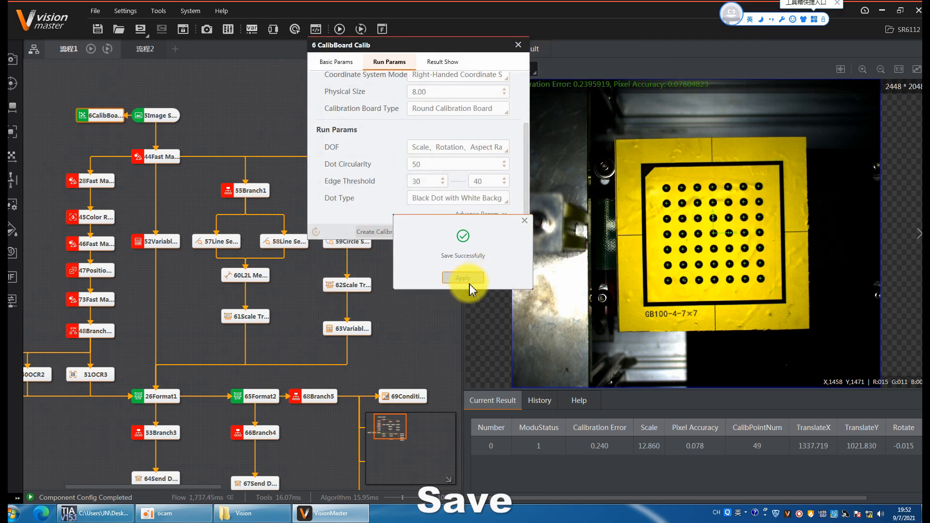
{"action": "left_click", "coordinate": [463, 278]}
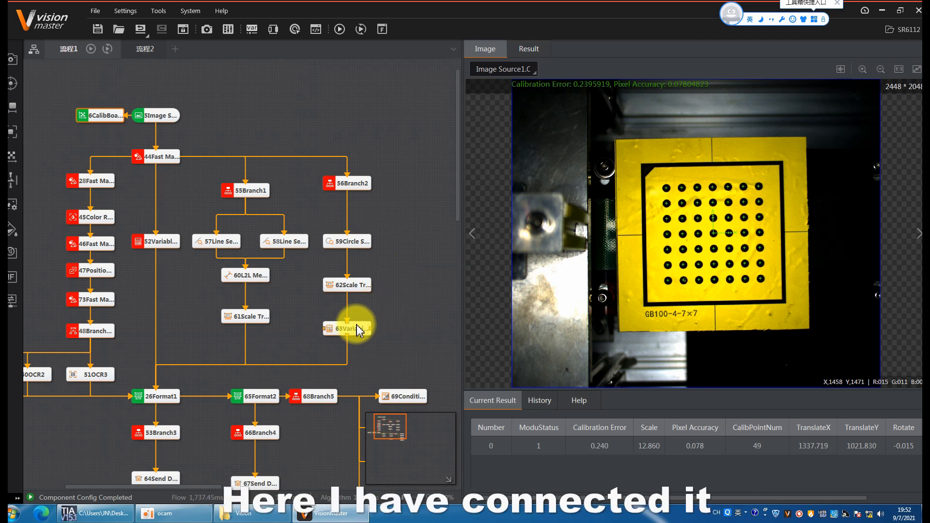
Open 62 Scale Transformation and load the 111.iwcal calibration file
{"action": "left_click", "coordinate": [355, 286]}
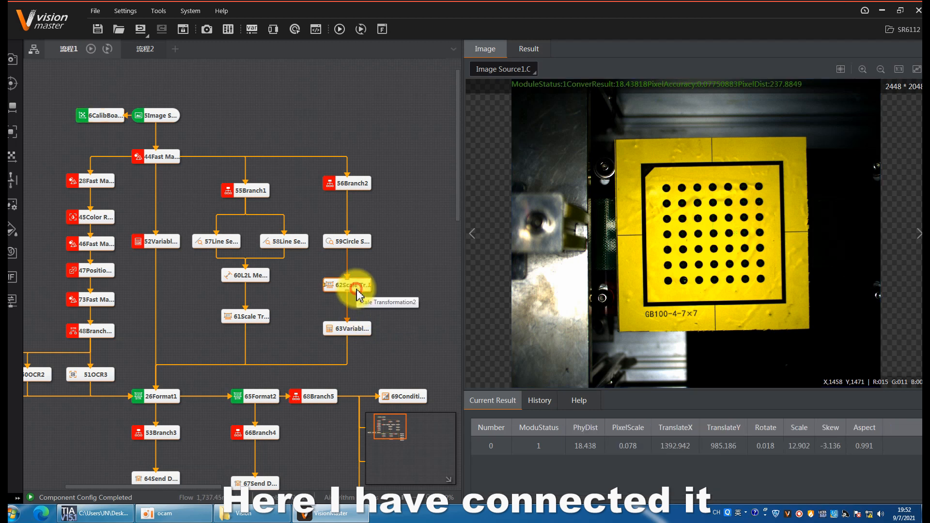
{"action": "double_click", "coordinate": [347, 285]}
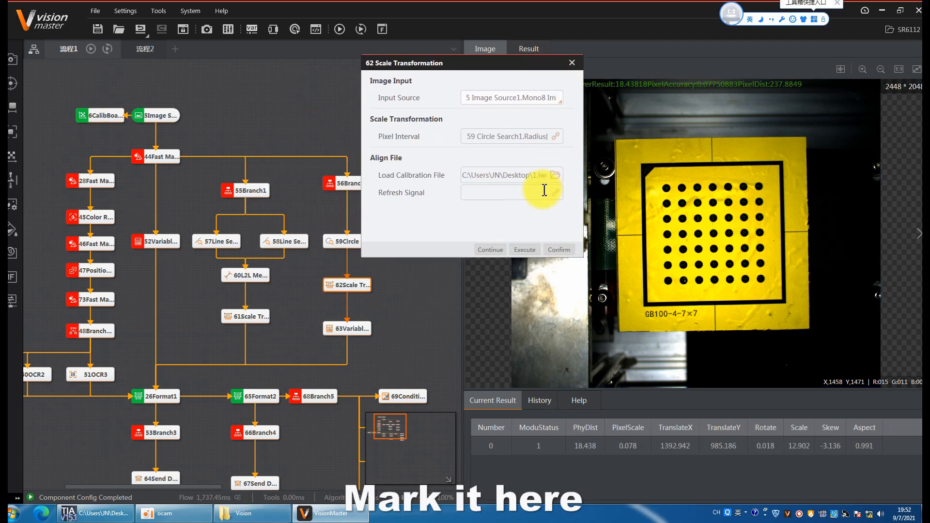
{"action": "left_click", "coordinate": [554, 175]}
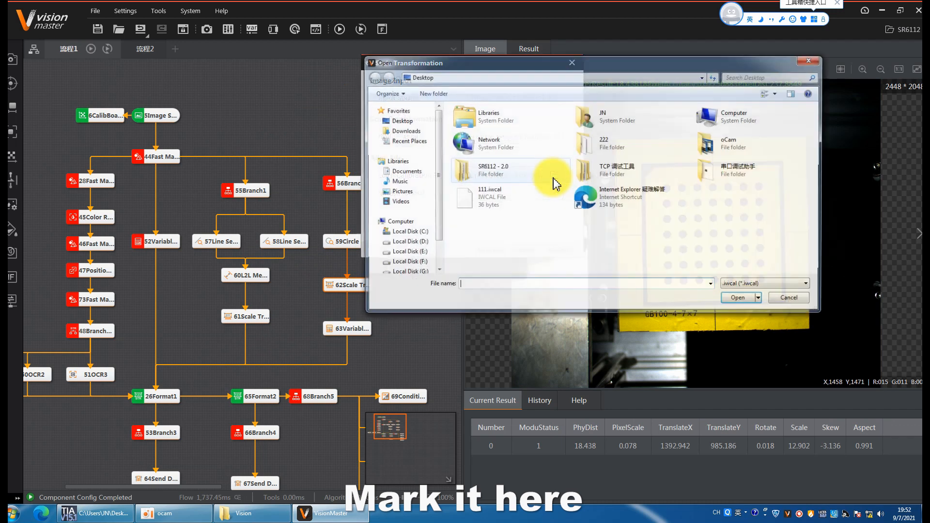
{"action": "left_click", "coordinate": [489, 196]}
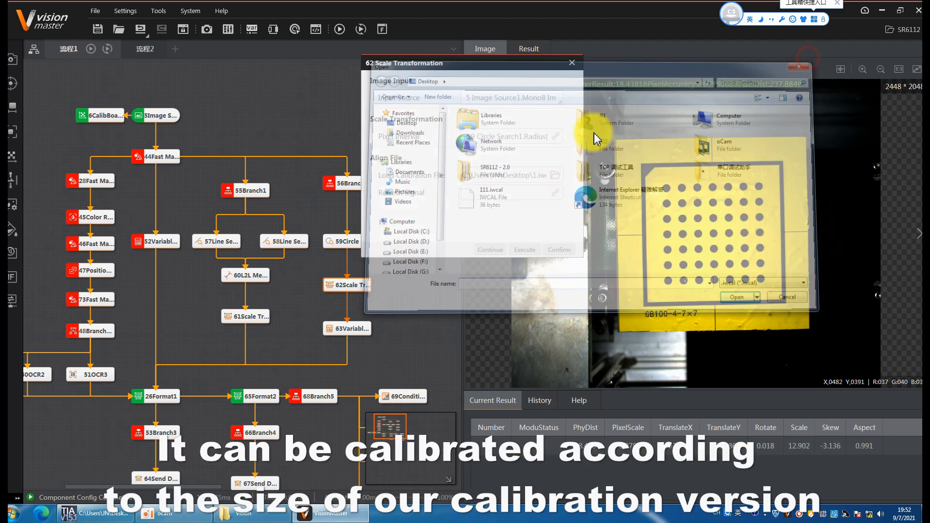
{"action": "left_click", "coordinate": [736, 297]}
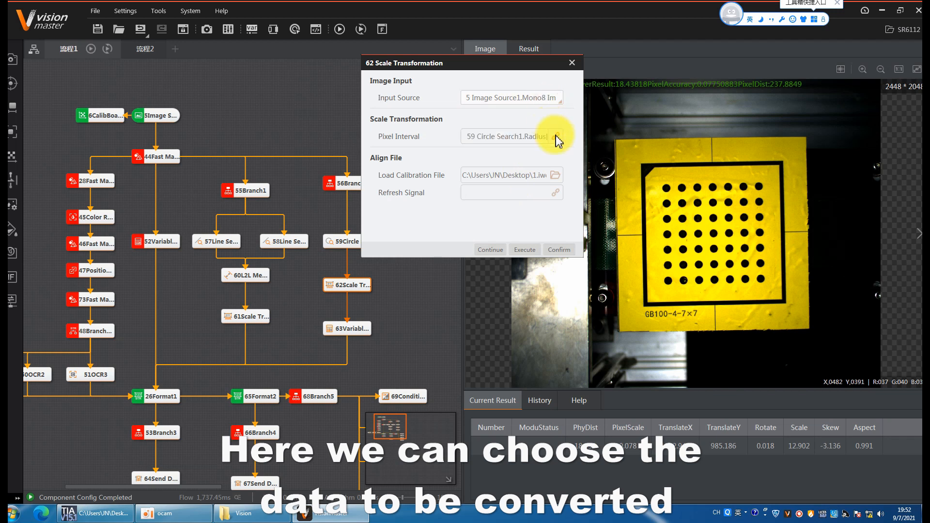
Link Pixel Interval to 59 Circle Search1's Radius and confirm Scale Transformation2
{"action": "left_click", "coordinate": [555, 136]}
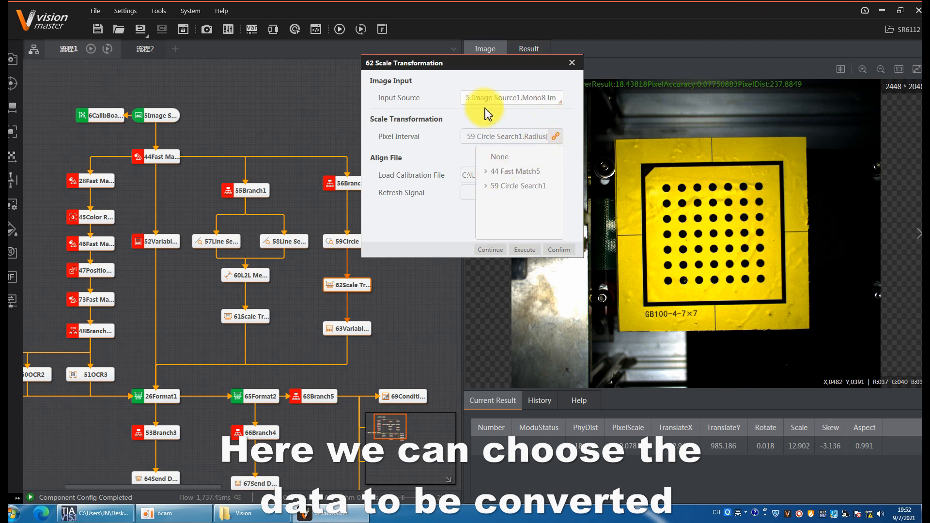
{"action": "mouse_move", "coordinate": [489, 217]}
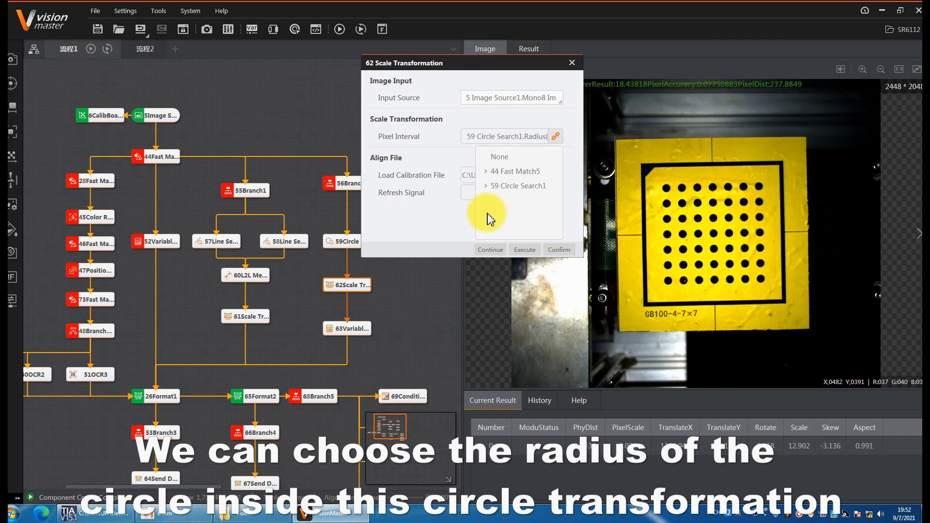
{"action": "left_click", "coordinate": [486, 186]}
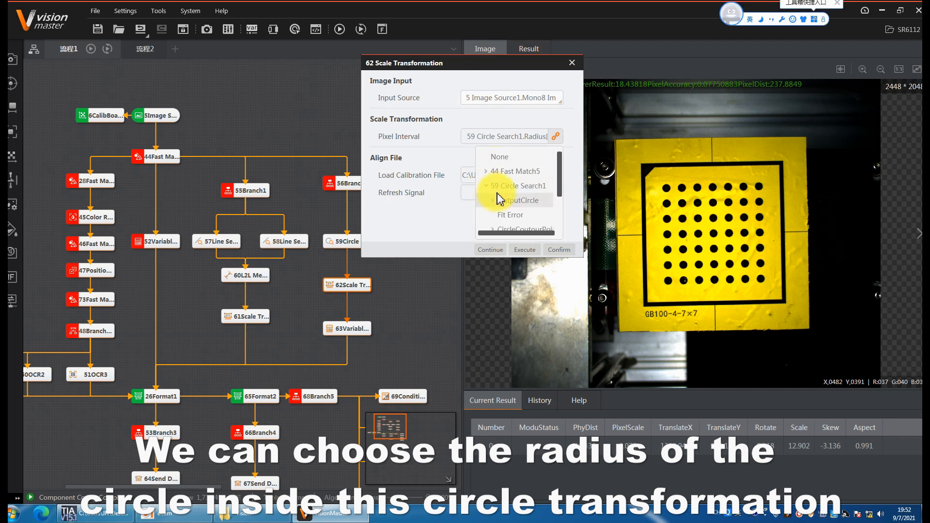
{"action": "scroll", "scroll_direction": "down", "scroll_amount": 3}
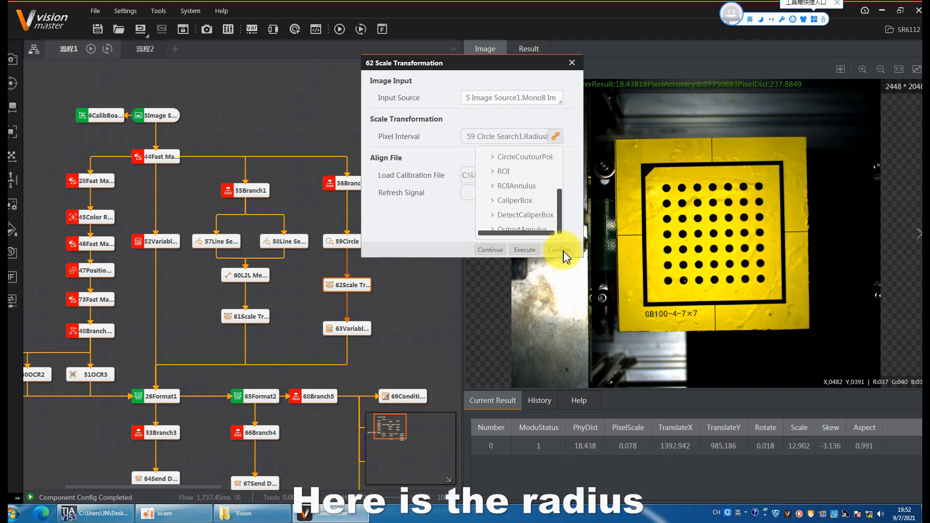
{"action": "left_click", "coordinate": [559, 250]}
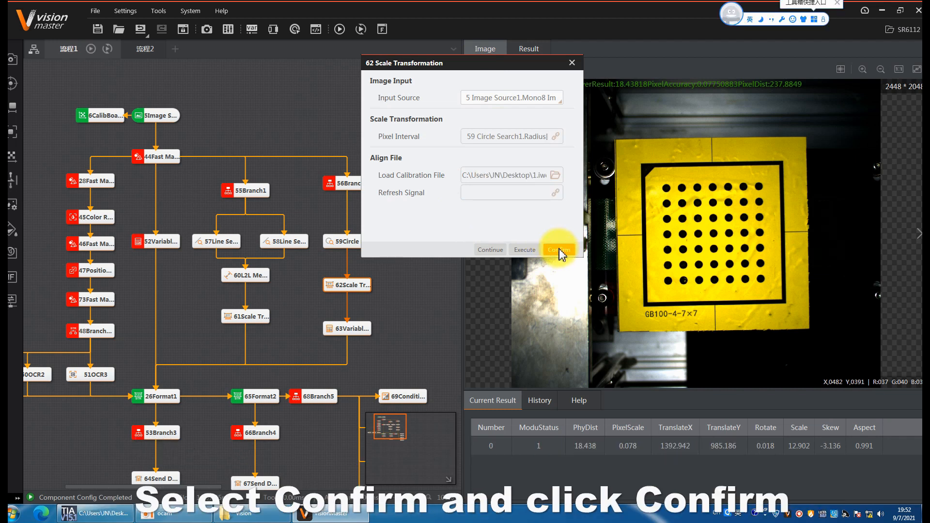
{"action": "left_click", "coordinate": [559, 250]}
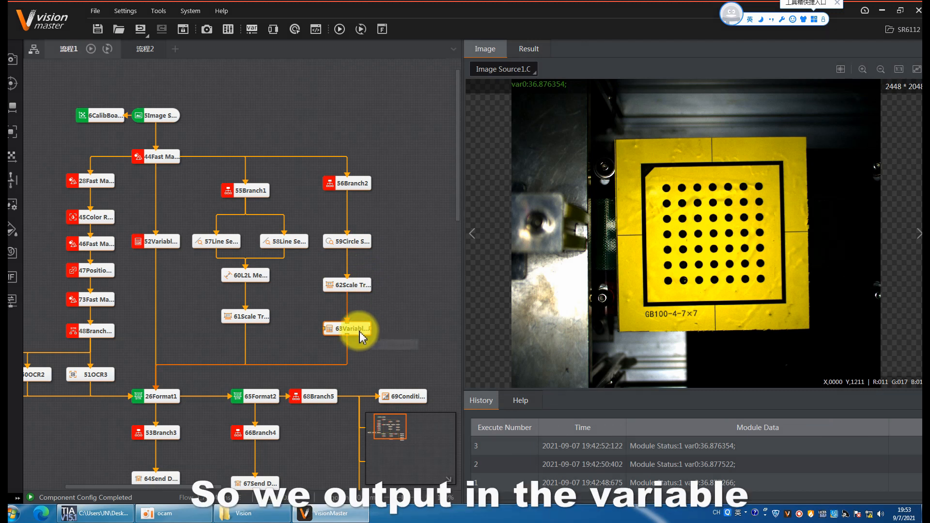
Open 63 Variable Calculation and append *2 to var0's Scale Transformation2.PhyDist expression
{"action": "double_click", "coordinate": [347, 329]}
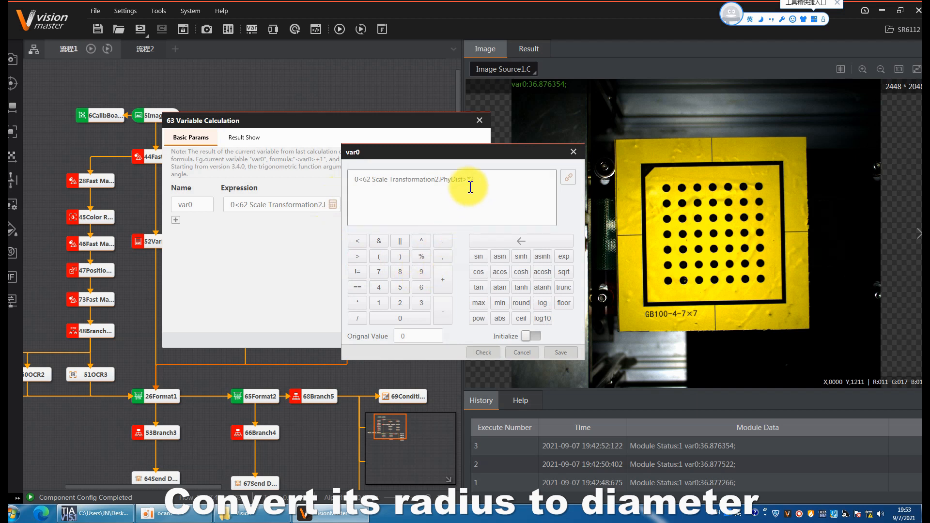
{"action": "type", "text": "*2"}
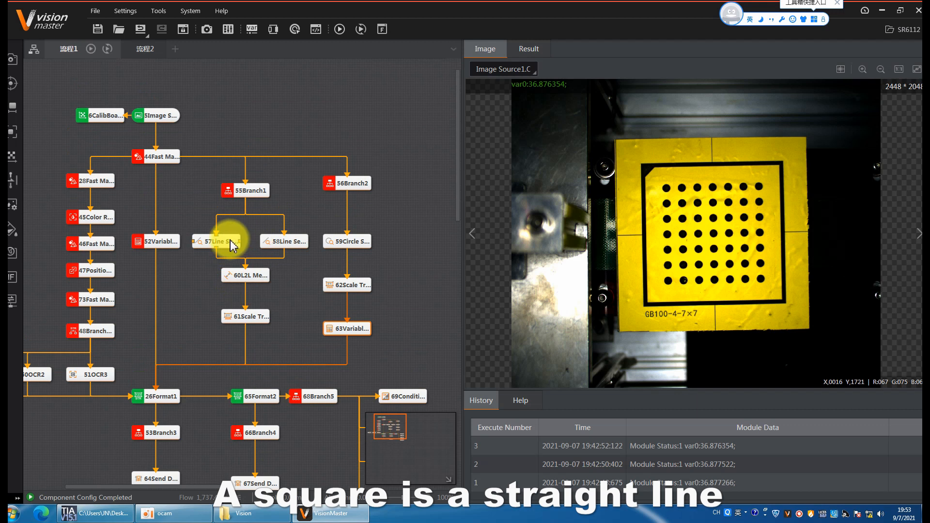
Review 57 Line Search's run parameters, close it, and run the flowchart once
{"action": "double_click", "coordinate": [215, 241]}
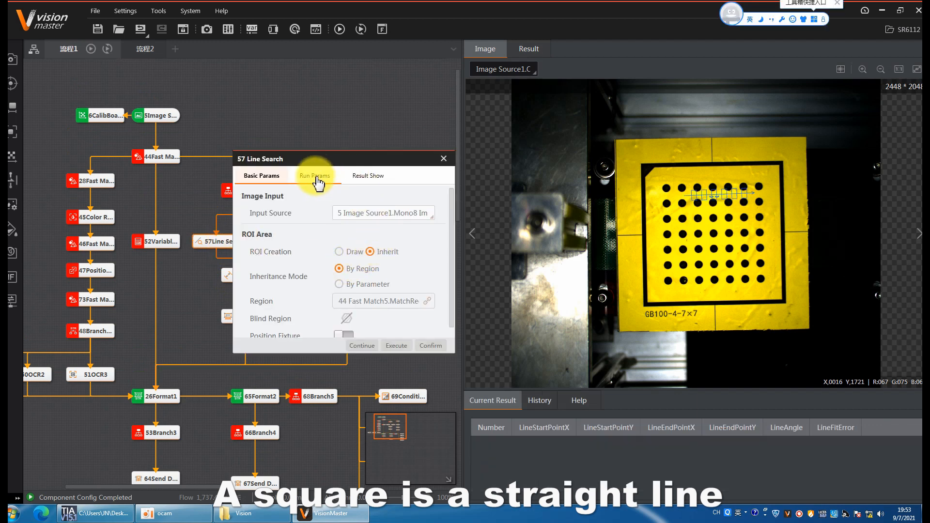
{"action": "left_click", "coordinate": [314, 176]}
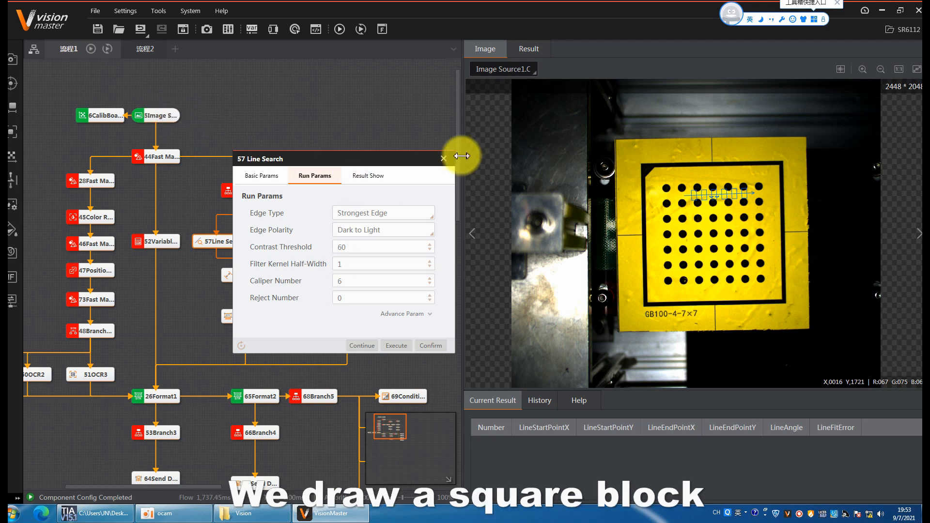
{"action": "left_click", "coordinate": [444, 158]}
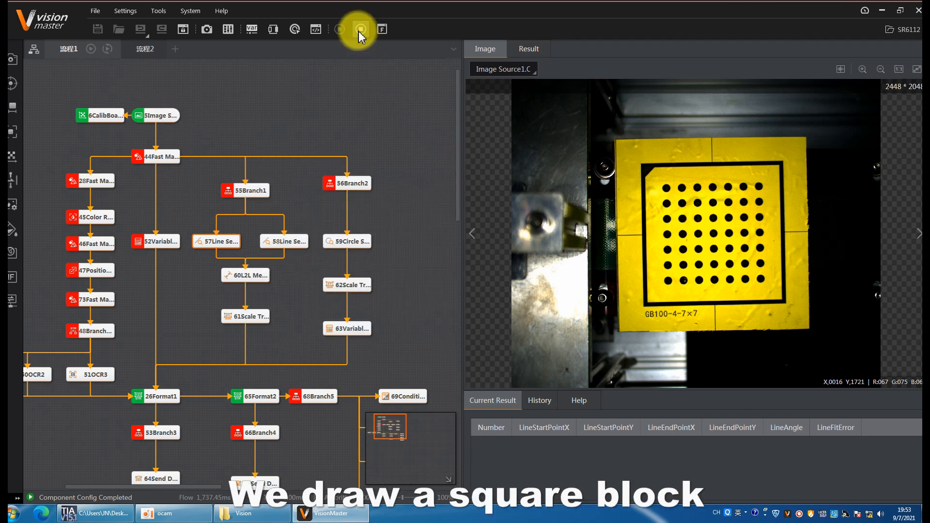
{"action": "left_click", "coordinate": [361, 30]}
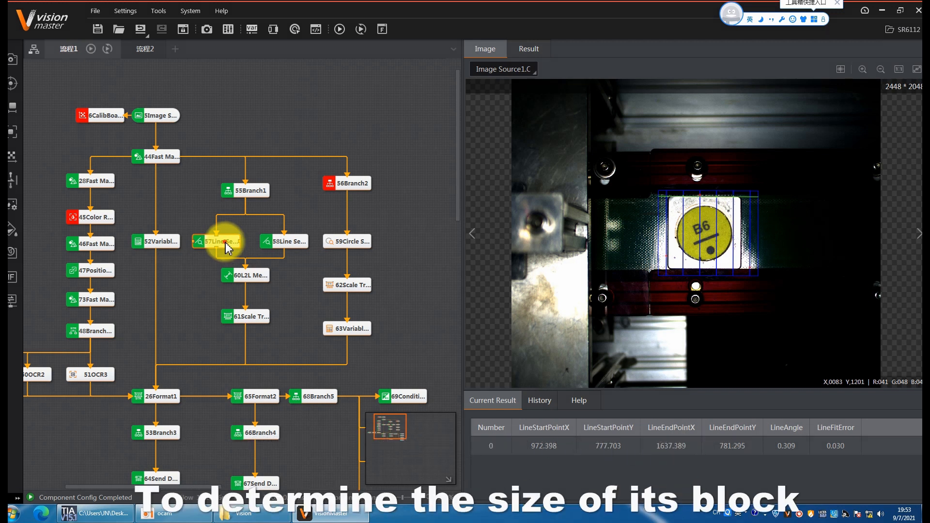
{"action": "double_click", "coordinate": [220, 242]}
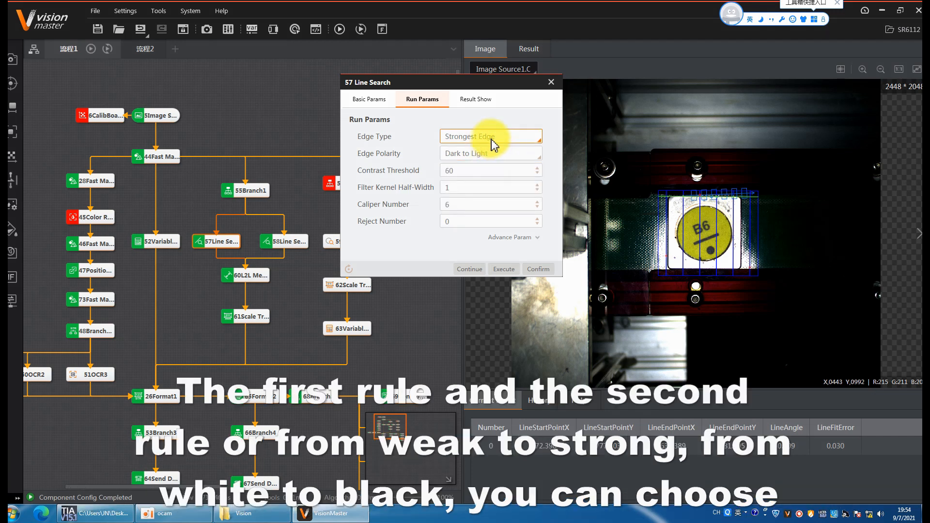
{"action": "left_click", "coordinate": [491, 153]}
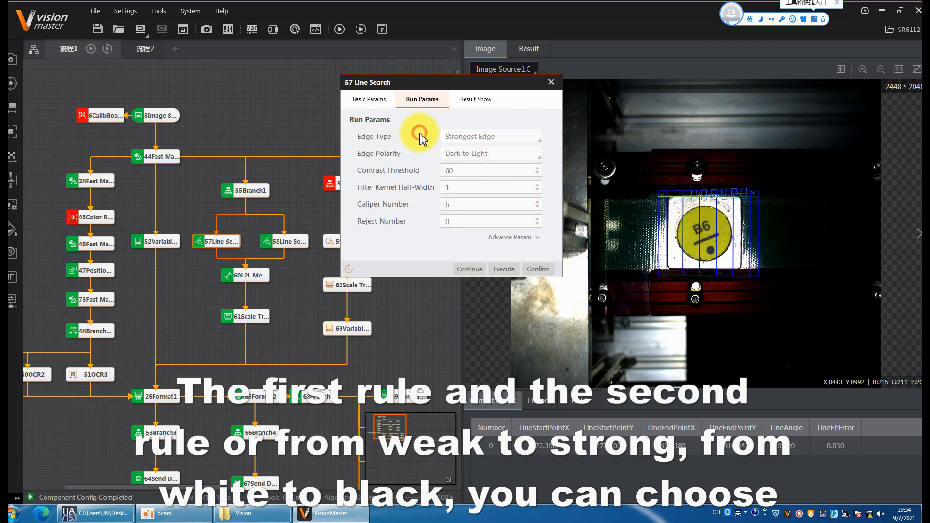
{"action": "left_click", "coordinate": [503, 269]}
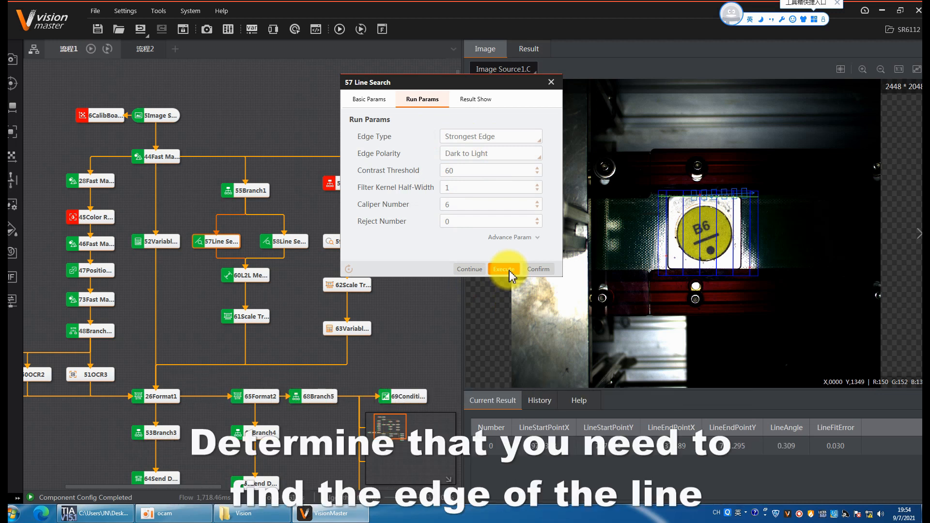
{"action": "left_click", "coordinate": [504, 269]}
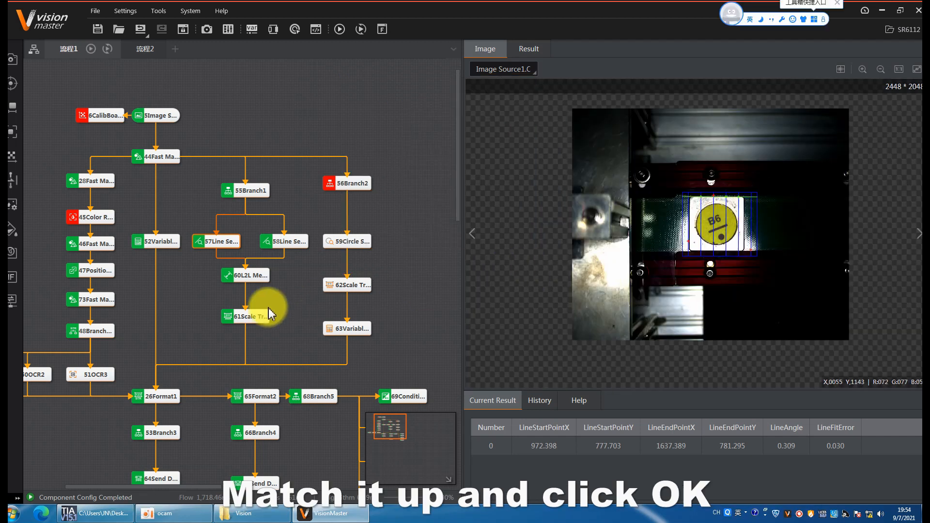
{"action": "left_click", "coordinate": [247, 275]}
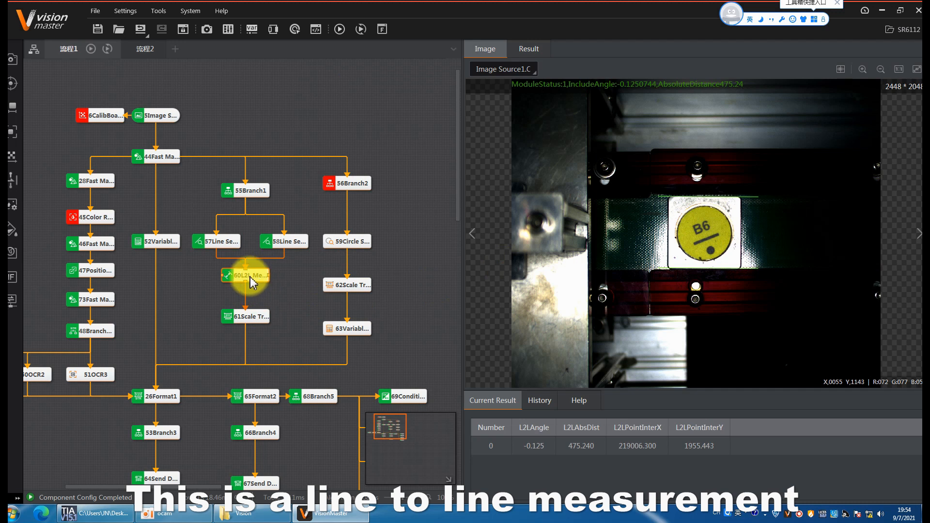
{"action": "double_click", "coordinate": [246, 275]}
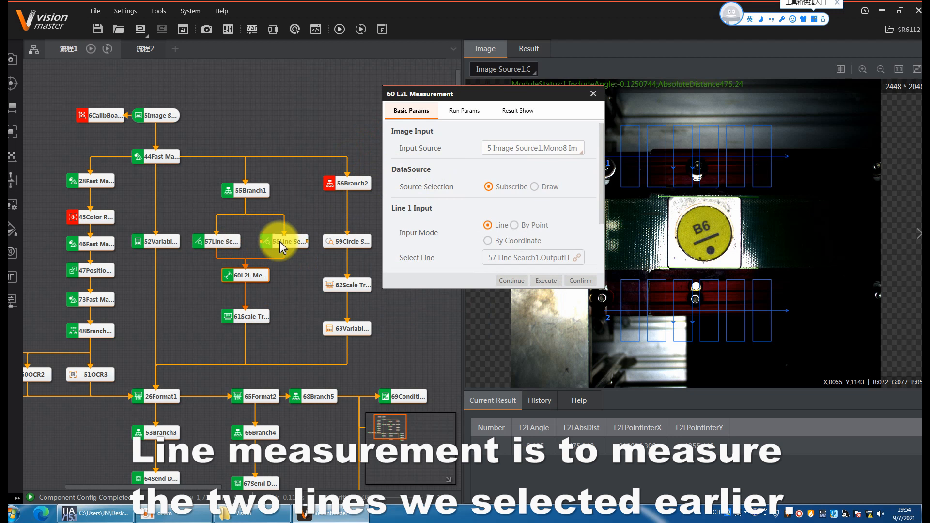
{"action": "scroll", "scroll_direction": "down", "scroll_amount": 3}
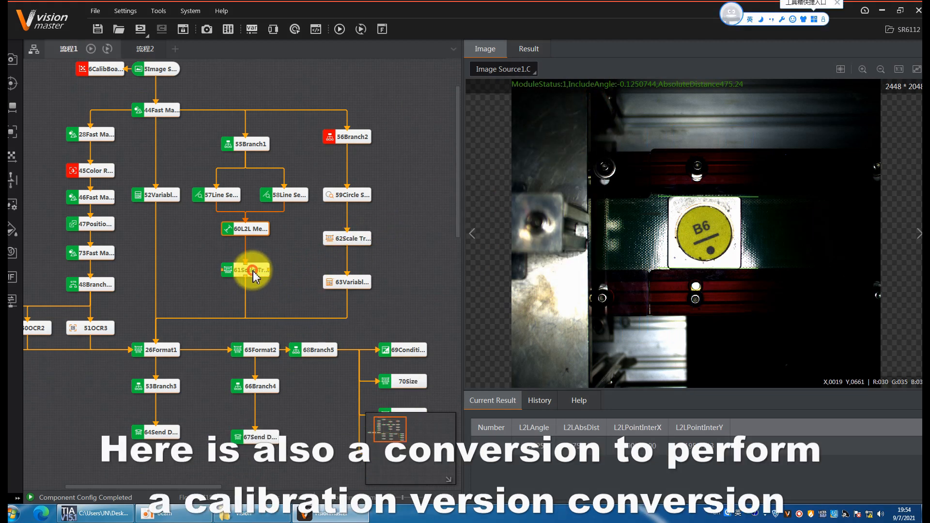
{"action": "left_click", "coordinate": [245, 269]}
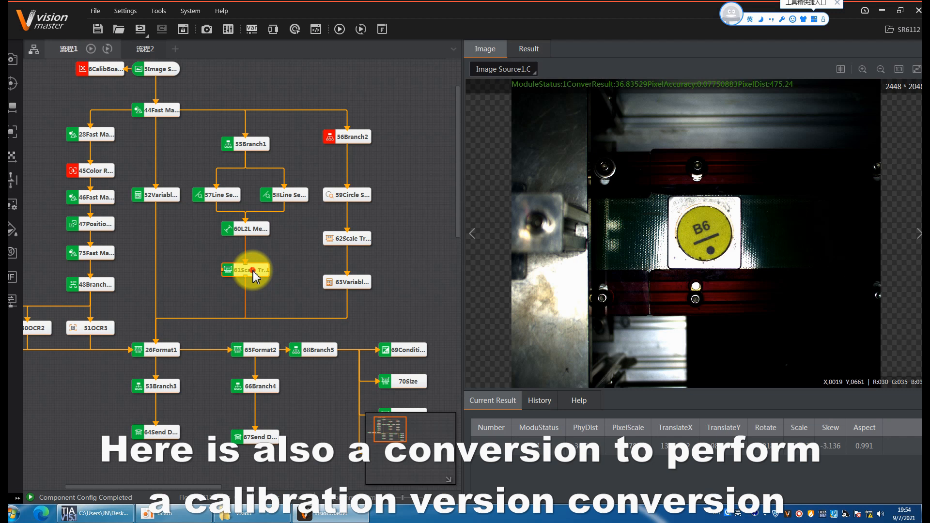
{"action": "double_click", "coordinate": [250, 271]}
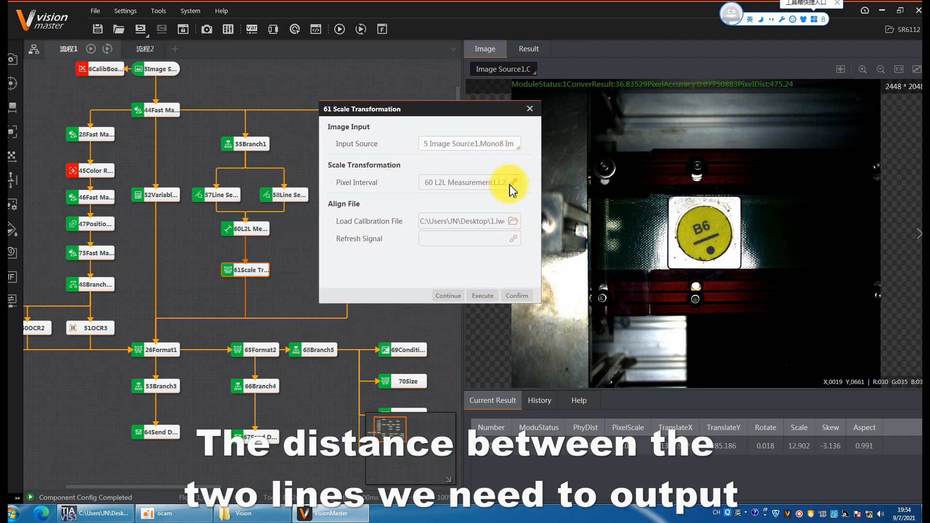
{"action": "mouse_move", "coordinate": [516, 210]}
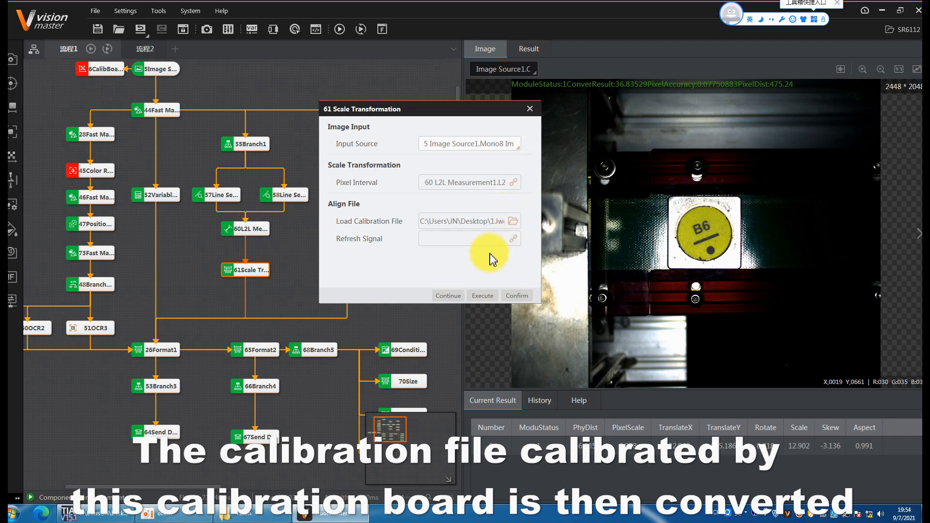
{"action": "mouse_move", "coordinate": [515, 226]}
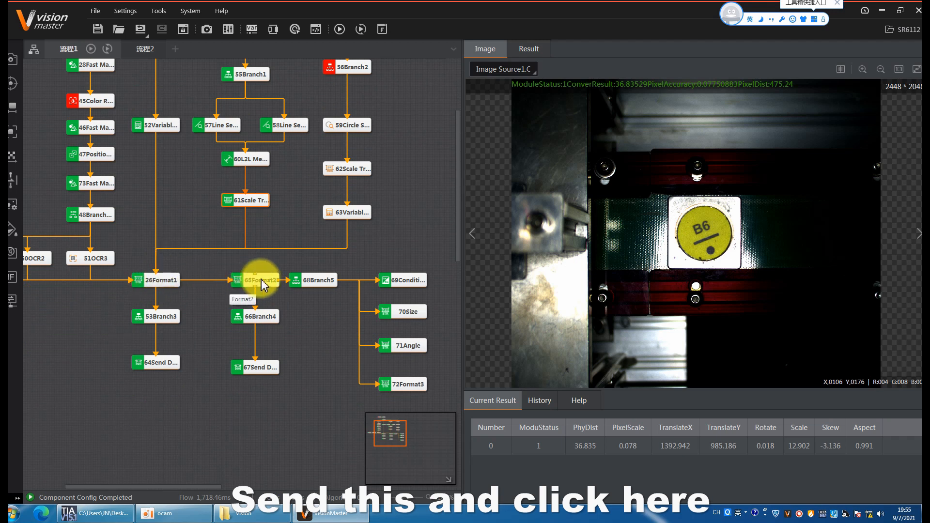
{"action": "double_click", "coordinate": [258, 280]}
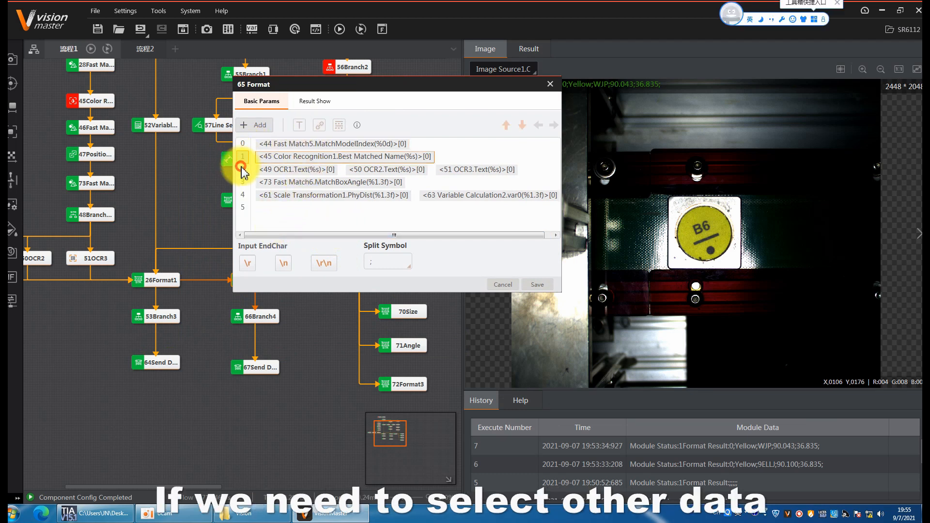
{"action": "left_click", "coordinate": [320, 125]}
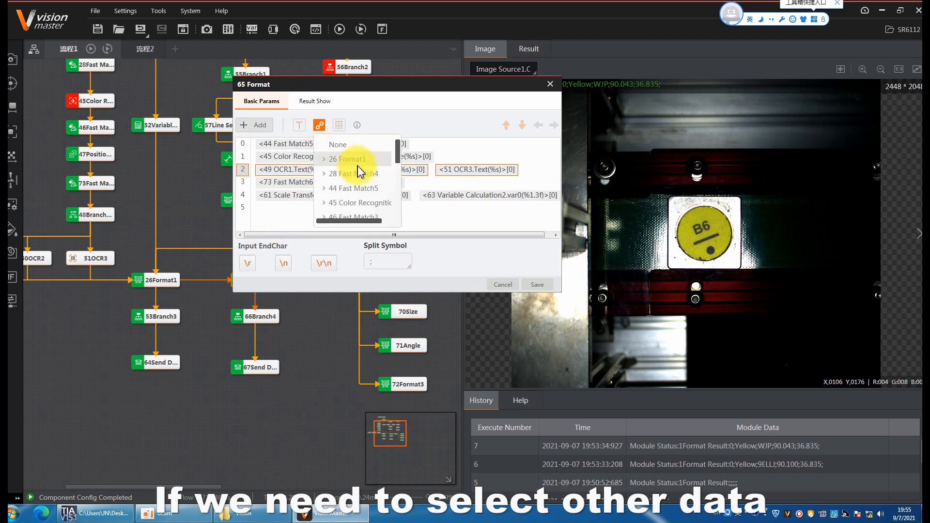
{"action": "scroll", "scroll_direction": "down", "scroll_amount": 3}
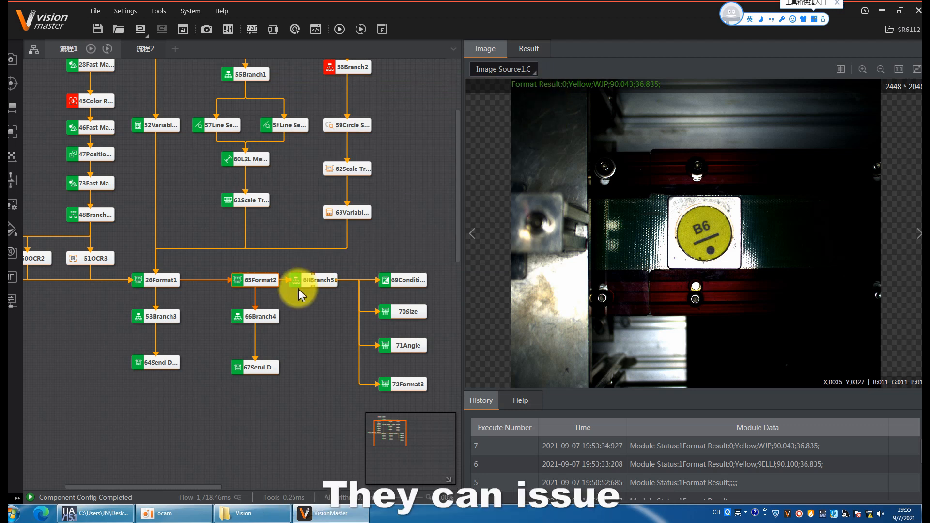
{"action": "left_click", "coordinate": [262, 367]}
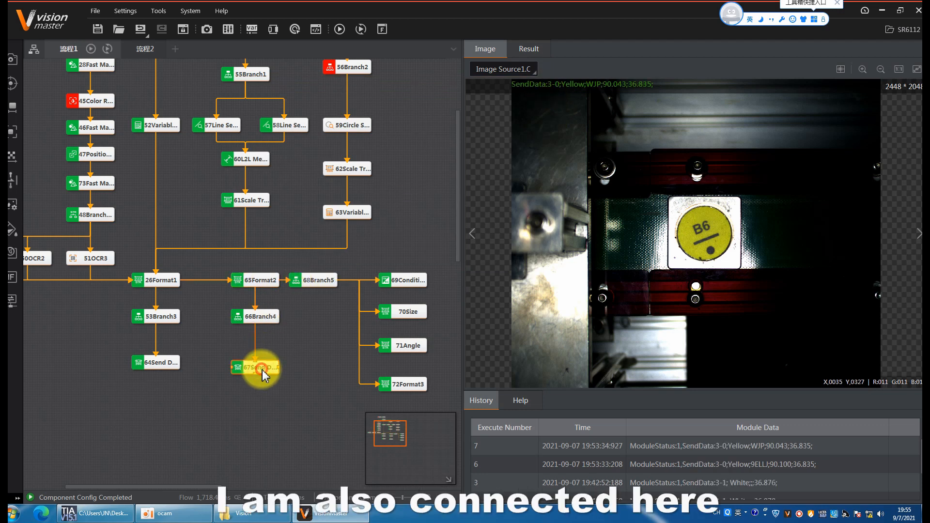
{"action": "double_click", "coordinate": [257, 367]}
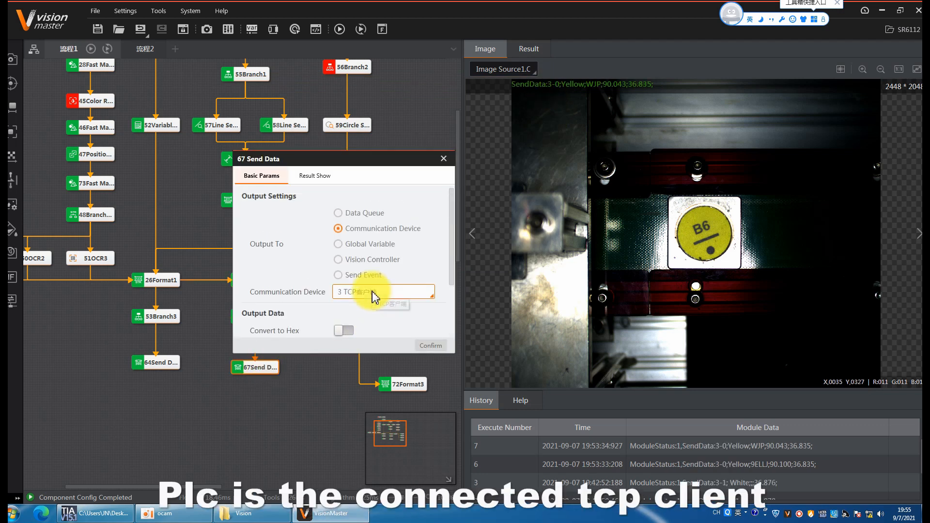
{"action": "scroll", "scroll_direction": "down", "scroll_amount": 3}
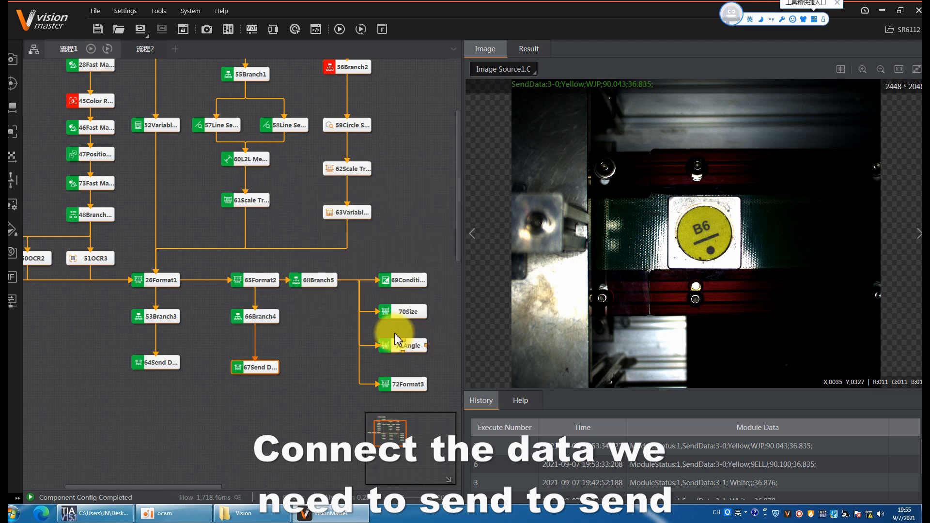
{"action": "scroll", "scroll_direction": "down", "scroll_amount": 3}
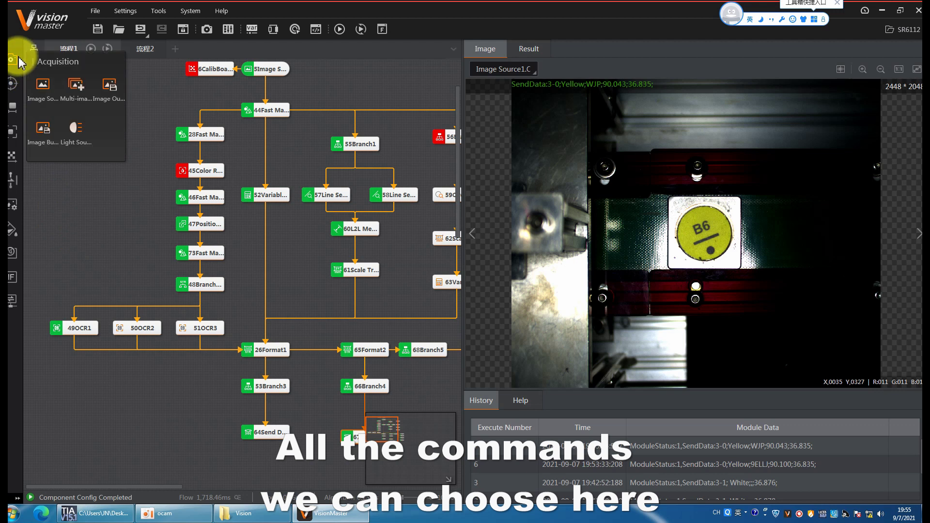
Drag a Condition module from Logic Tools onto the canvas above the OCR modules
{"action": "left_click", "coordinate": [12, 277]}
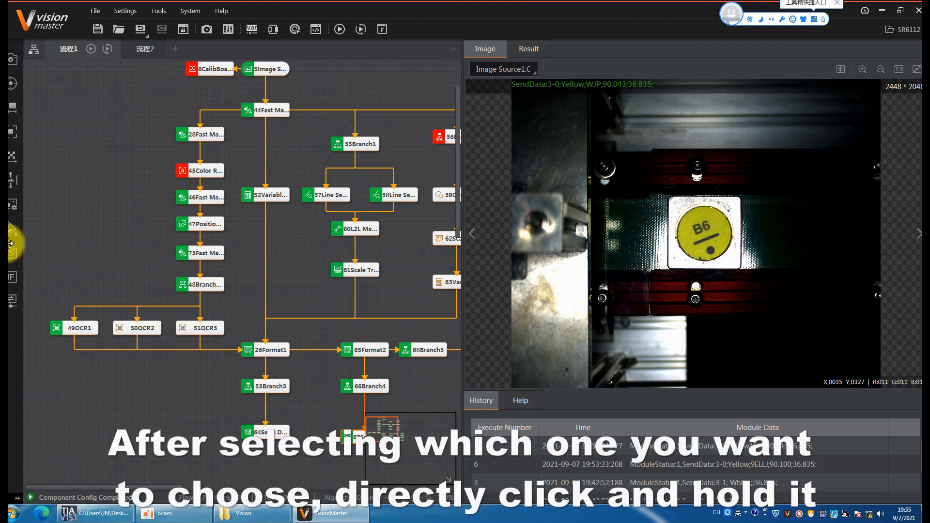
{"action": "left_click", "coordinate": [11, 277]}
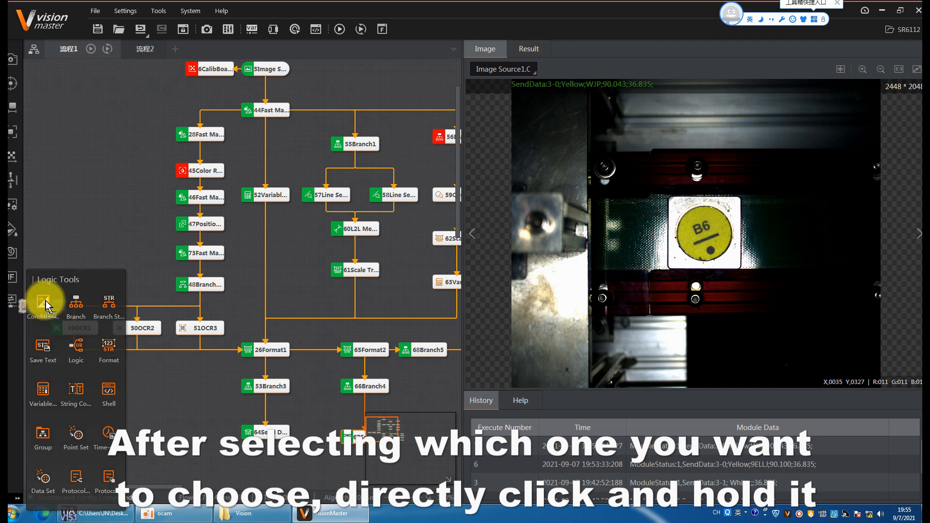
{"action": "left_click_drag", "start_coordinate": [47, 300], "coordinate": [122, 208]}
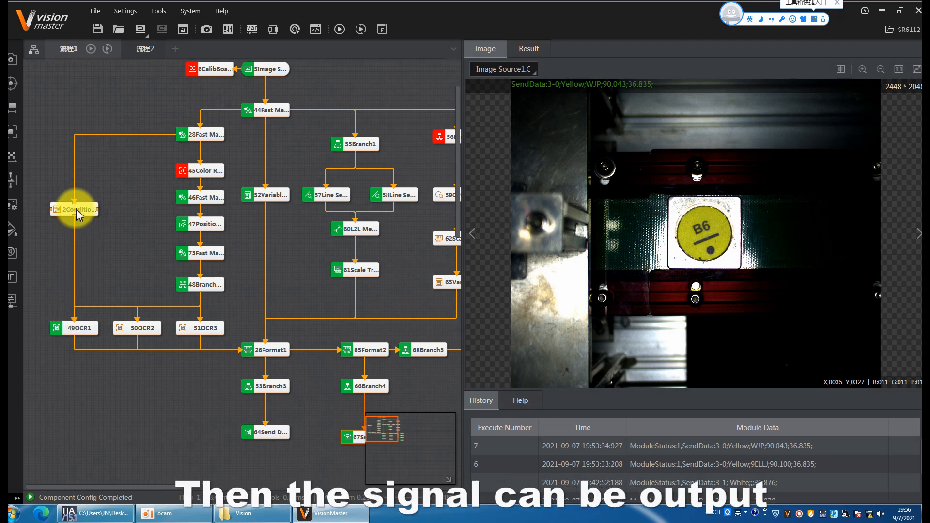
{"action": "right_click", "coordinate": [99, 181]}
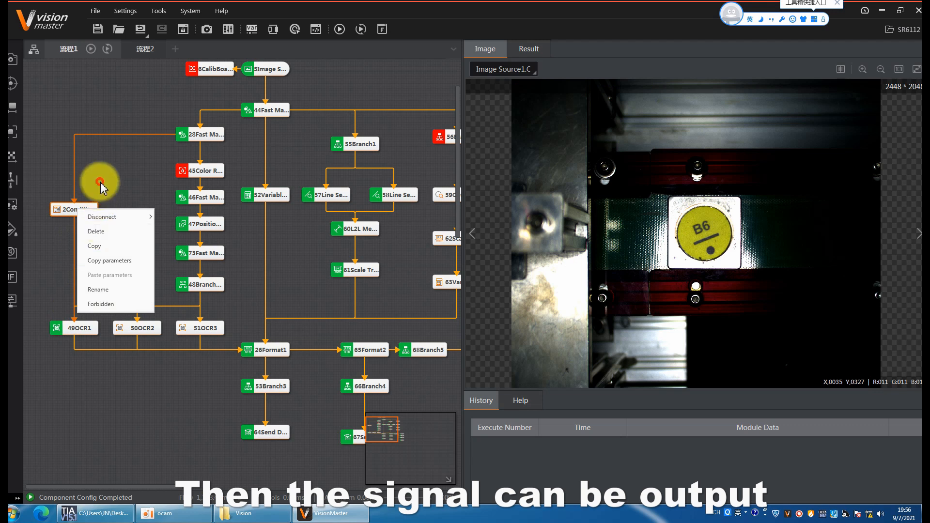
{"action": "left_click", "coordinate": [353, 78]}
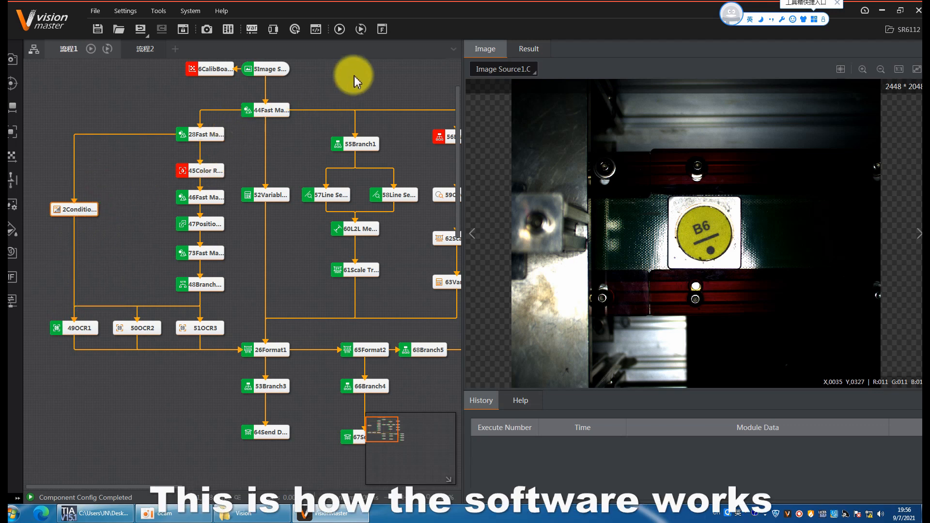